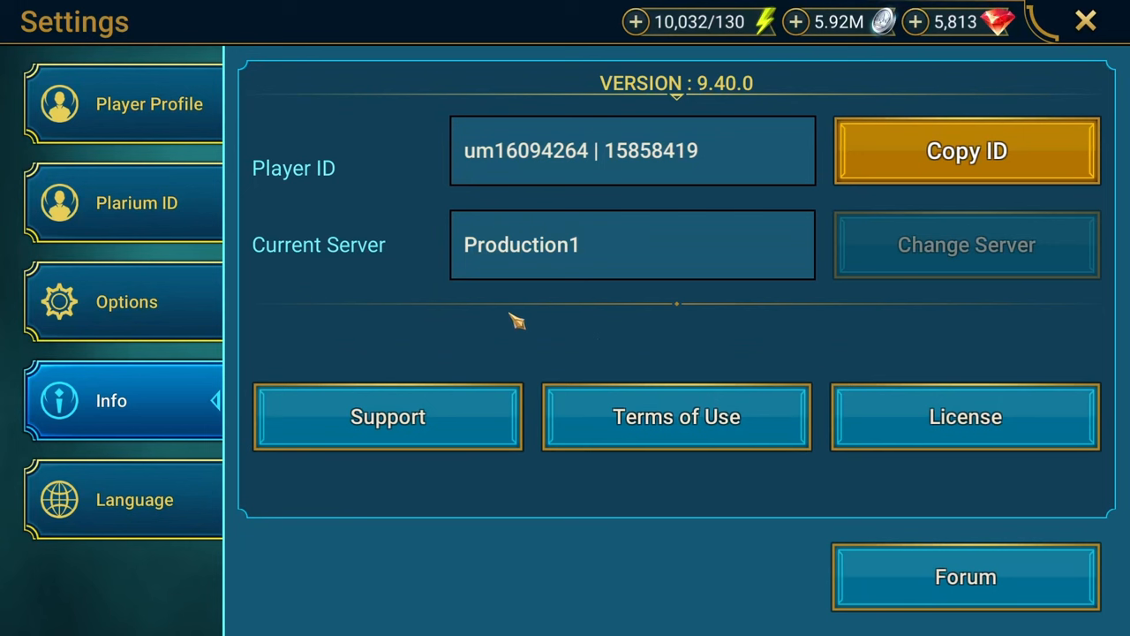
pyautogui.moveTo(162, 399)
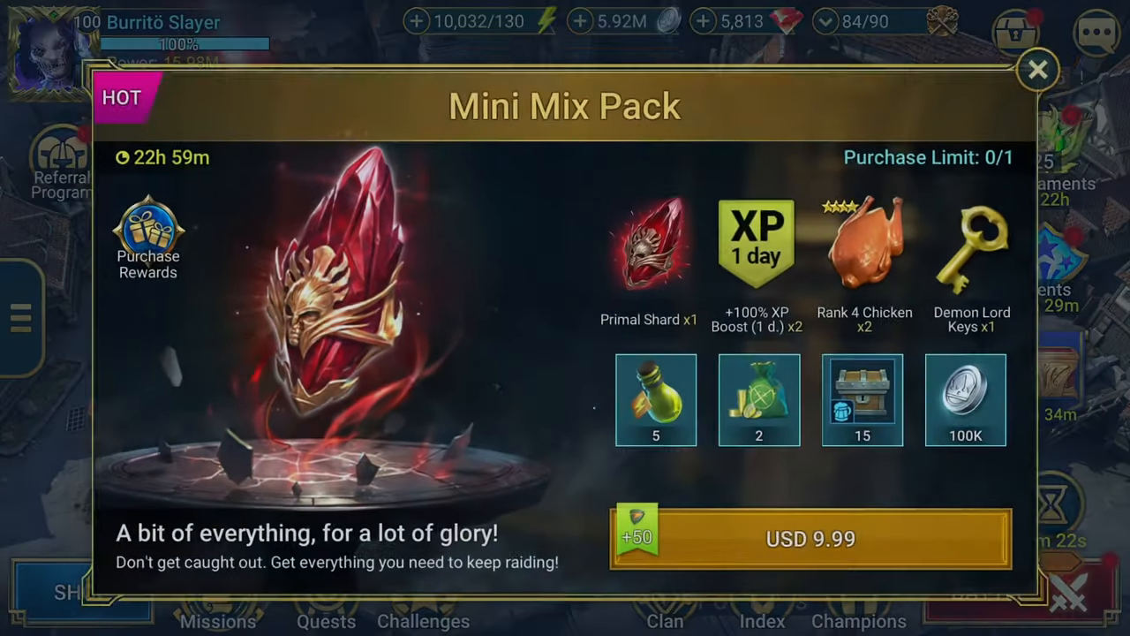
# Step: Dismiss the Mini Mix Pack offer and show the Settings Info screenshot with Delete Account
pyautogui.click(1039, 70)
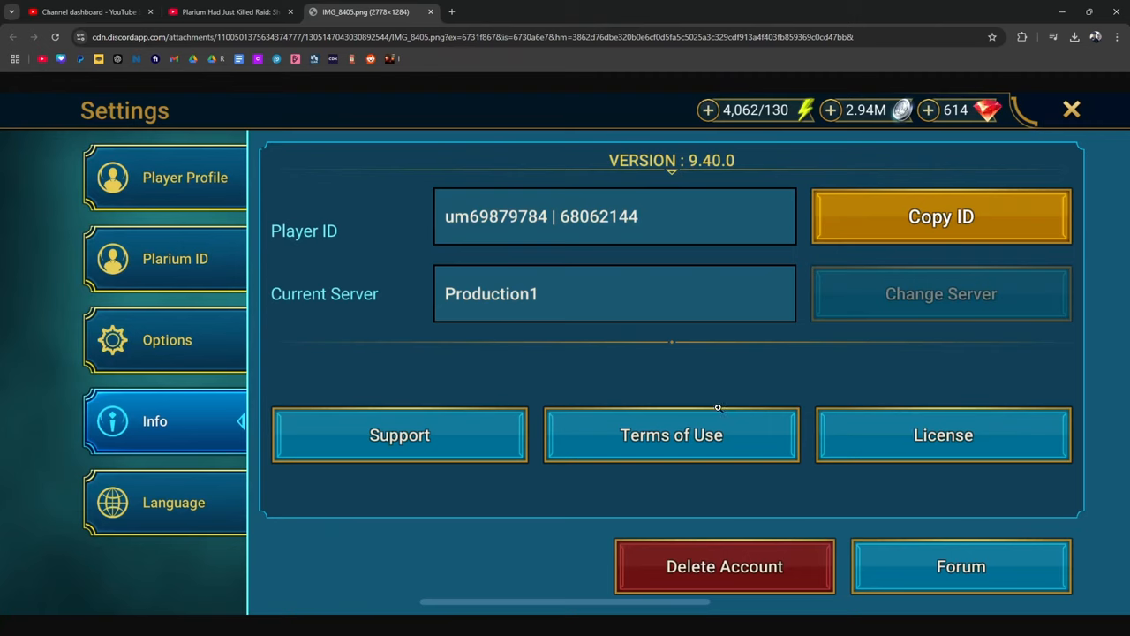
pyautogui.moveTo(282, 435)
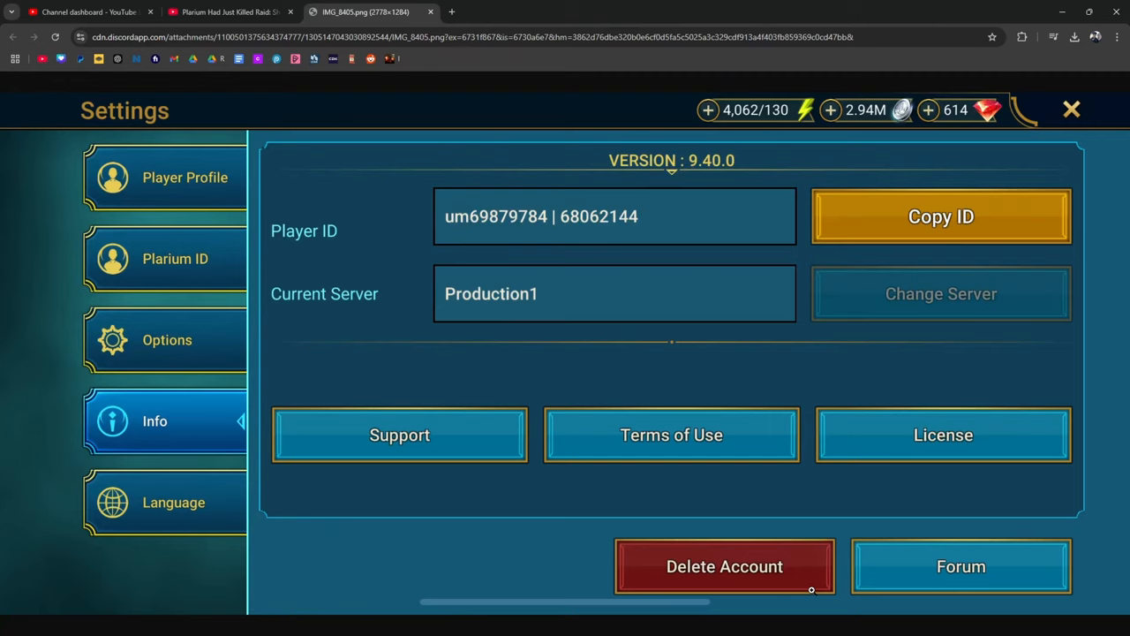
pyautogui.moveTo(811, 590)
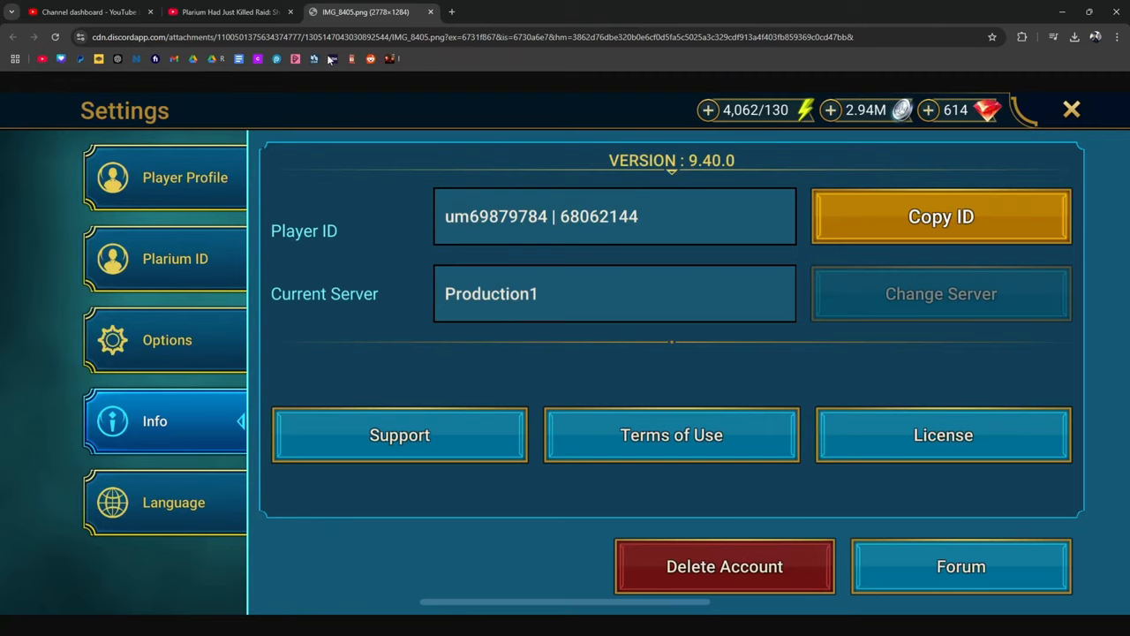
pyautogui.moveTo(234, 72)
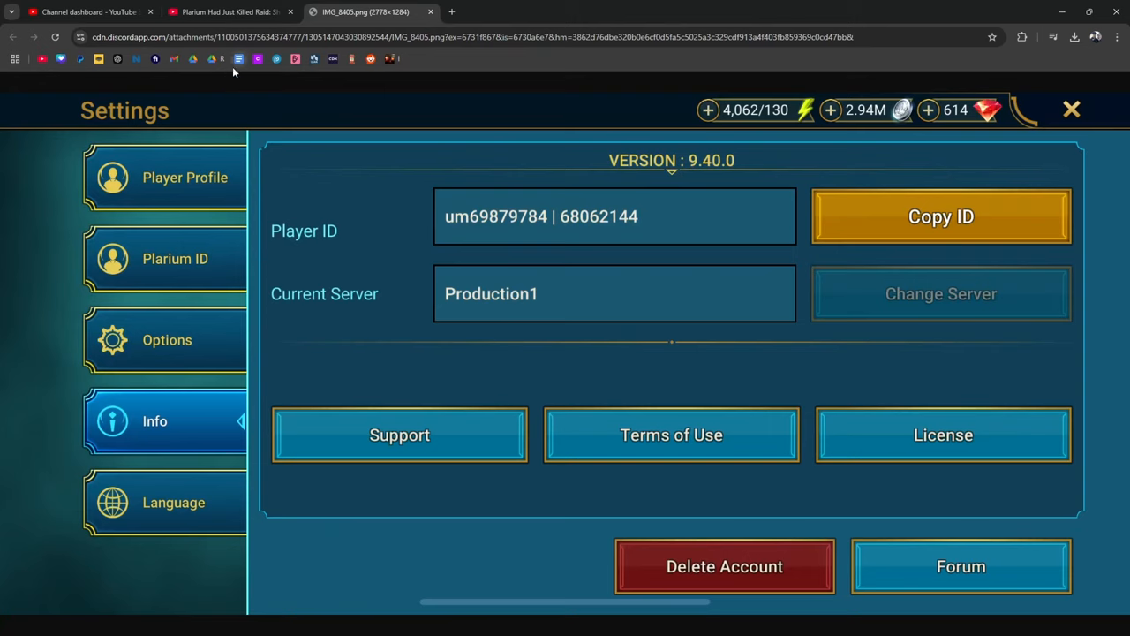
pyautogui.moveTo(250, 82)
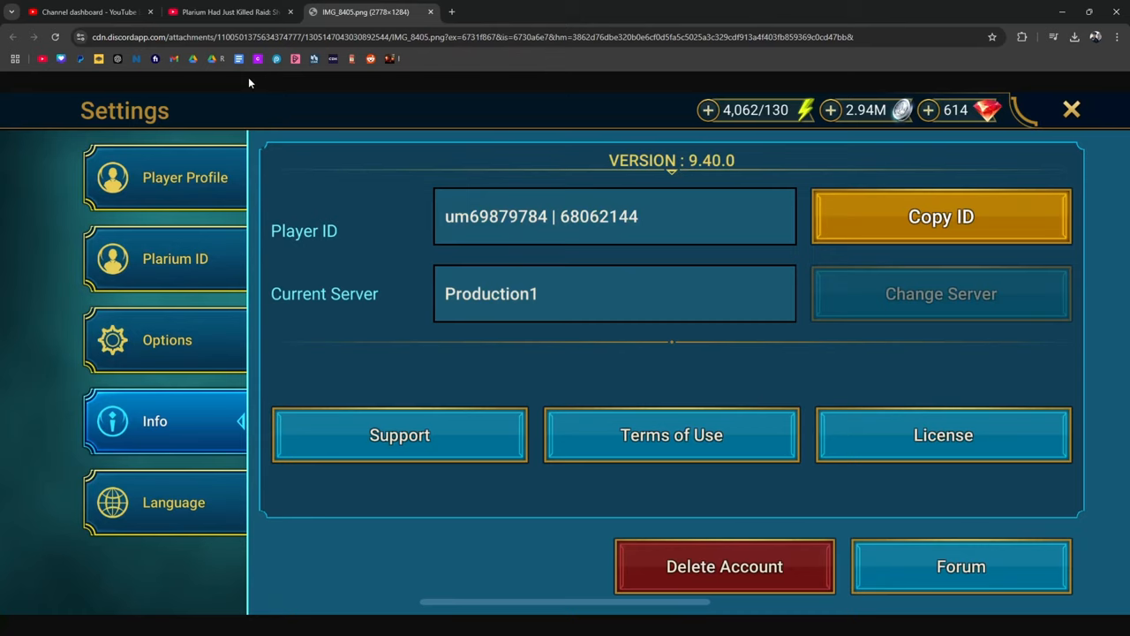
pyautogui.moveTo(416, 369)
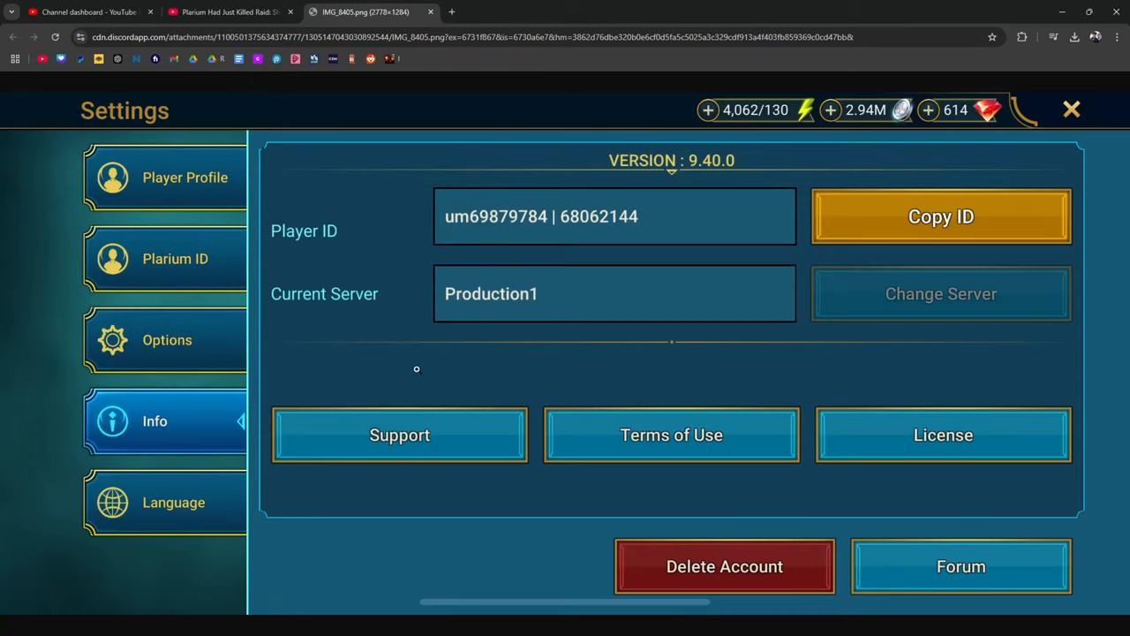
# Step: Close the vidIQ thumbnail gallery on the Plarium video, browse its comments, then open the dashboard
pyautogui.click(229, 11)
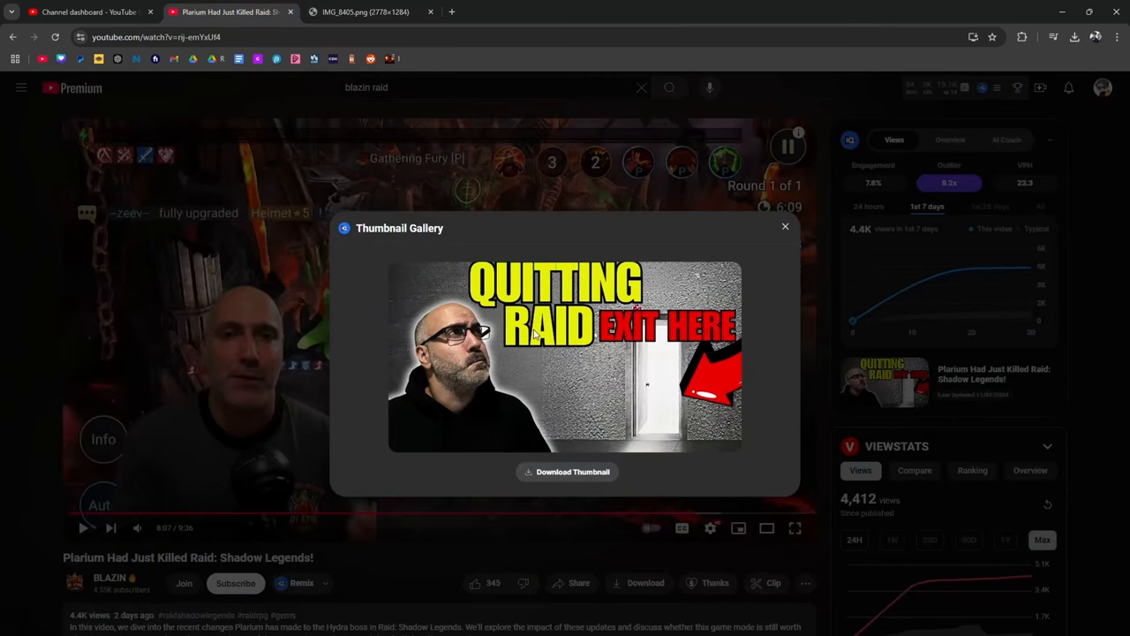
pyautogui.moveTo(676, 489)
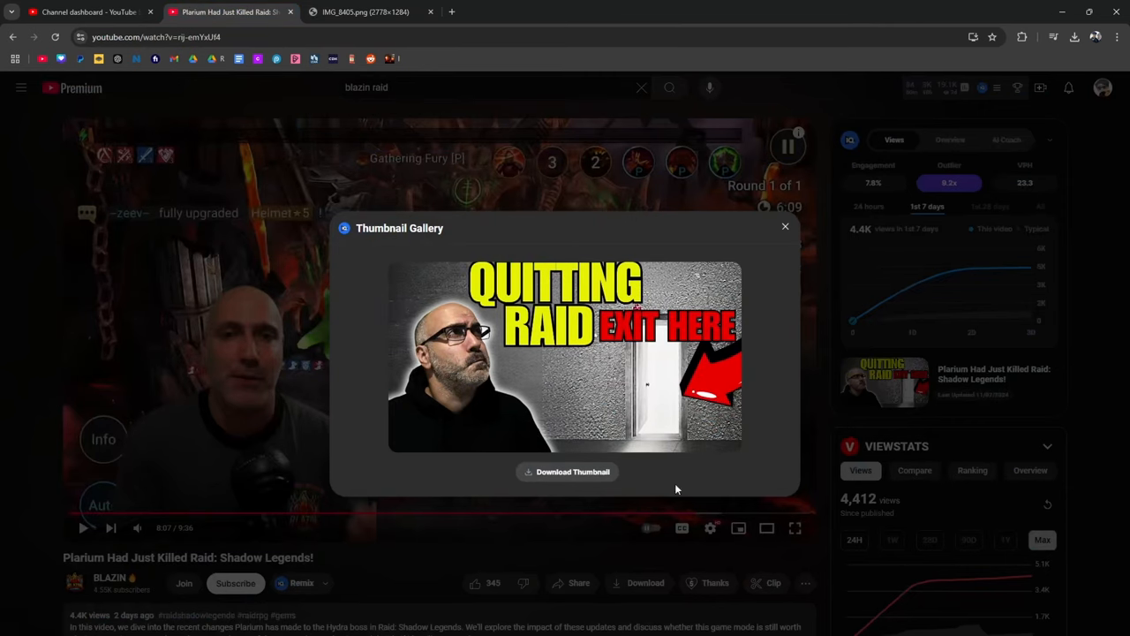
pyautogui.moveTo(535, 533)
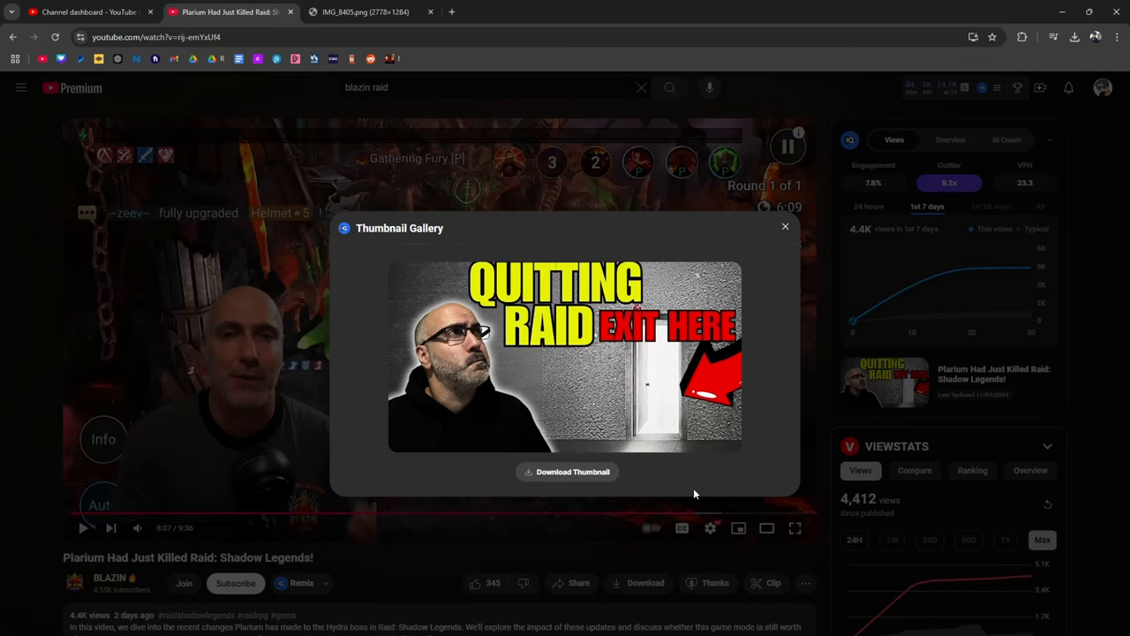
pyautogui.click(784, 227)
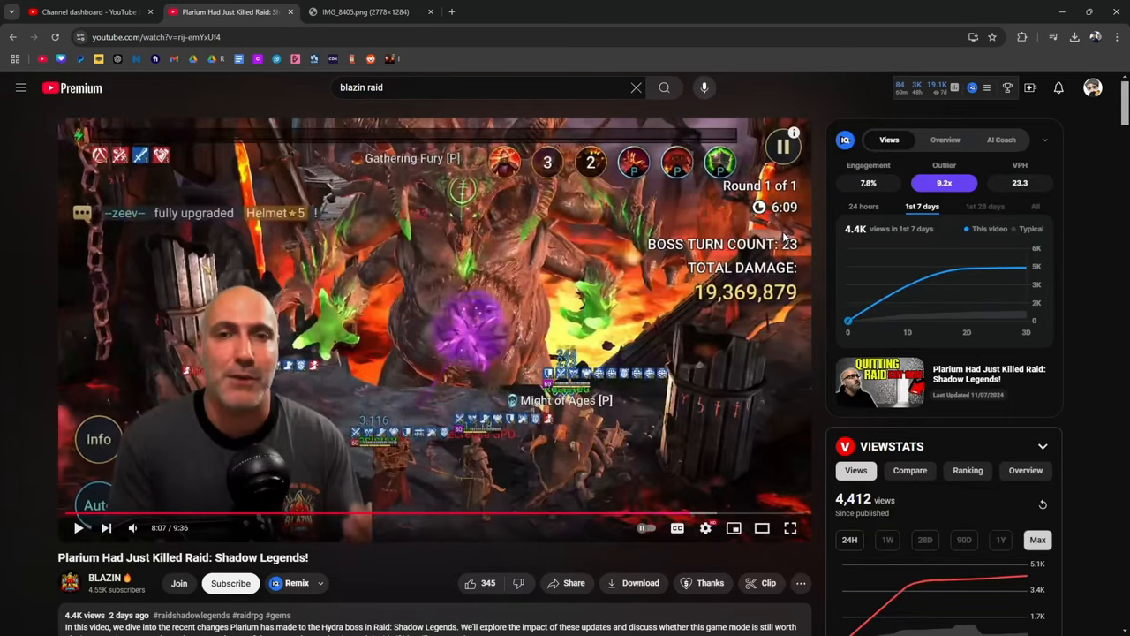
pyautogui.scroll(-3)
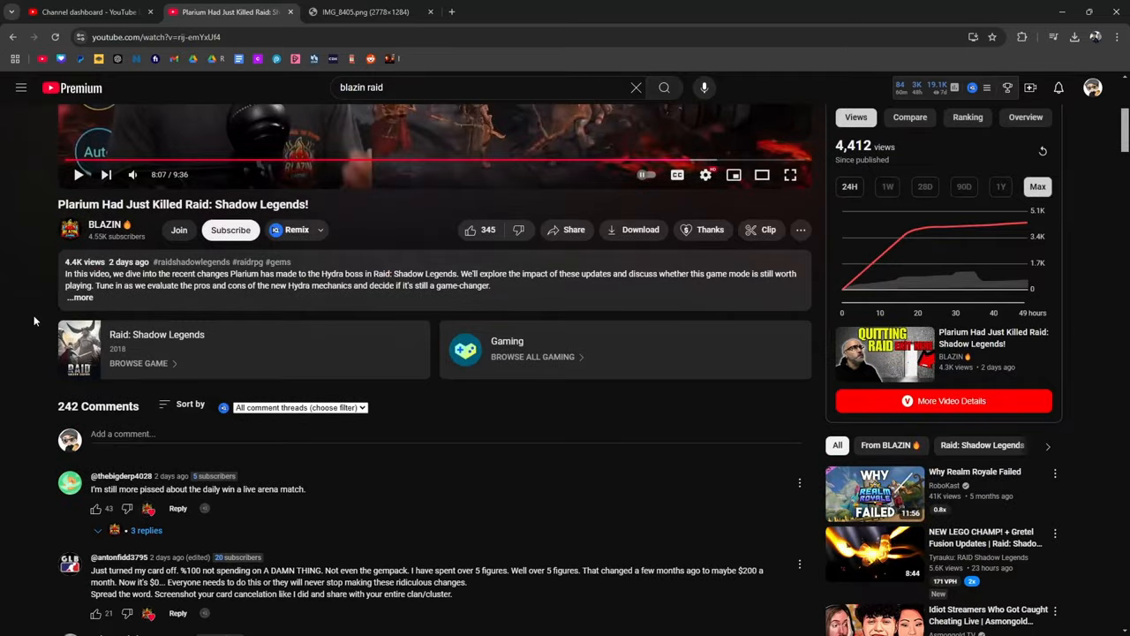
pyautogui.scroll(-3)
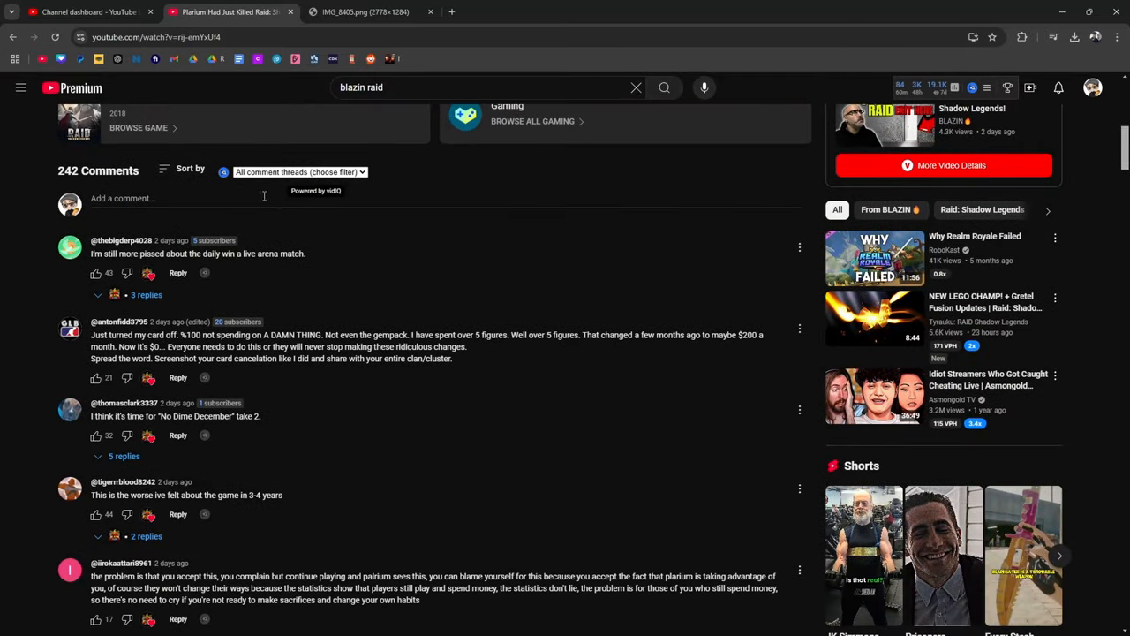
pyautogui.click(191, 168)
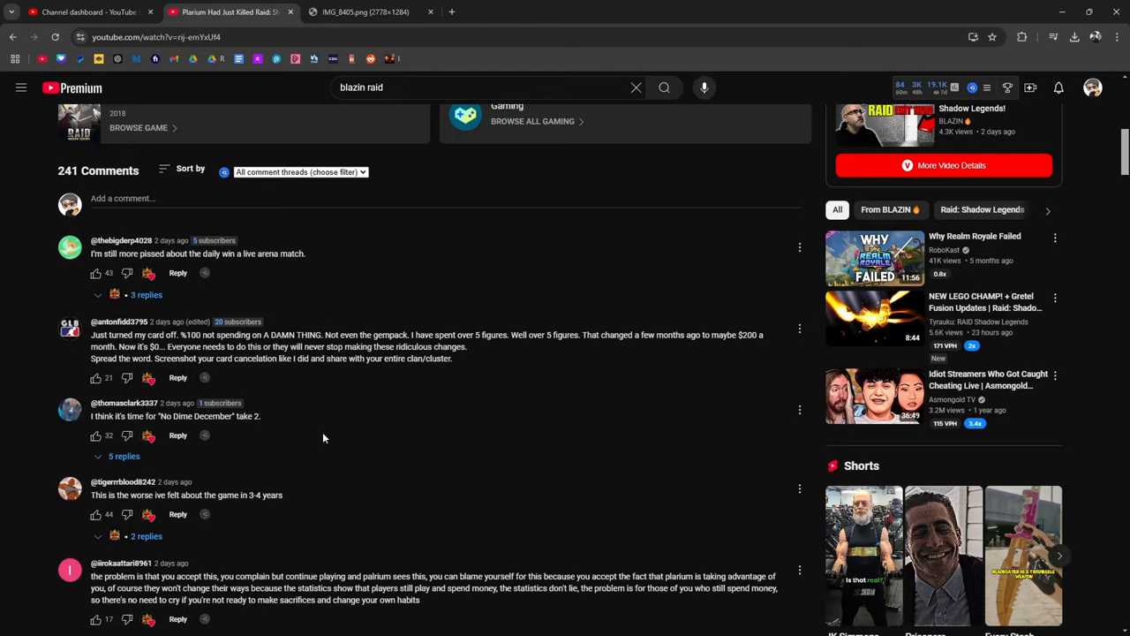
pyautogui.scroll(-3)
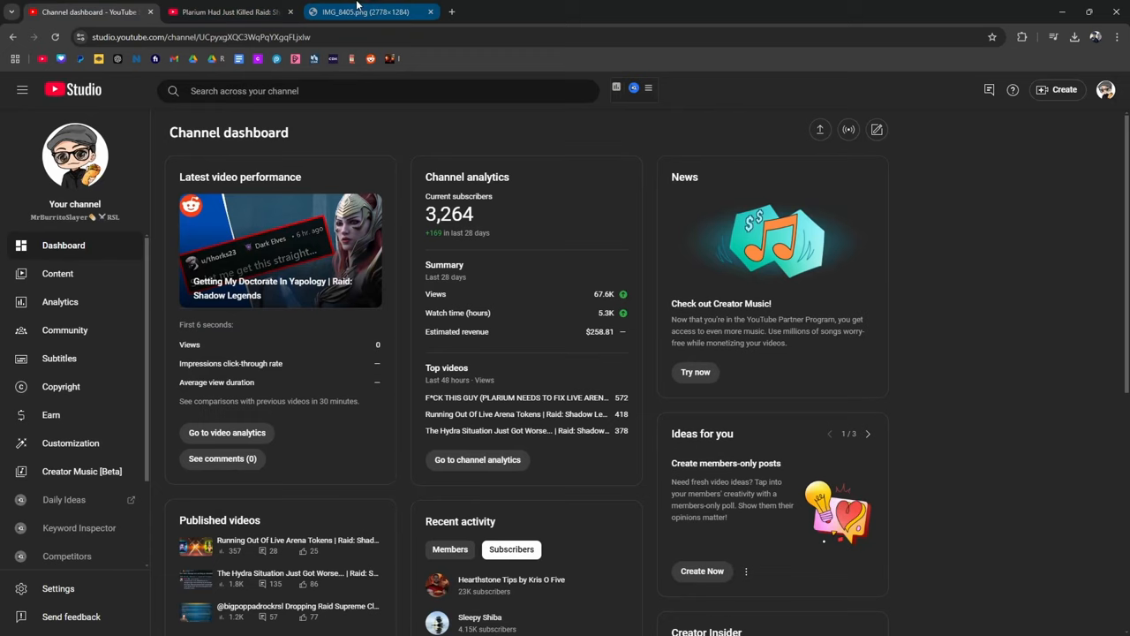
# Step: Return to the settings screenshot and play the video in the Bye raid post
pyautogui.click(362, 12)
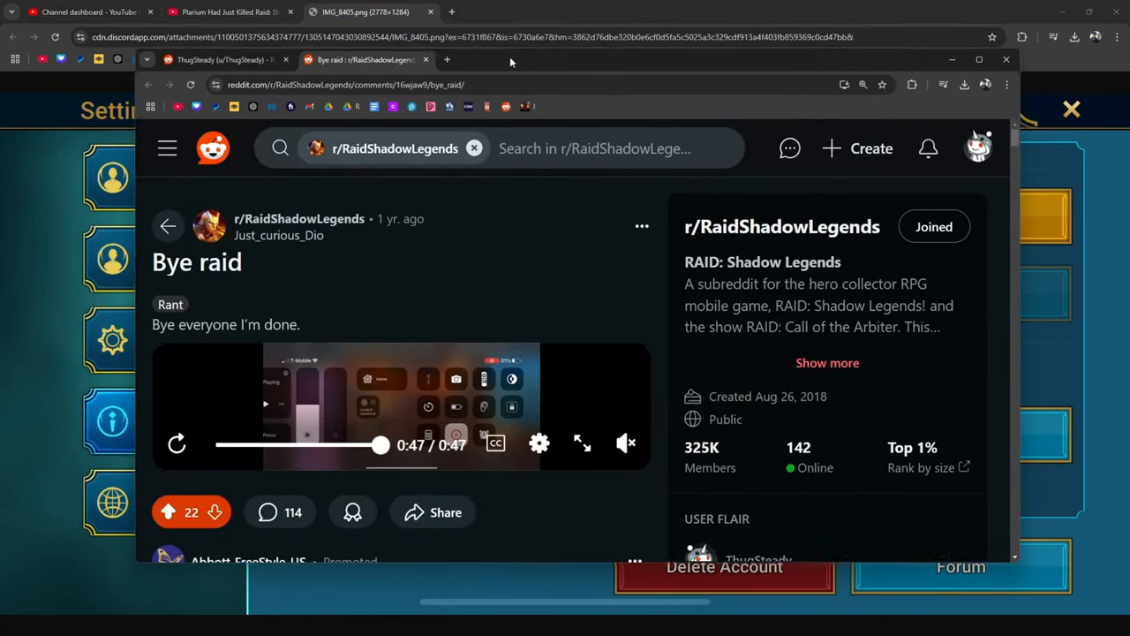
pyautogui.click(625, 441)
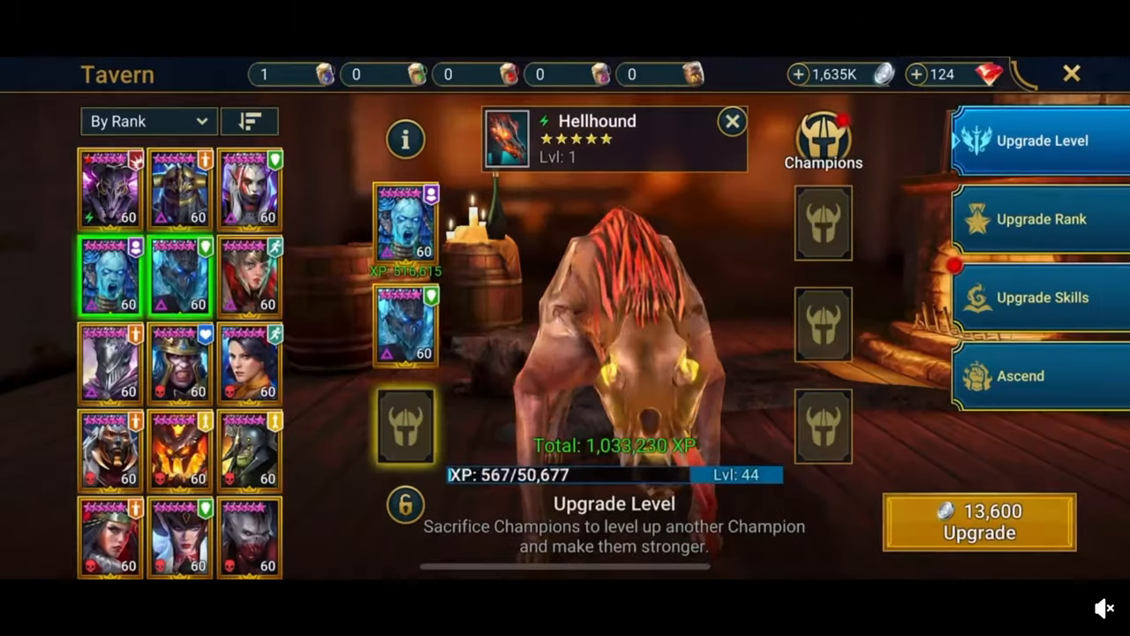
pyautogui.click(978, 520)
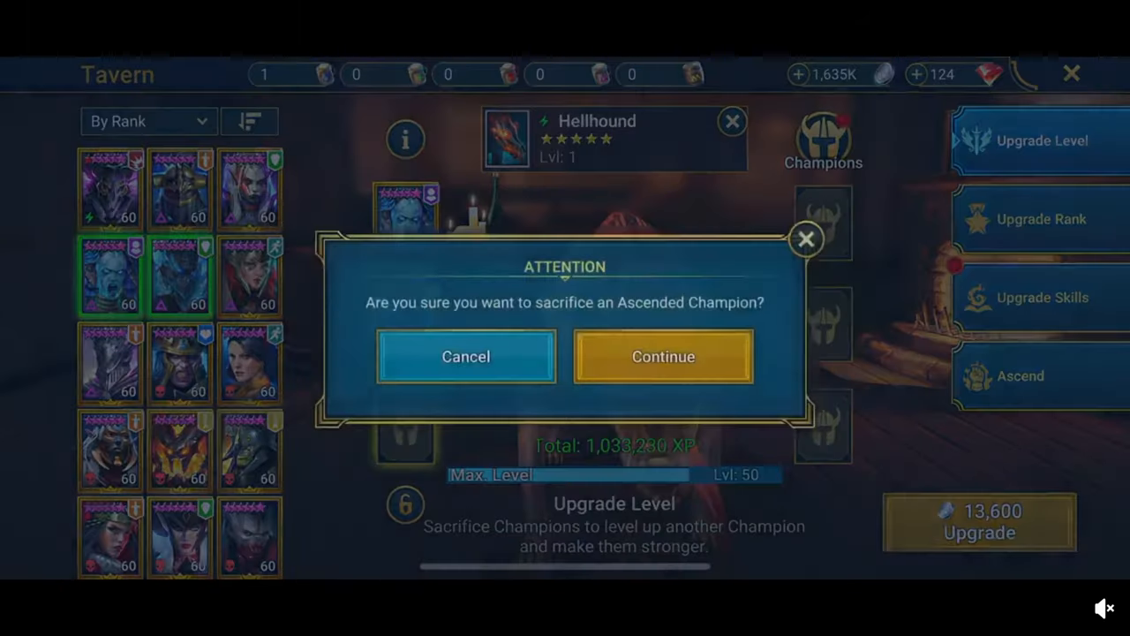
pyautogui.click(663, 356)
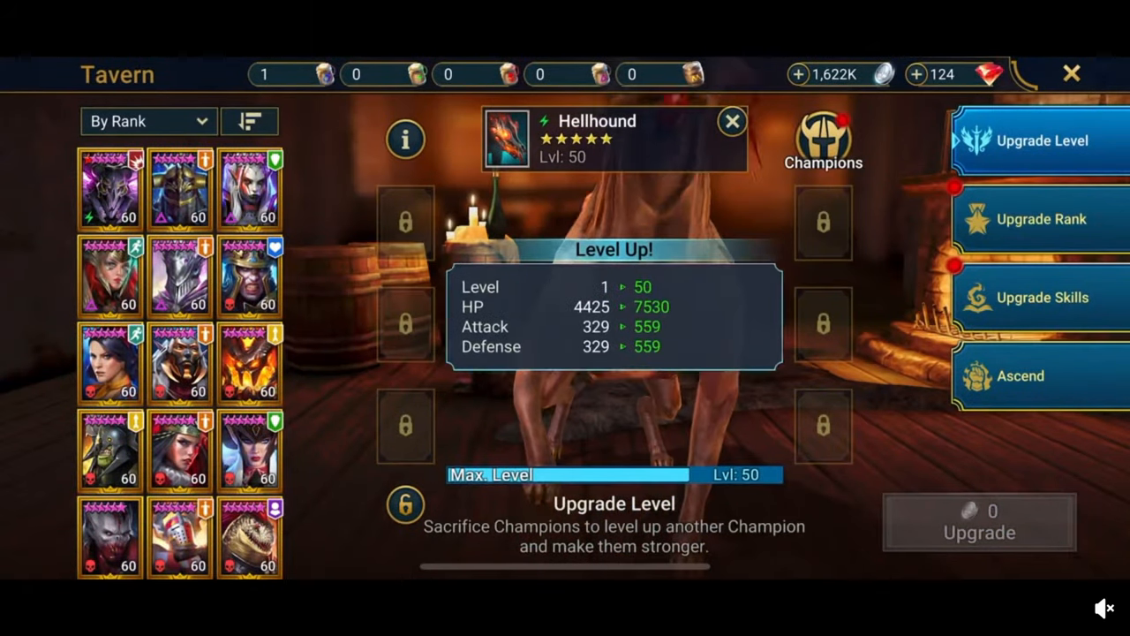
pyautogui.click(1040, 219)
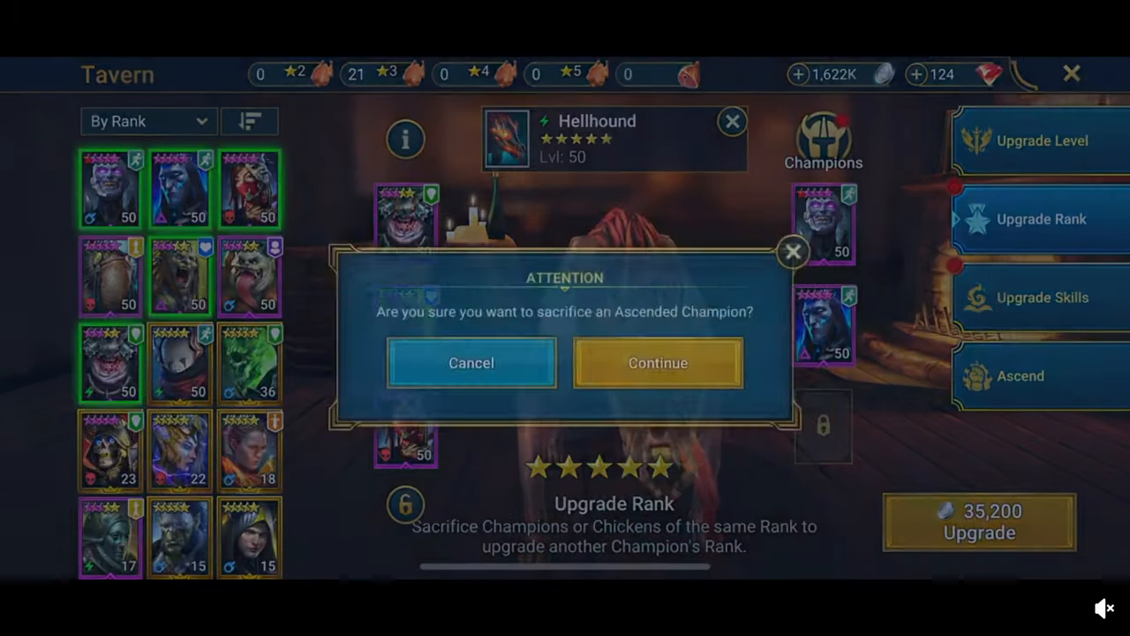
pyautogui.click(657, 363)
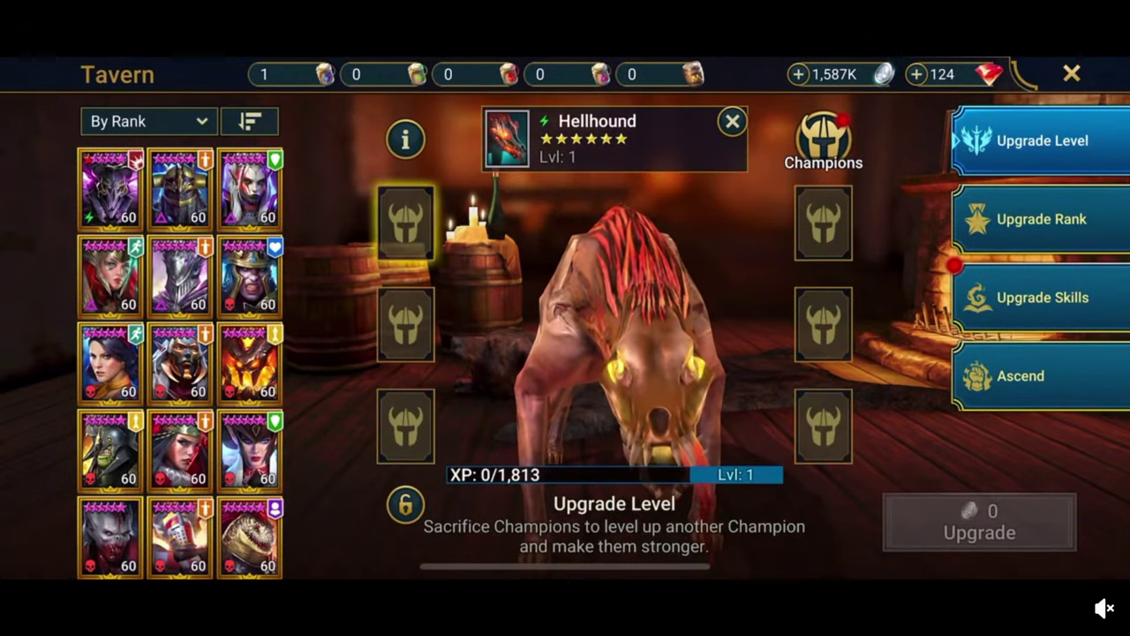
# Step: Level Hellhound to 60 by sacrificing champions, accepting the warning and closing the summary
pyautogui.scroll(-3)
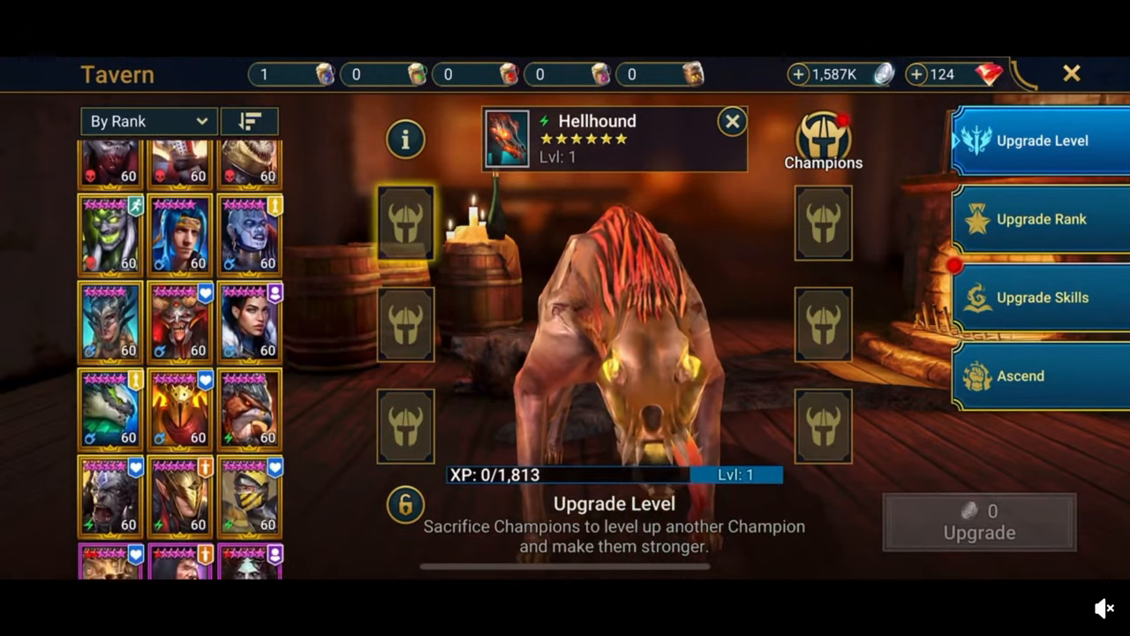
pyautogui.click(180, 194)
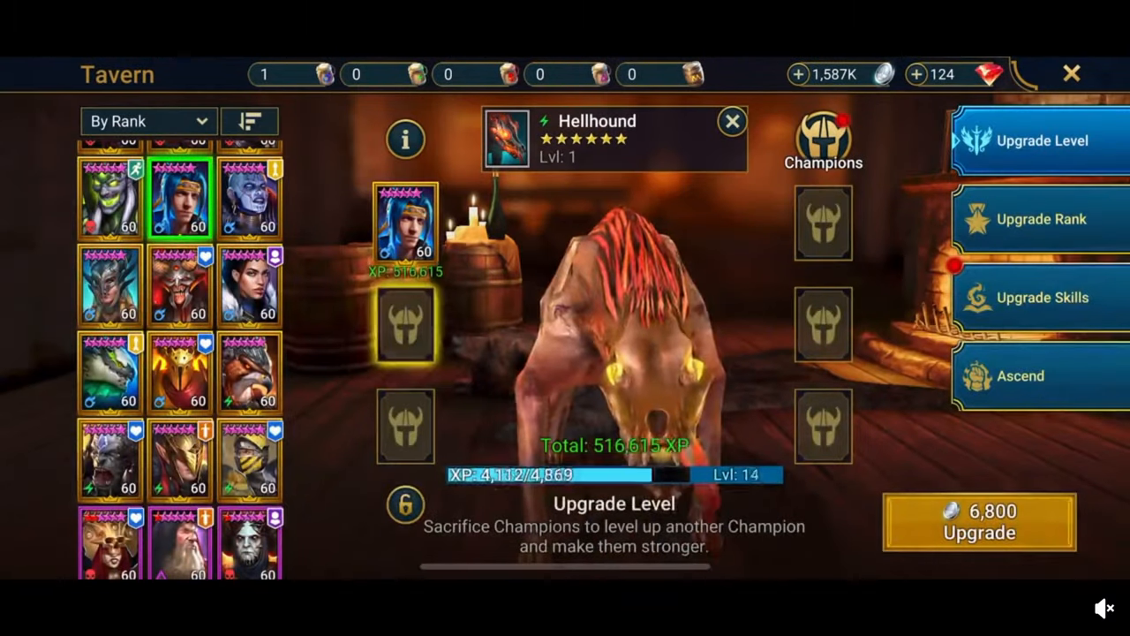
pyautogui.click(109, 371)
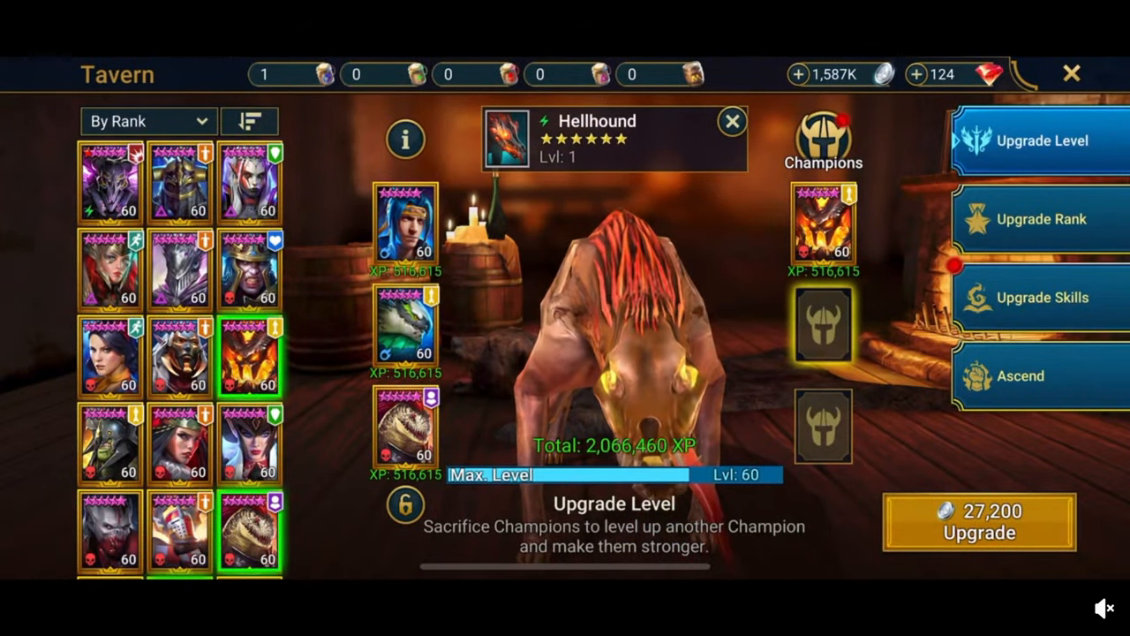
pyautogui.click(978, 521)
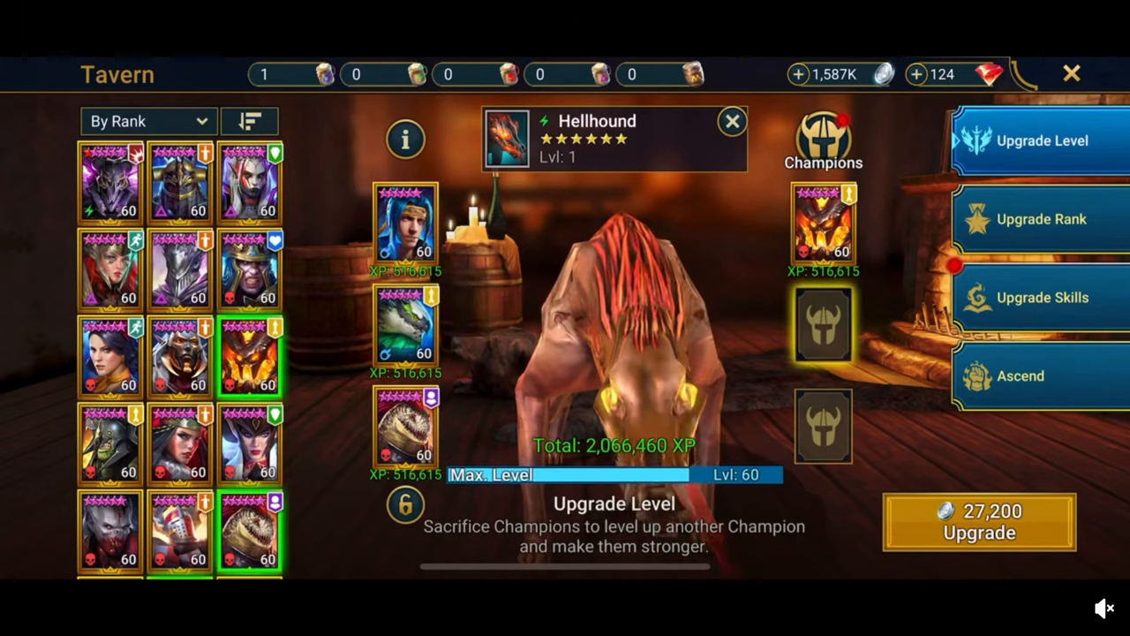
pyautogui.click(979, 521)
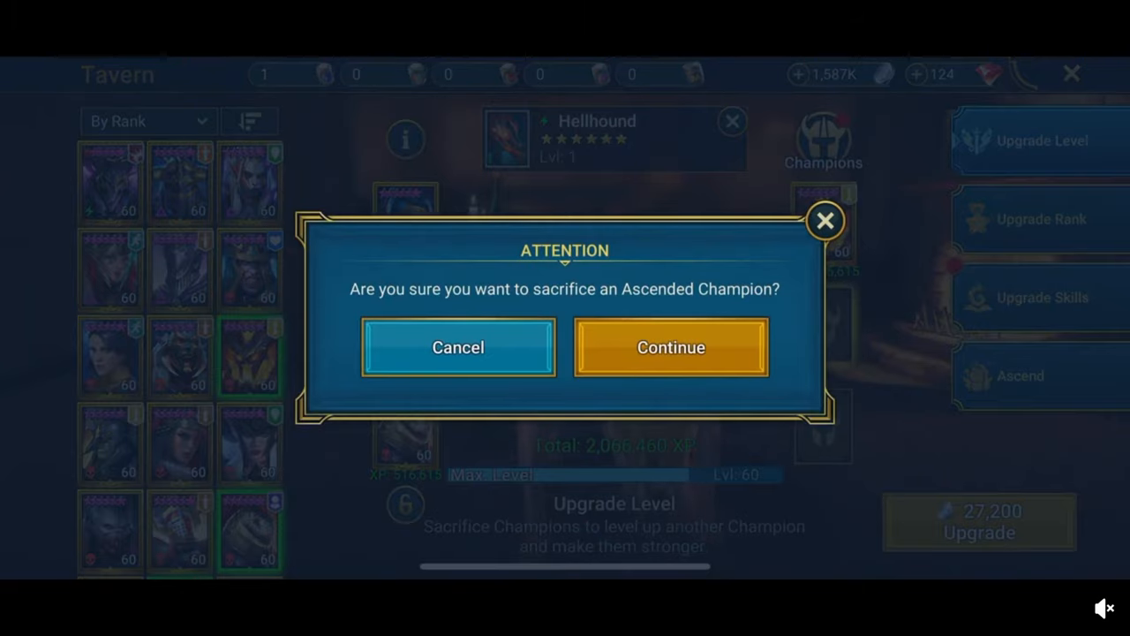
pyautogui.click(670, 346)
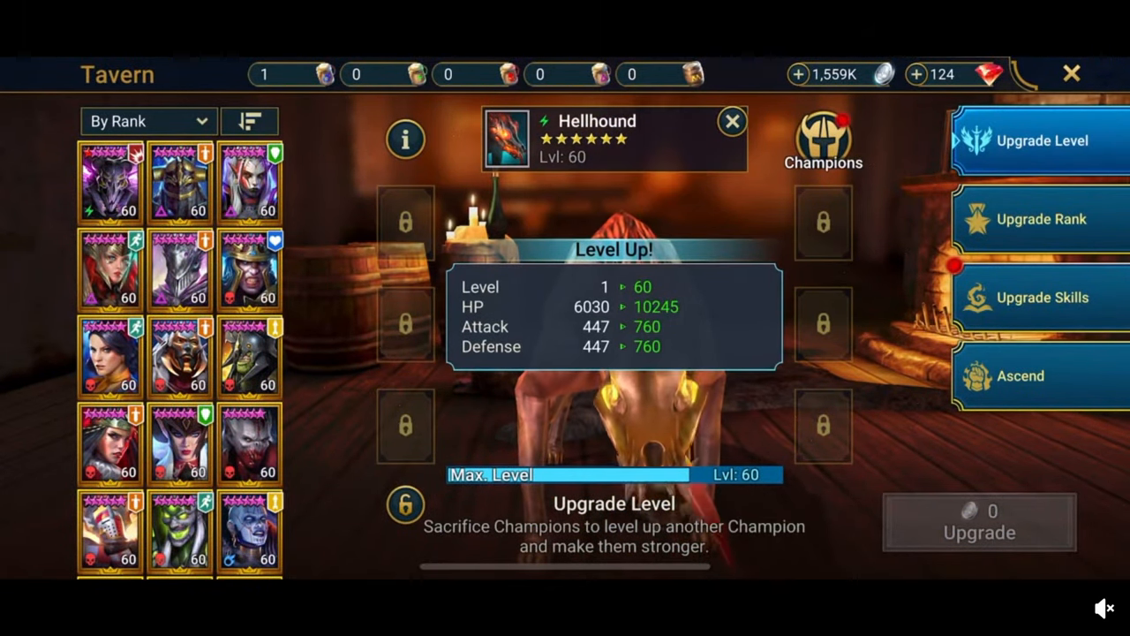
pyautogui.click(731, 120)
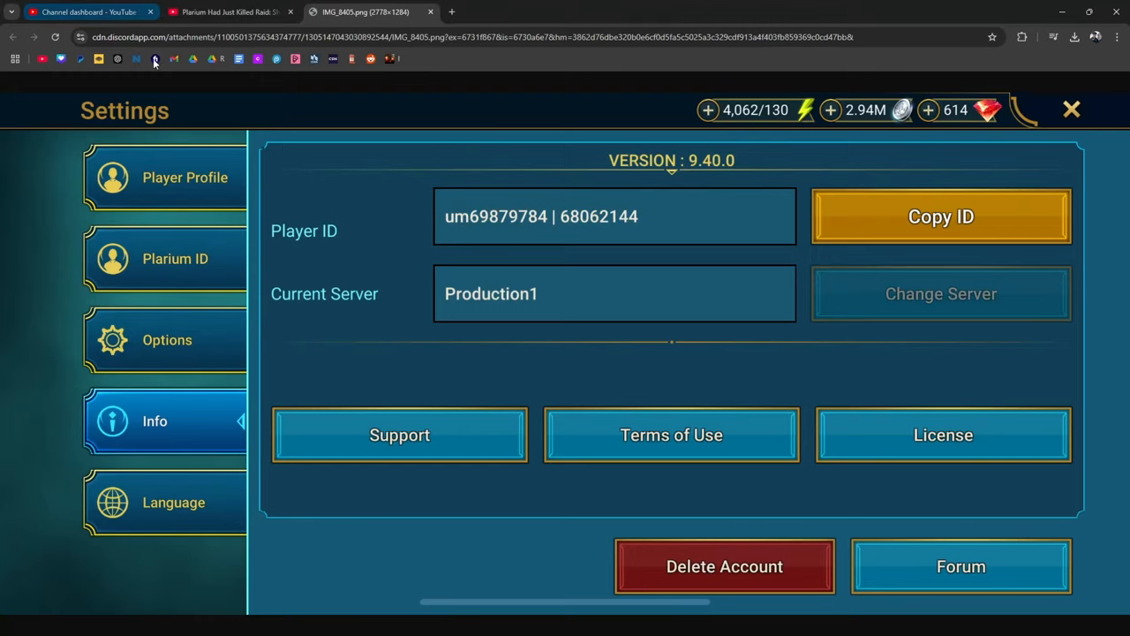
# Step: Return to the Plarium video's comments and highlight the daily live arena wins complaint
pyautogui.click(230, 11)
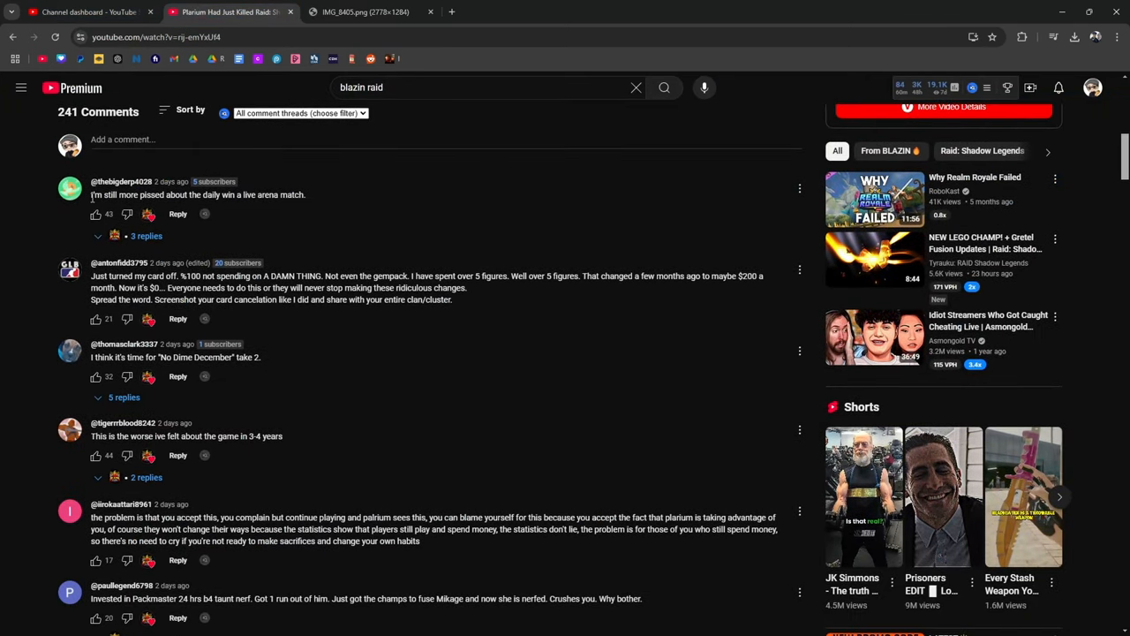
pyautogui.tripleClick(197, 194)
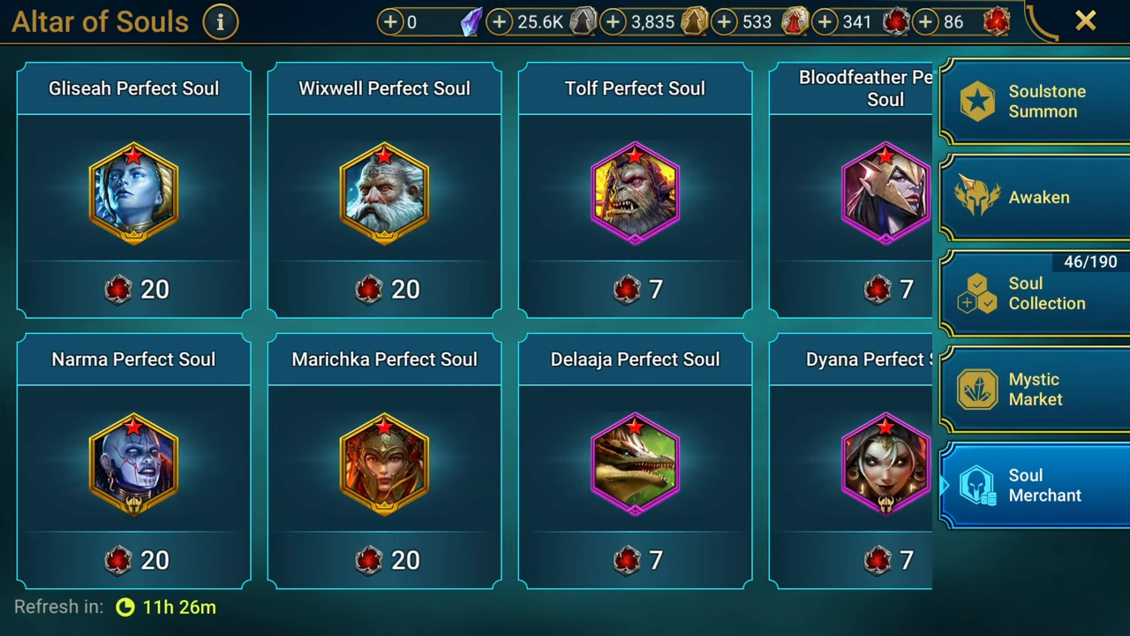
# Step: Show the Live Arena Gold Chest rewards, including the monthly Legendary Skill Tome
pyautogui.click(1085, 21)
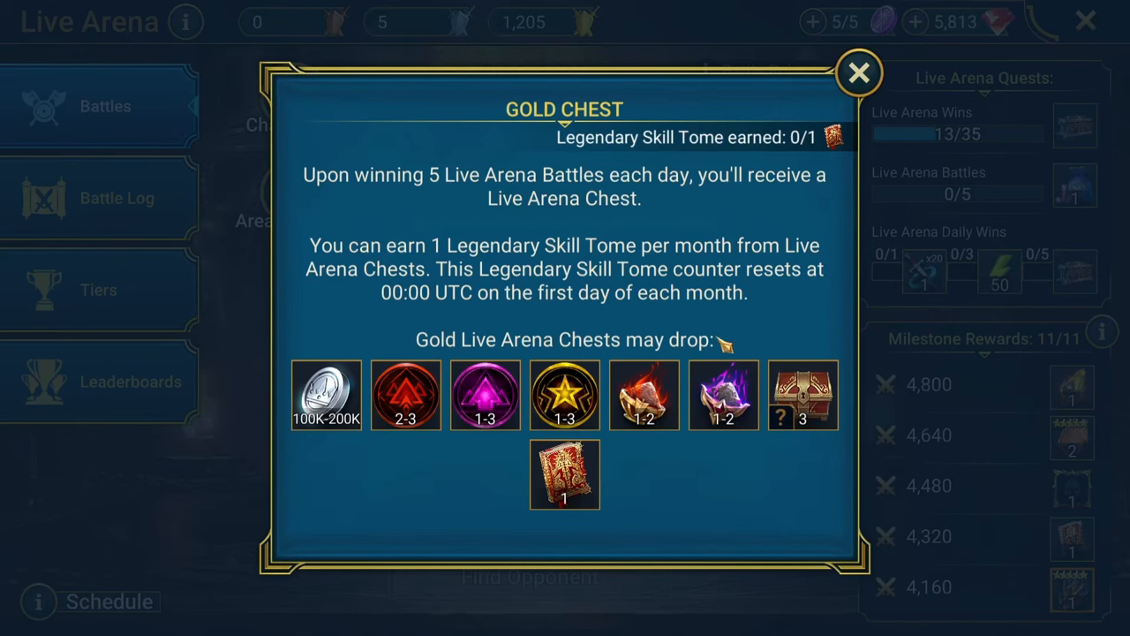
pyautogui.moveTo(610, 481)
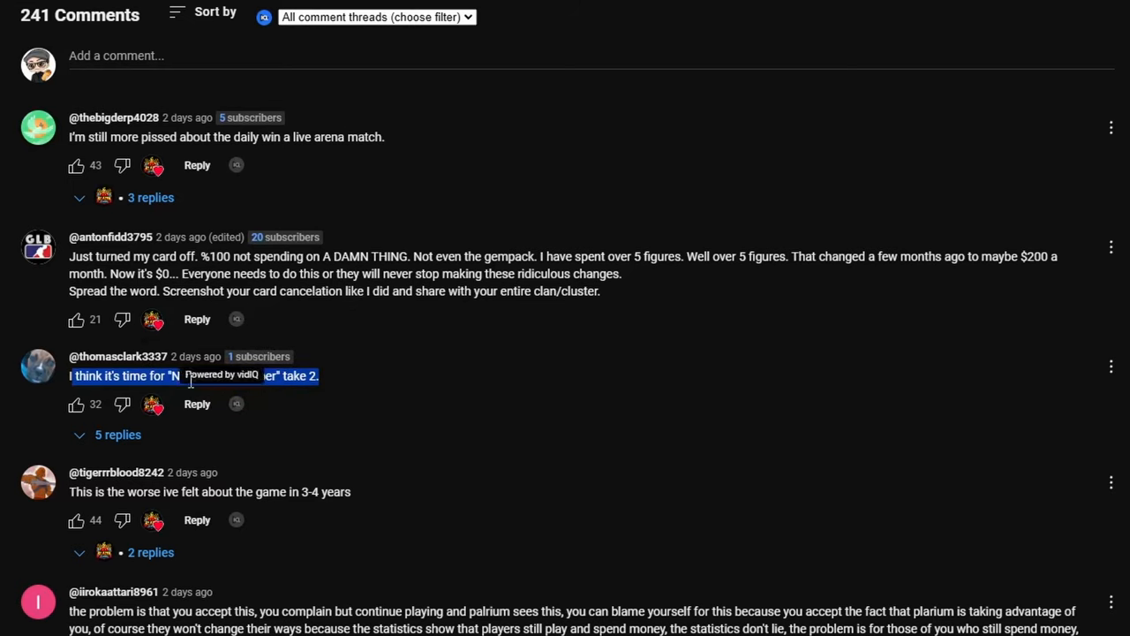
pyautogui.moveTo(358, 459)
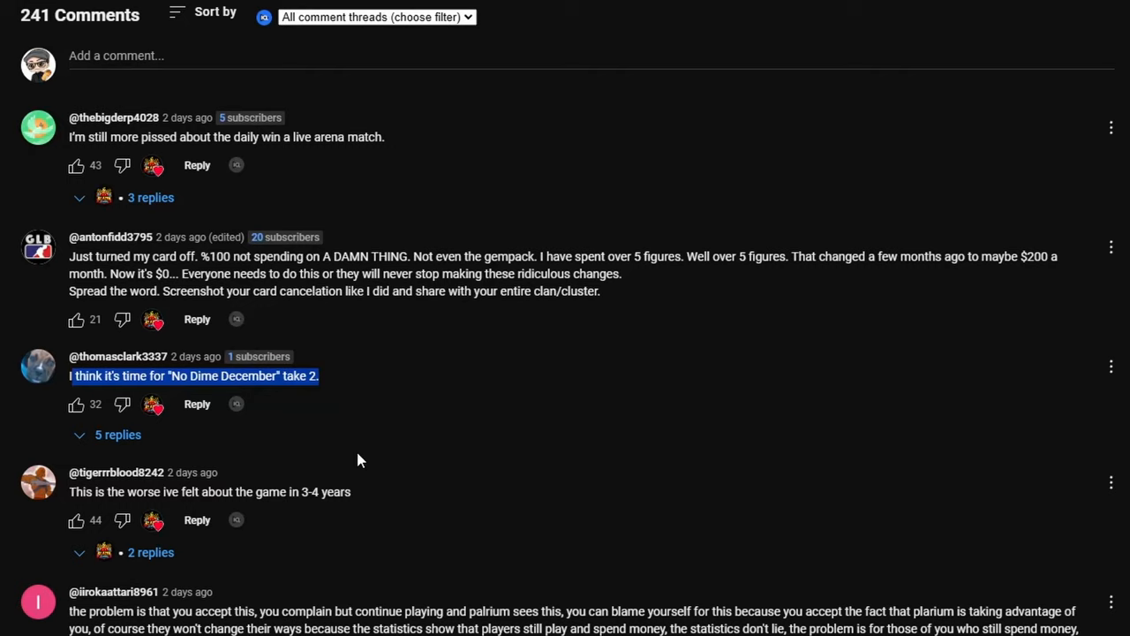
pyautogui.moveTo(772, 319)
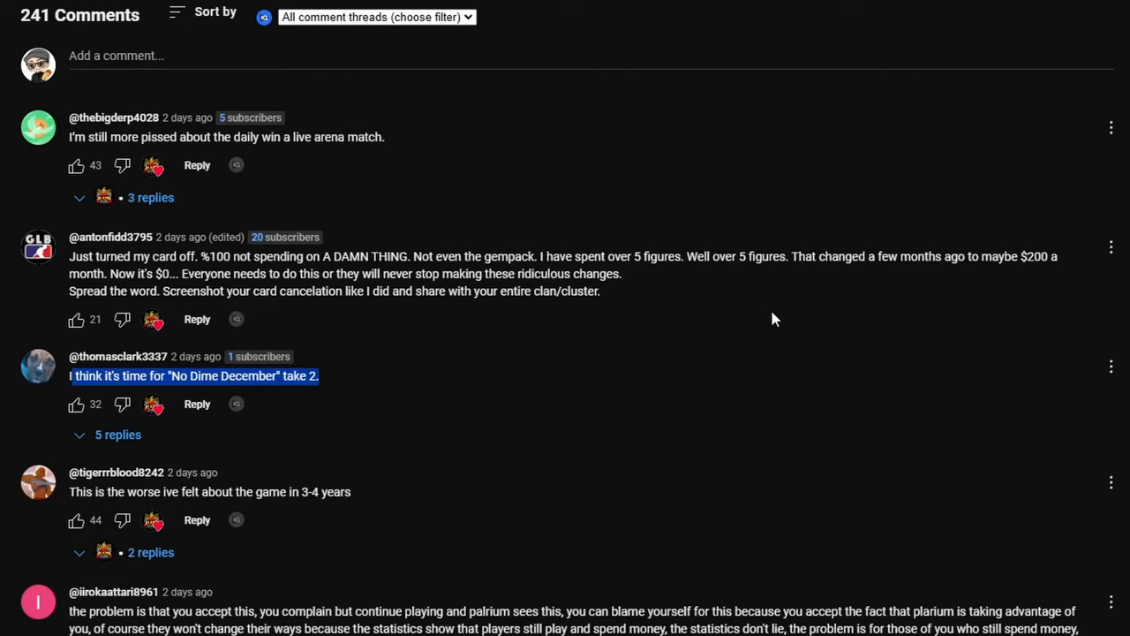
pyautogui.moveTo(469, 532)
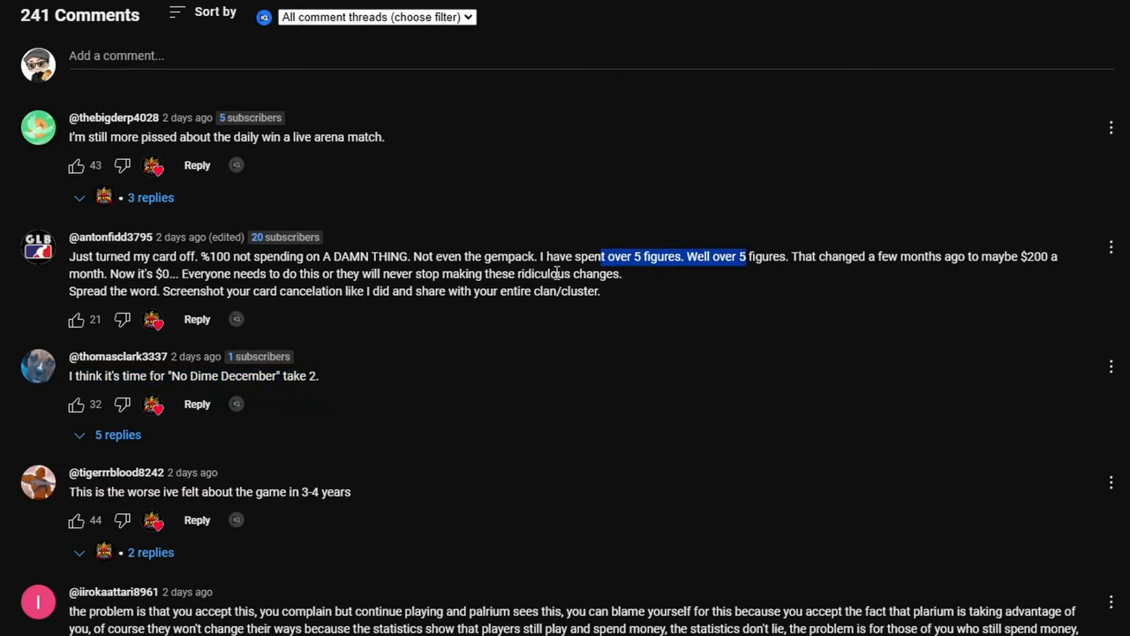
pyautogui.moveTo(688, 479)
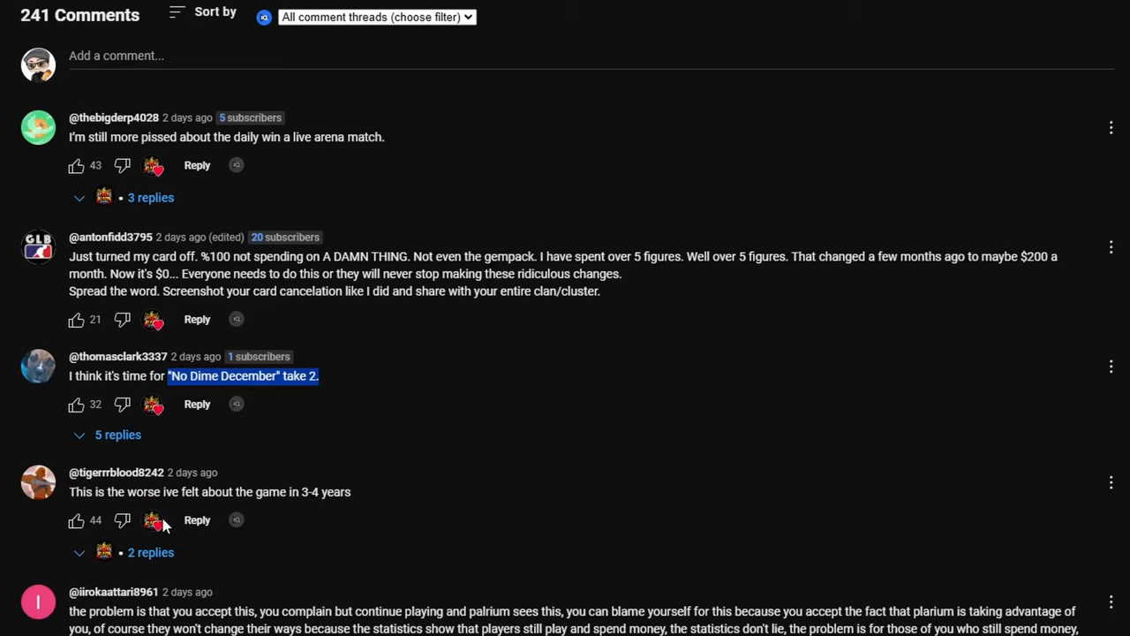
# Step: Scroll down and highlight the whole comment blaming players who keep playing and spending
pyautogui.scroll(-3)
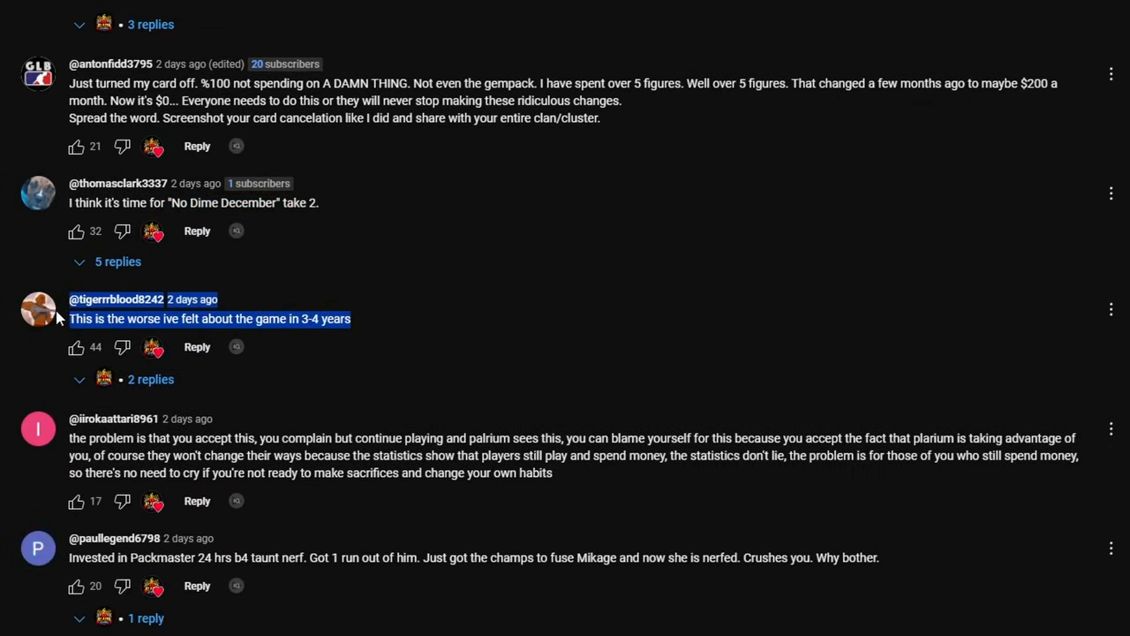
pyautogui.moveTo(237, 340)
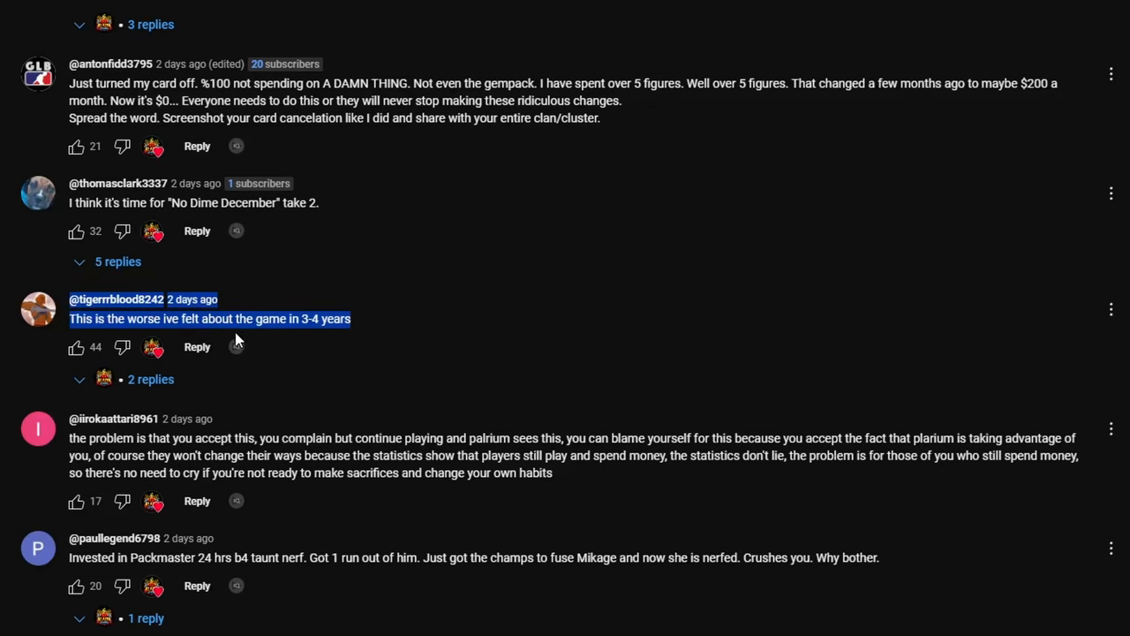
pyautogui.scroll(-3)
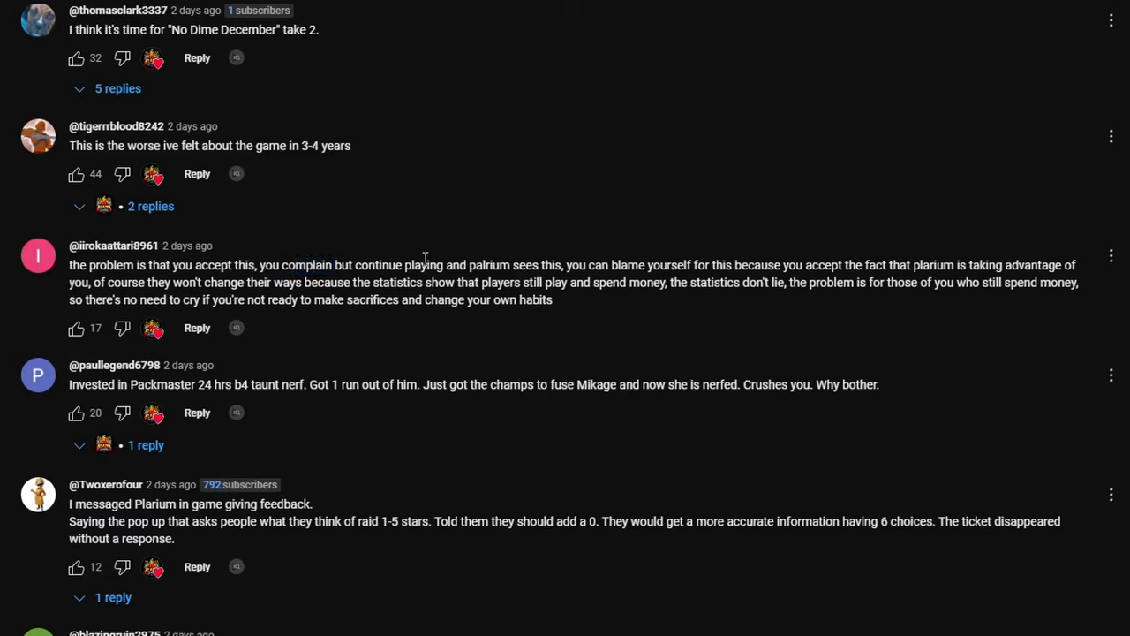
pyautogui.moveTo(351, 265); pyautogui.dragTo(561, 265)
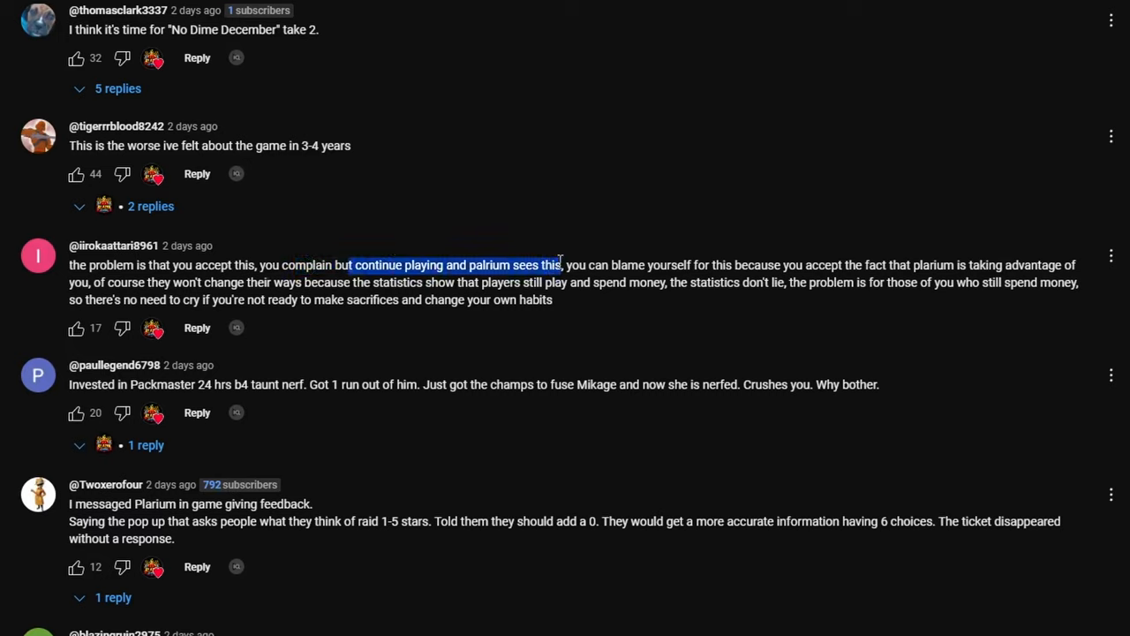
pyautogui.click(618, 264)
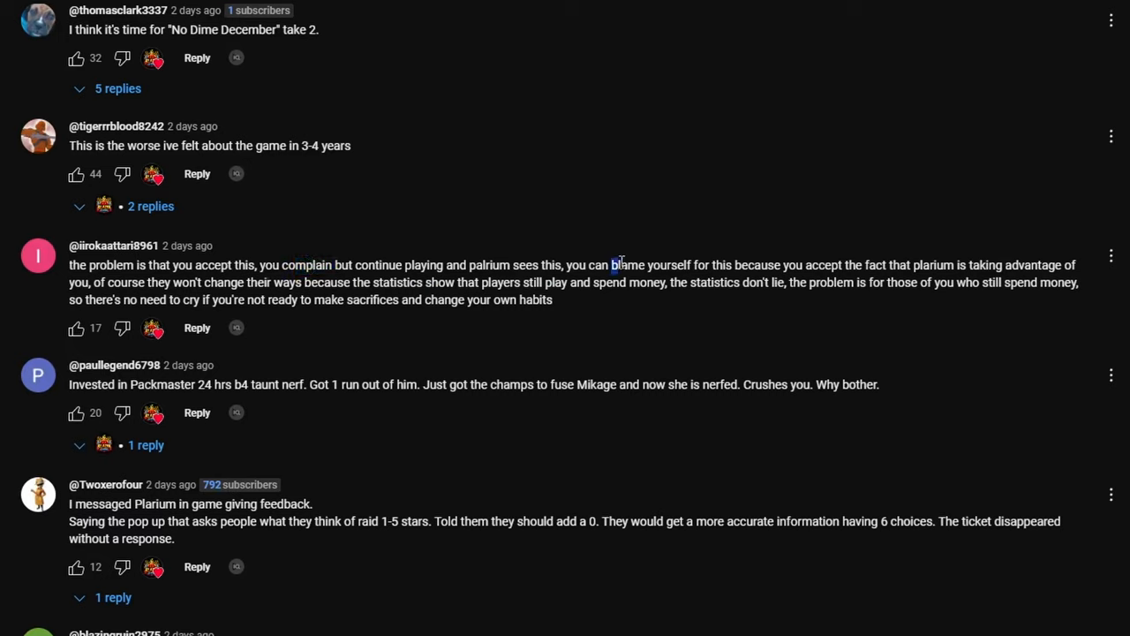
pyautogui.moveTo(611, 265); pyautogui.dragTo(909, 265)
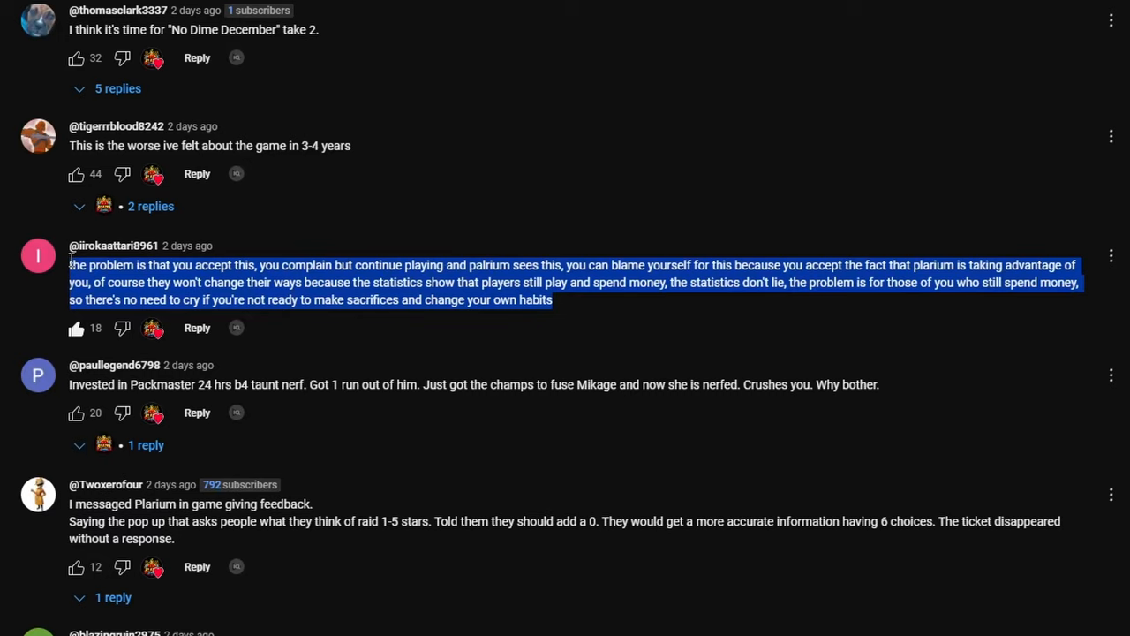
pyautogui.moveTo(46, 440)
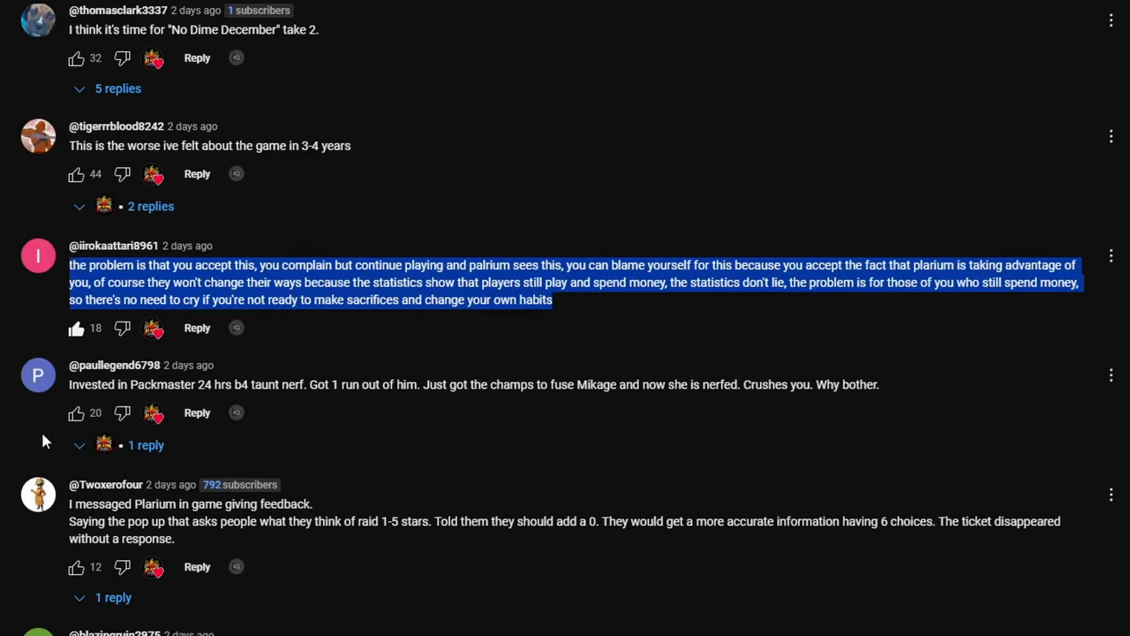
pyautogui.moveTo(614, 242)
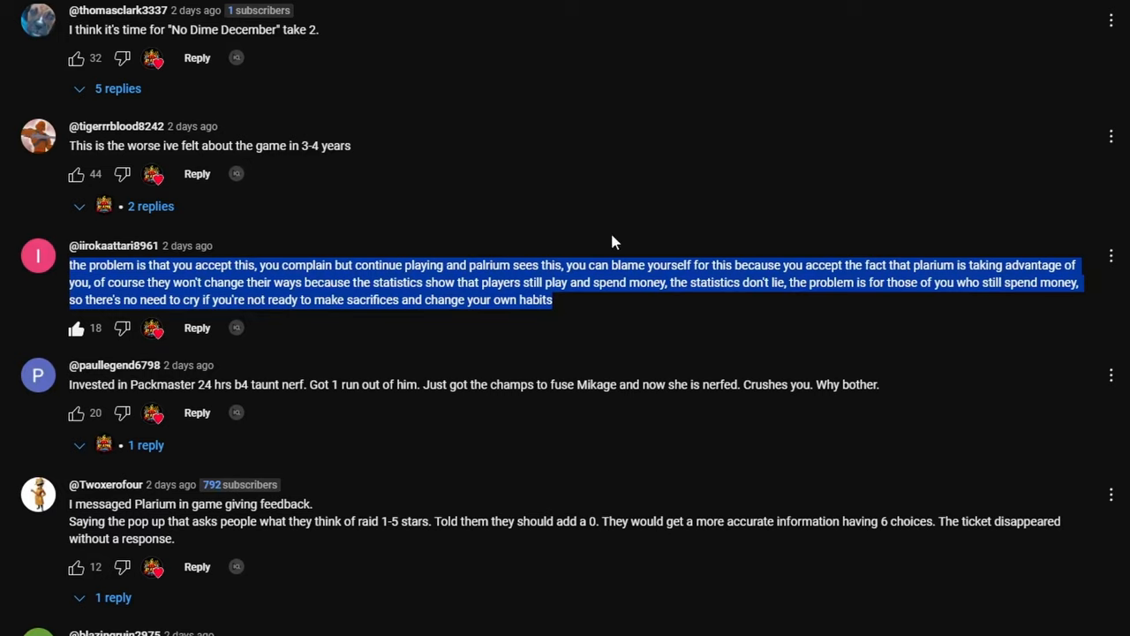
pyautogui.moveTo(692, 234)
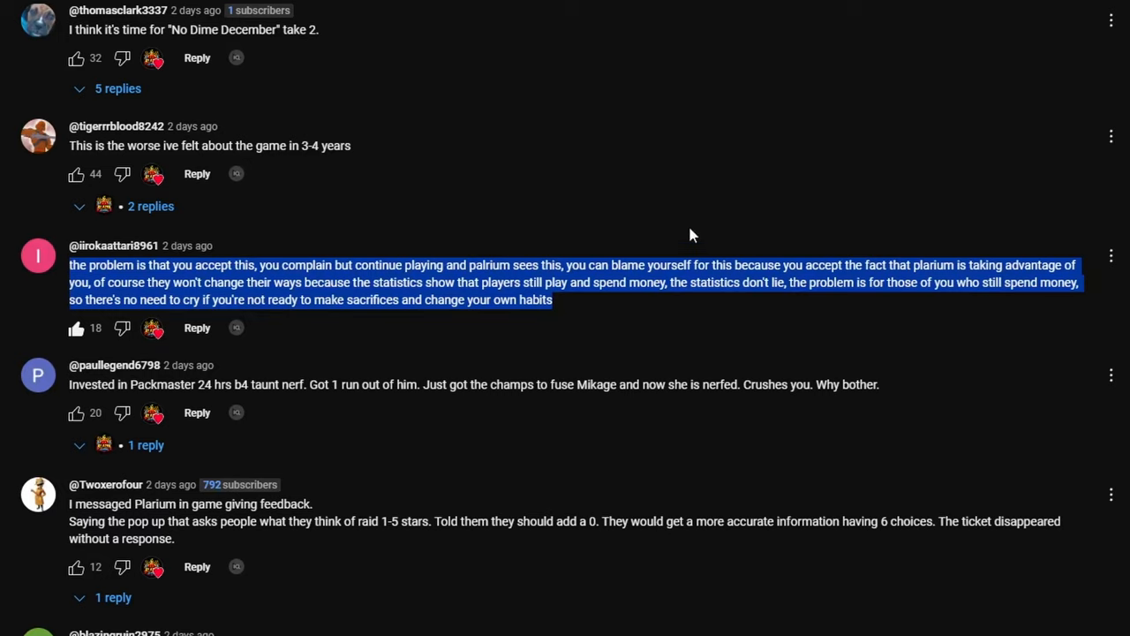
pyautogui.moveTo(1011, 247)
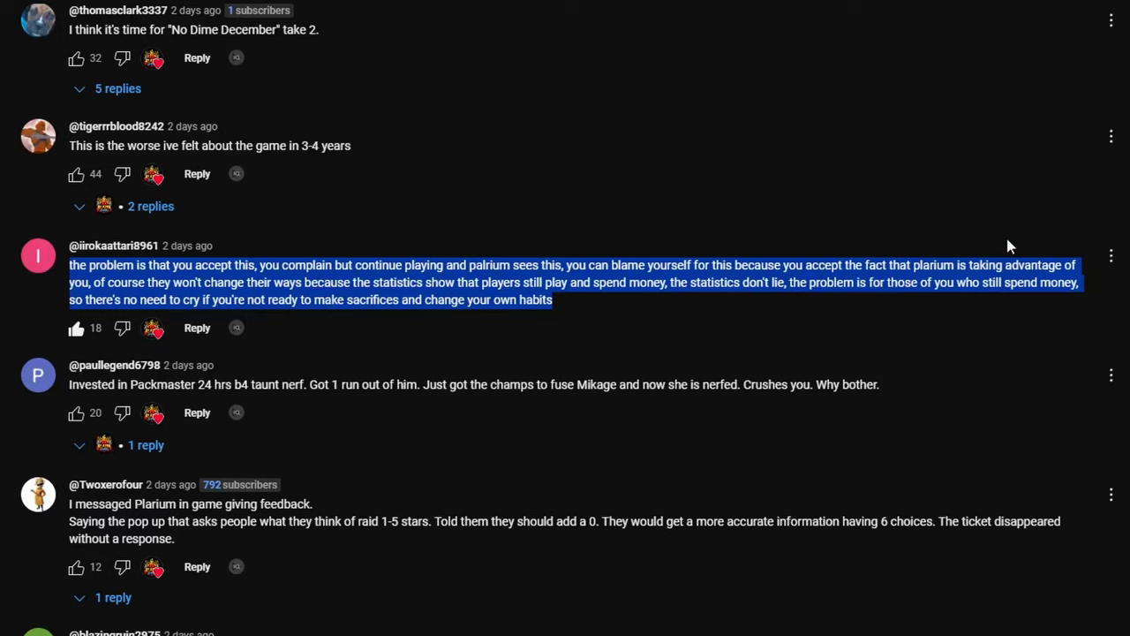
pyautogui.moveTo(597, 320)
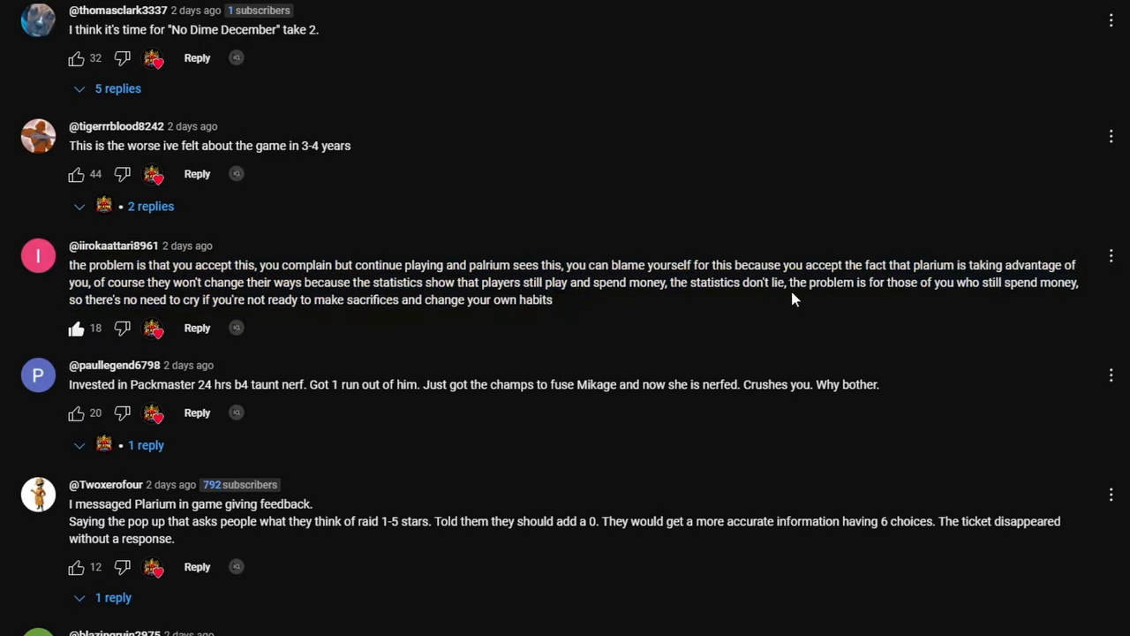
pyautogui.moveTo(824, 310)
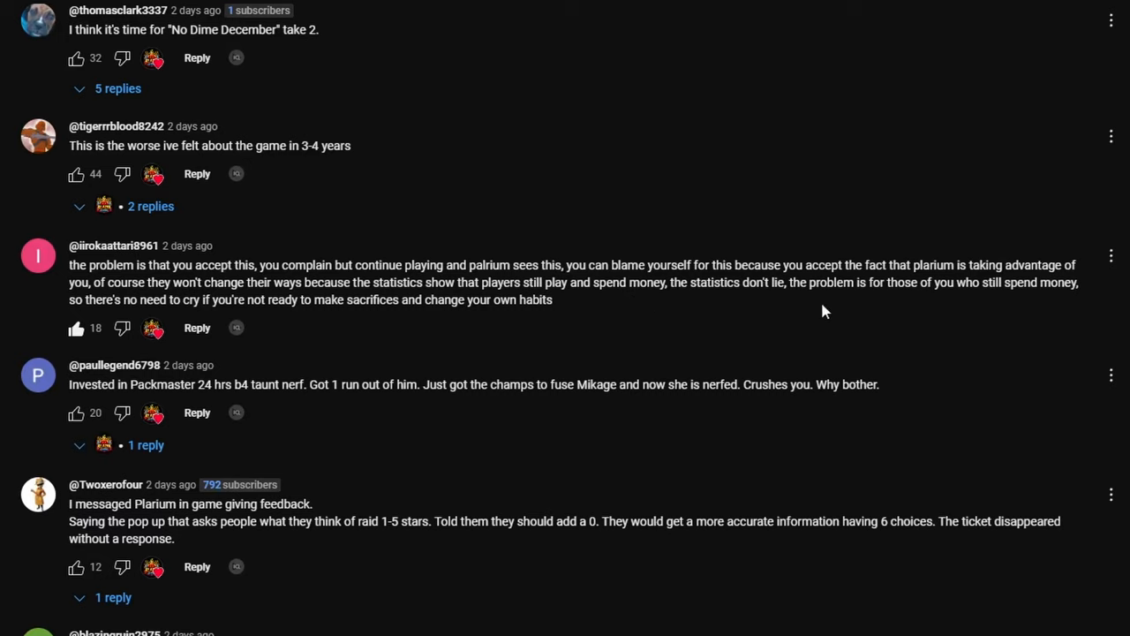
pyautogui.moveTo(635, 244)
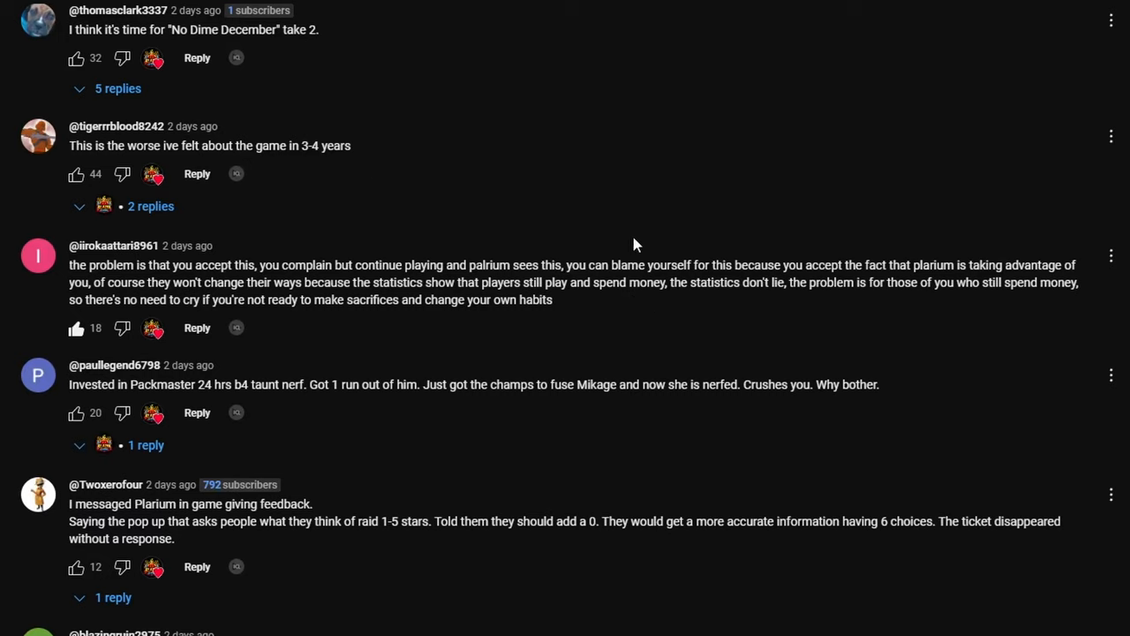
pyautogui.moveTo(598, 306)
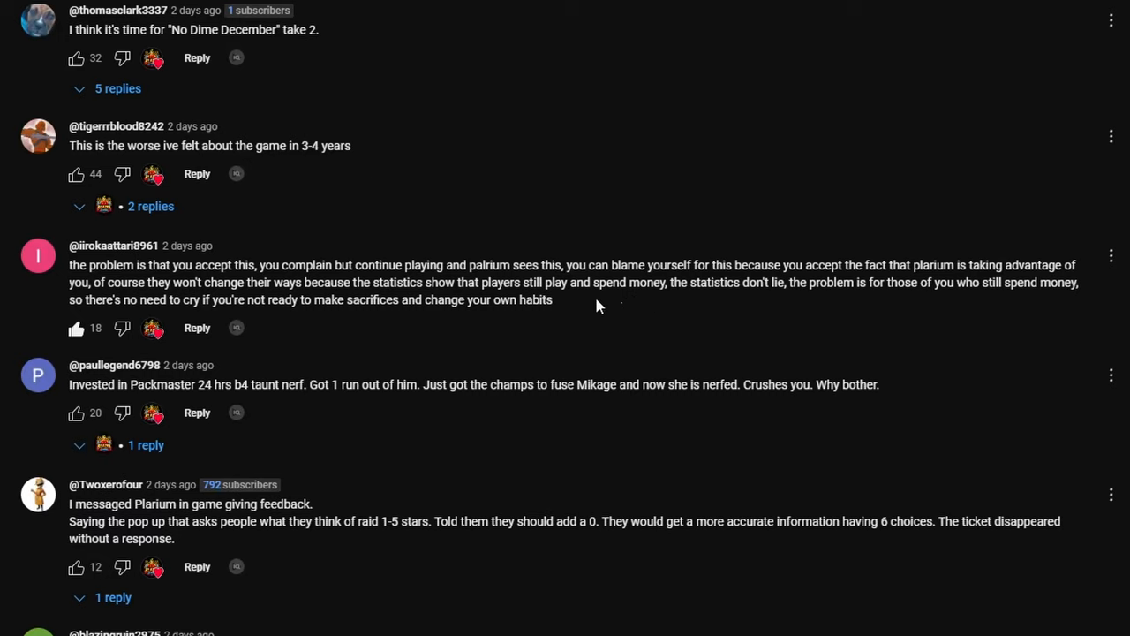
pyautogui.moveTo(512, 282)
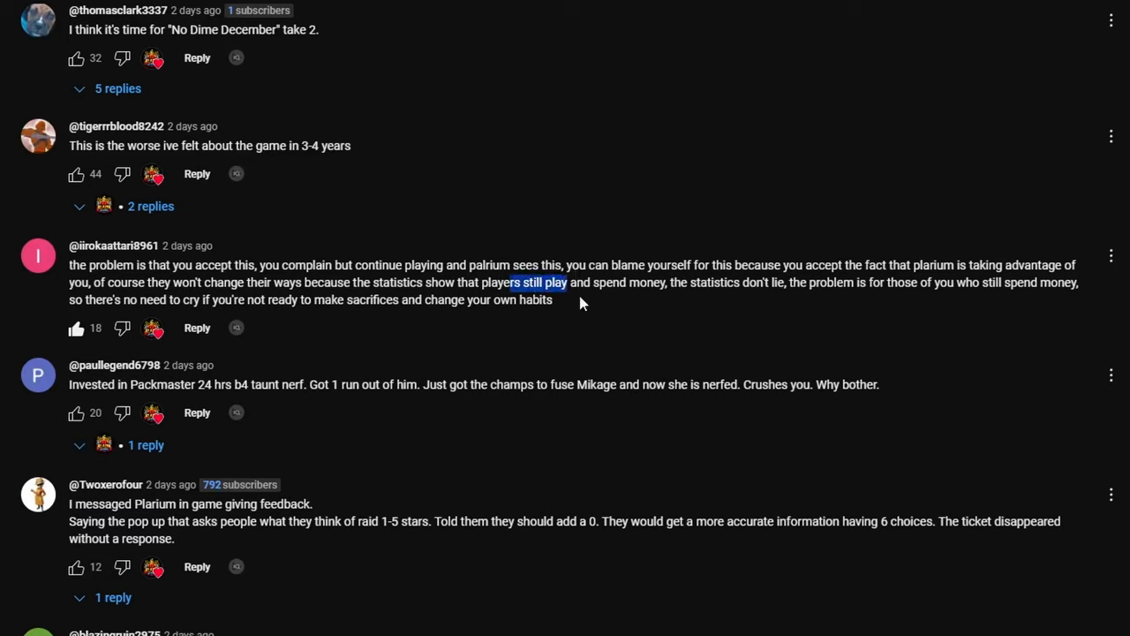
pyautogui.moveTo(689, 366)
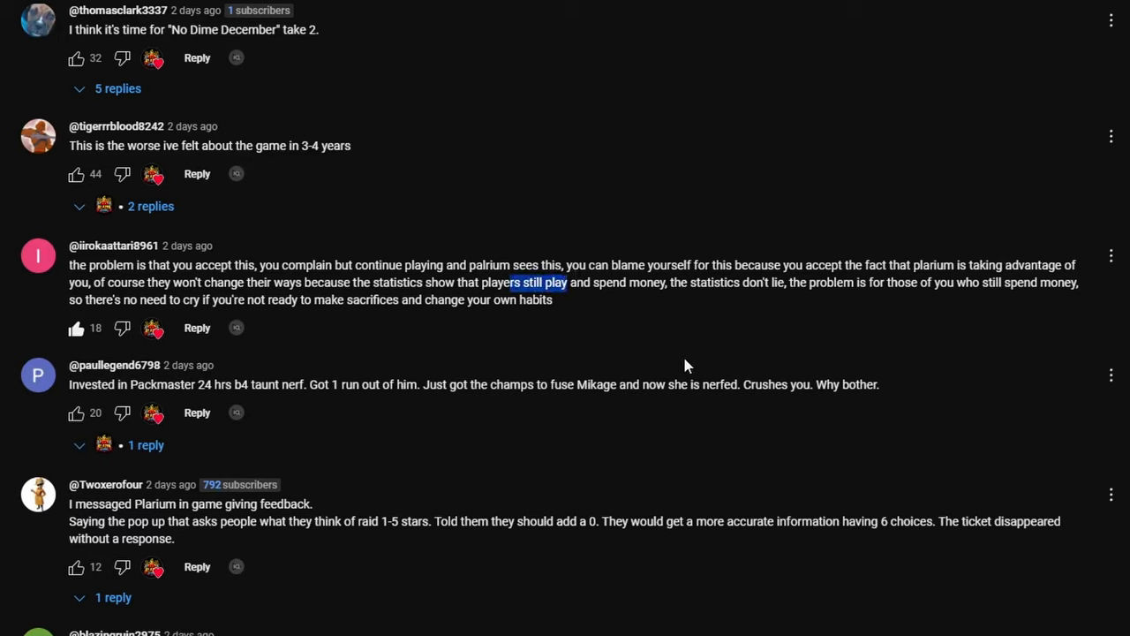
pyautogui.moveTo(680, 382)
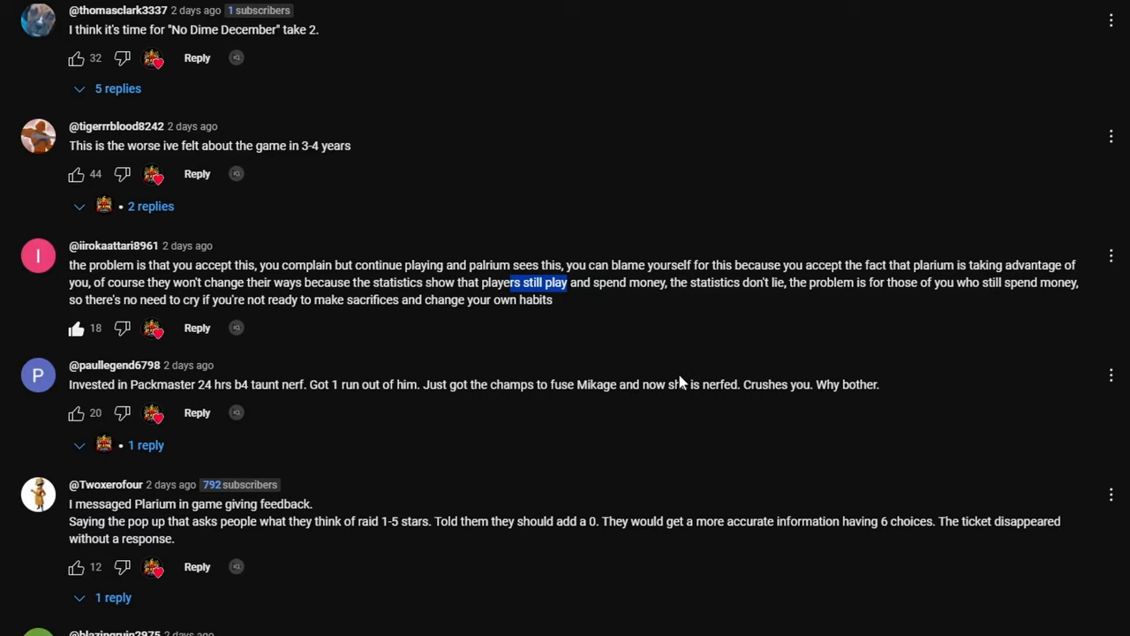
pyautogui.moveTo(251, 369)
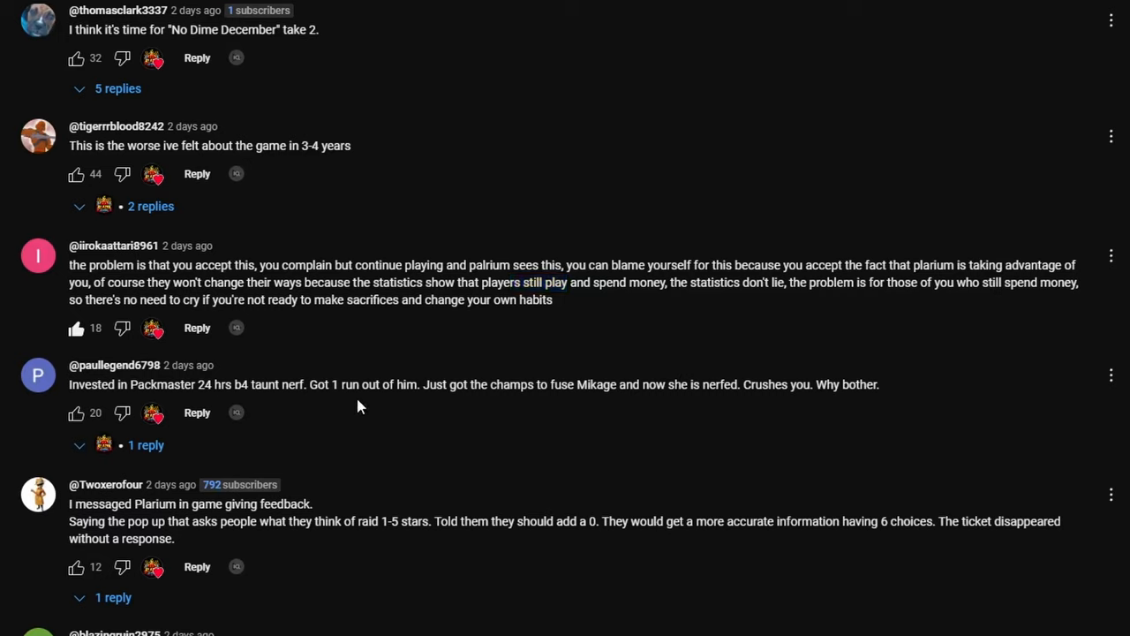
# Step: Start highlighting the Packmaster nerf complaint and scroll slightly further down
pyautogui.doubleClick(215, 384)
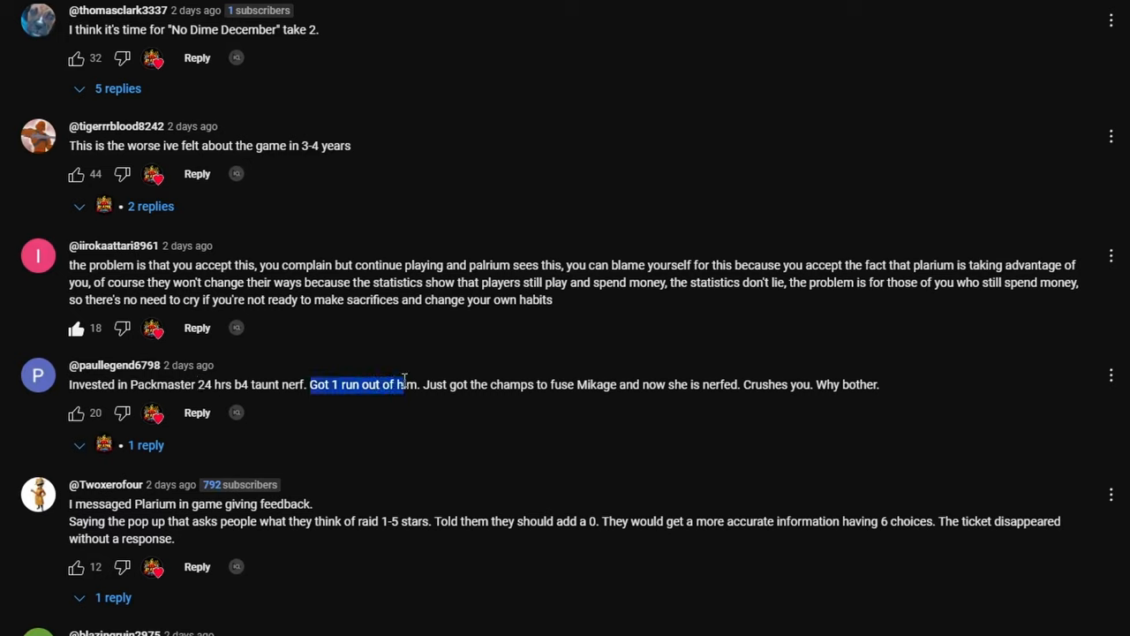
pyautogui.moveTo(637, 435)
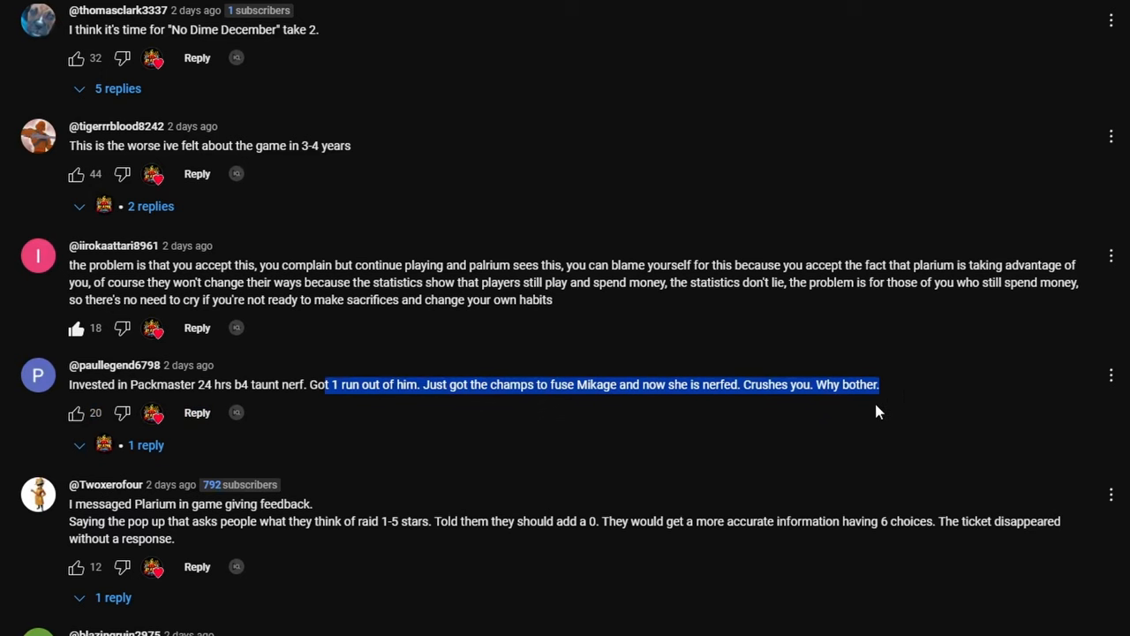
pyautogui.scroll(-3)
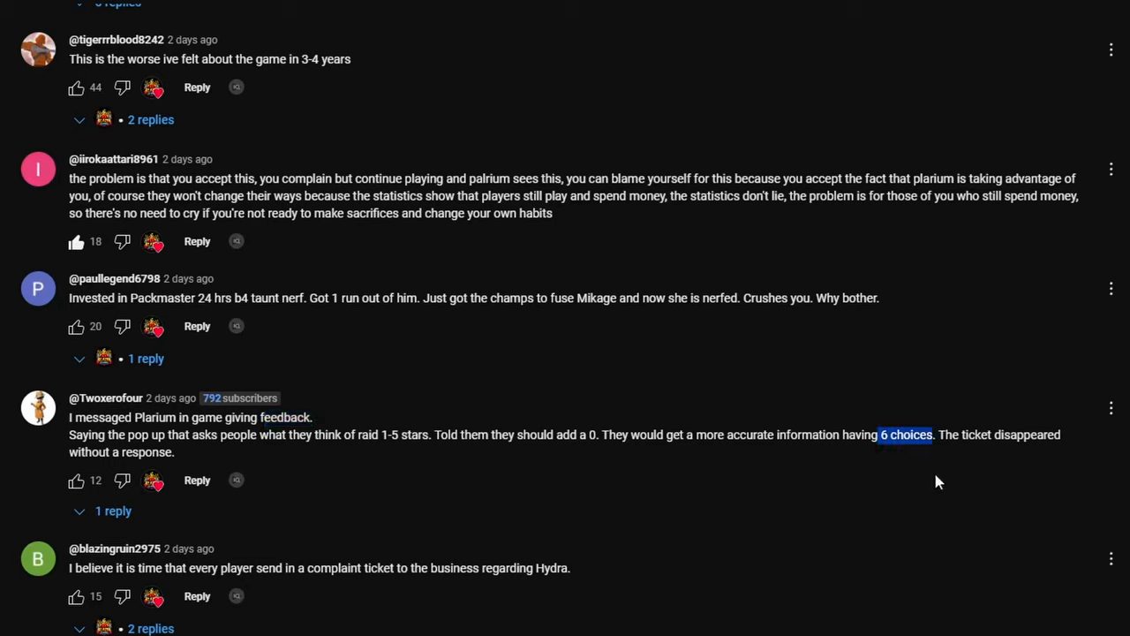
pyautogui.tripleClick(265, 434)
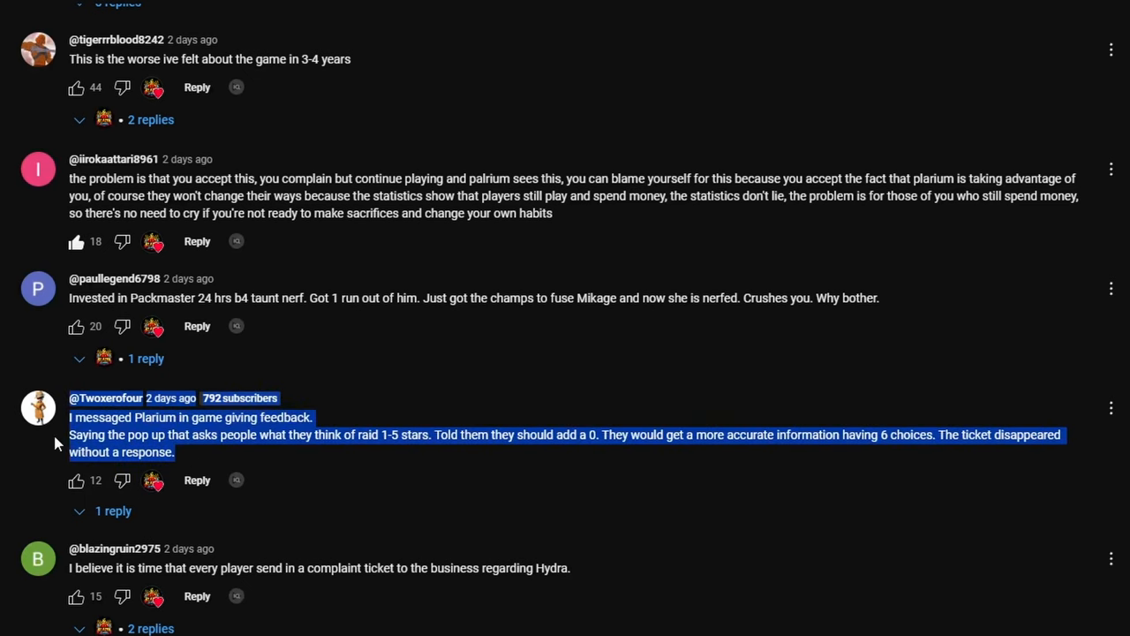
pyautogui.scroll(-3)
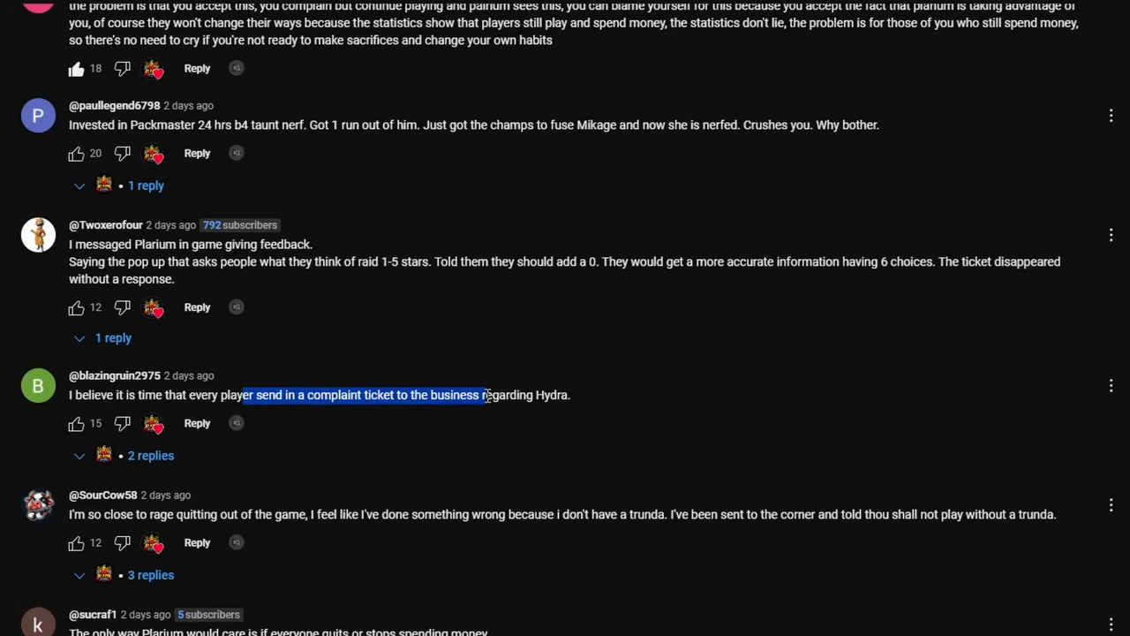
pyautogui.scroll(-3)
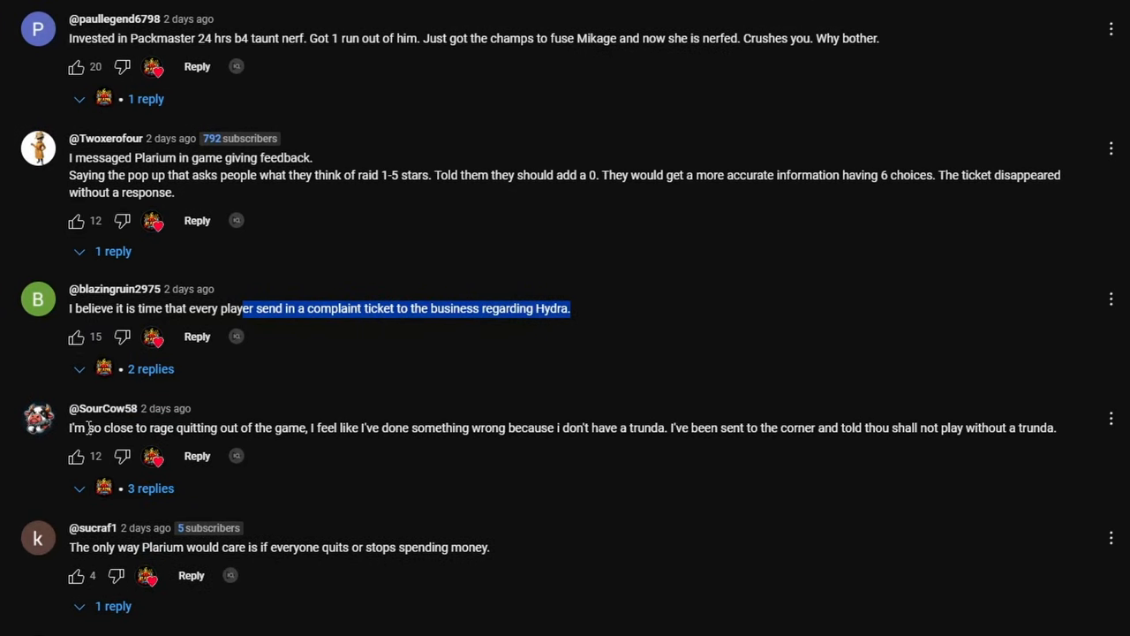
pyautogui.moveTo(344, 433)
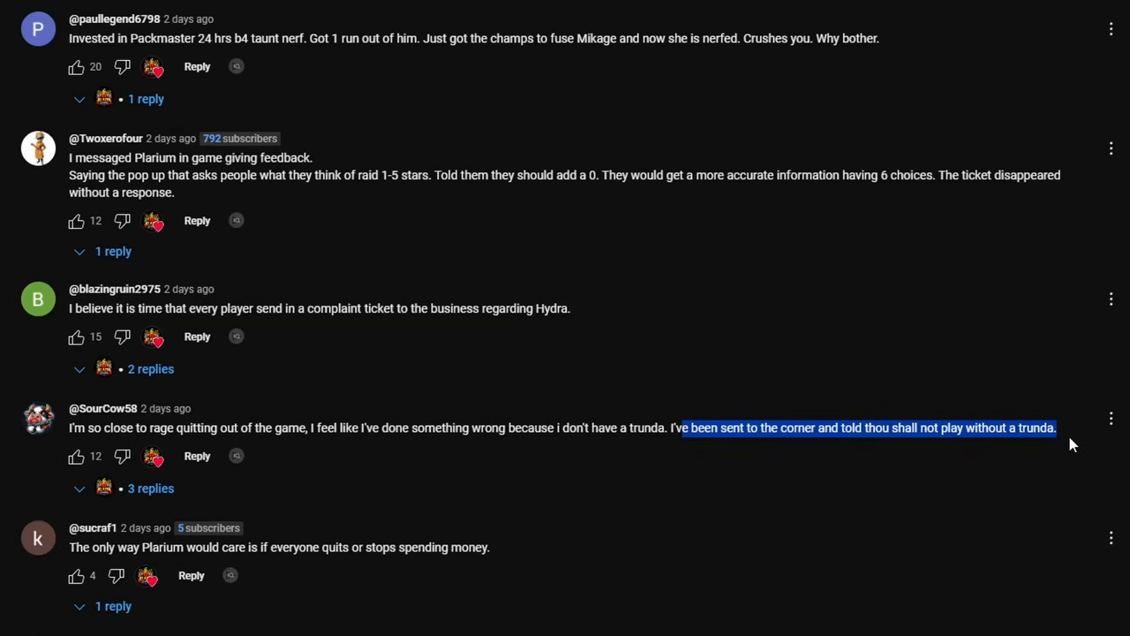
# Step: Scroll further down the comments toward the later comments about quitting
pyautogui.scroll(-3)
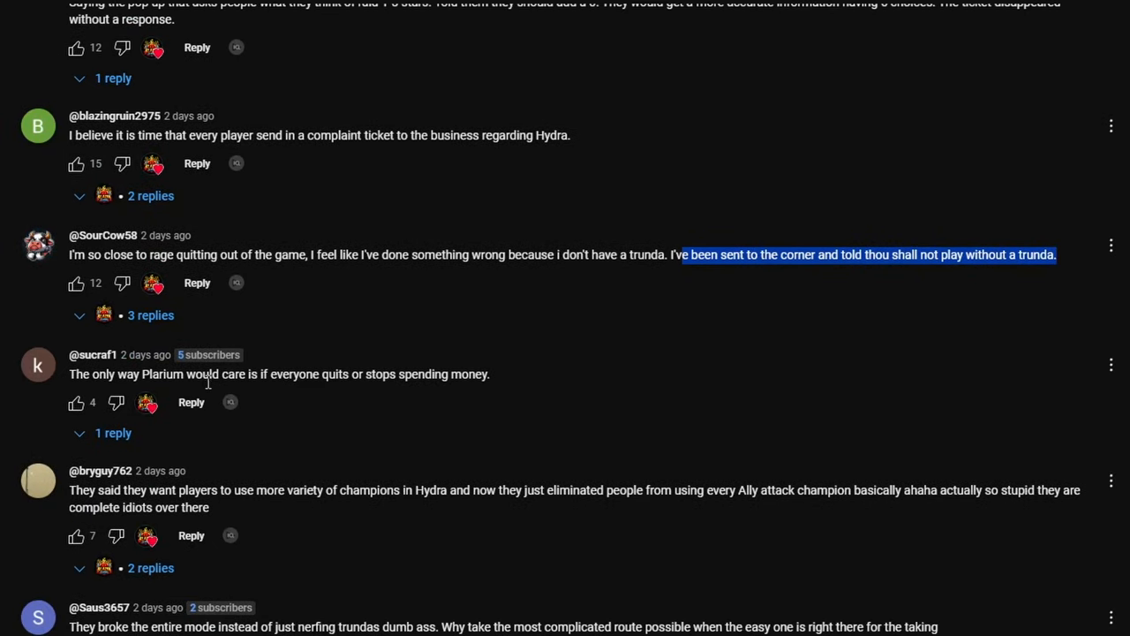
pyautogui.moveTo(263, 378)
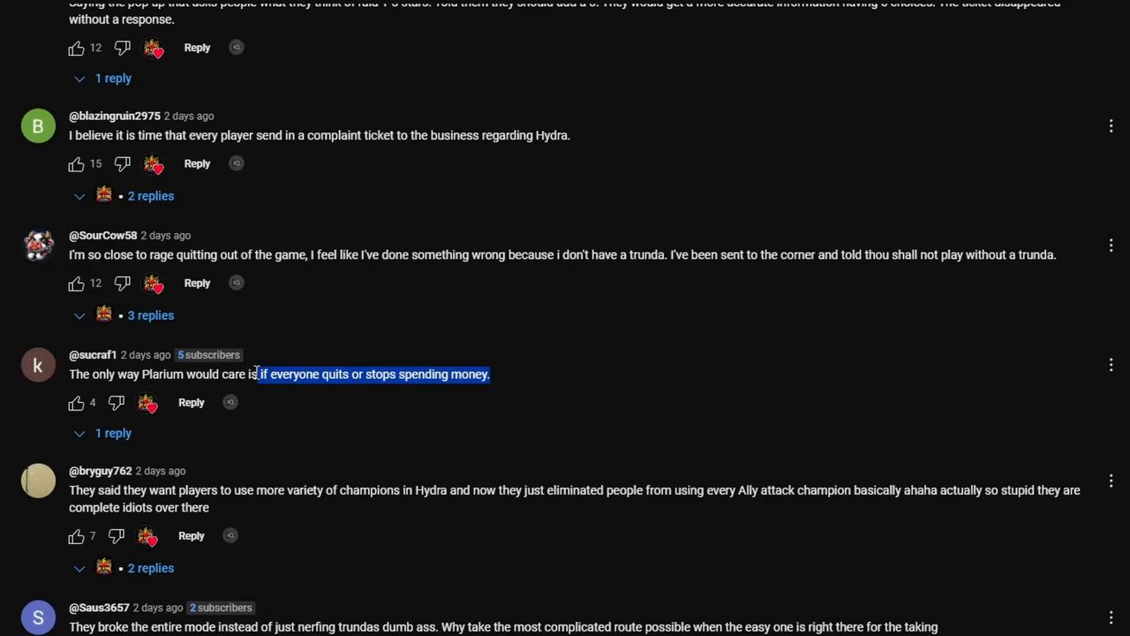
pyautogui.moveTo(613, 382)
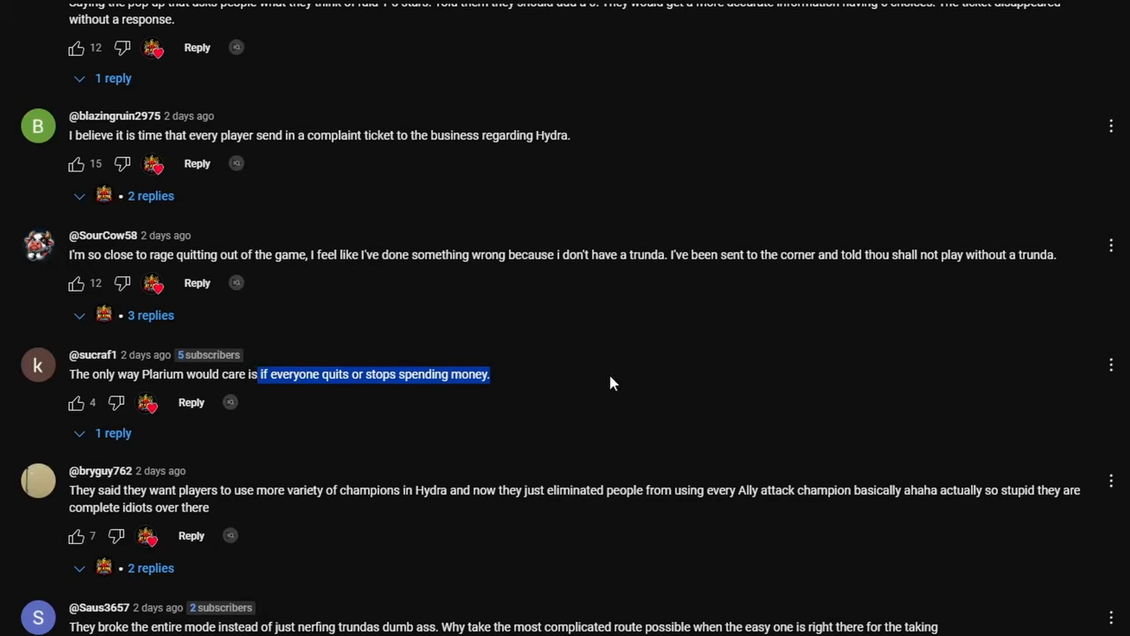
pyautogui.moveTo(1066, 336)
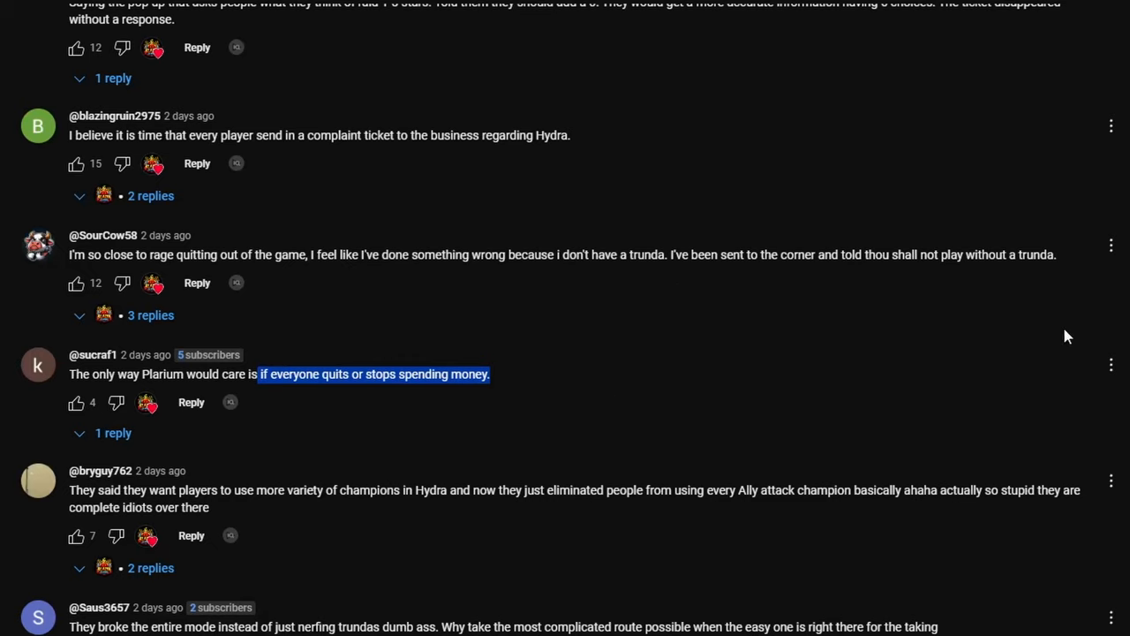
pyautogui.moveTo(1015, 334)
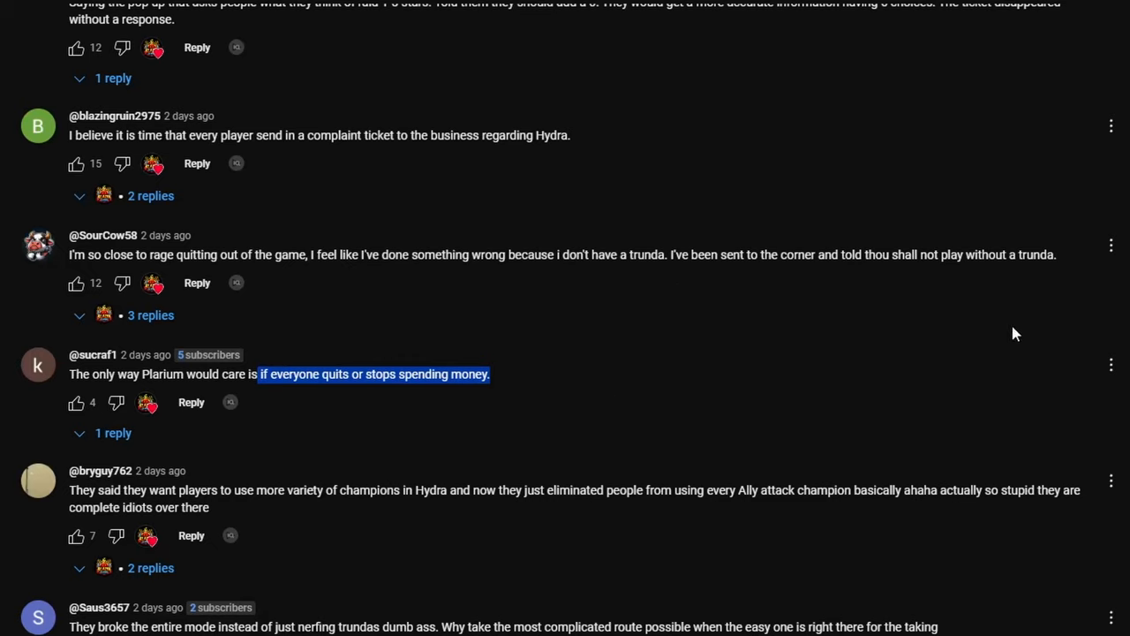
pyautogui.moveTo(238, 489)
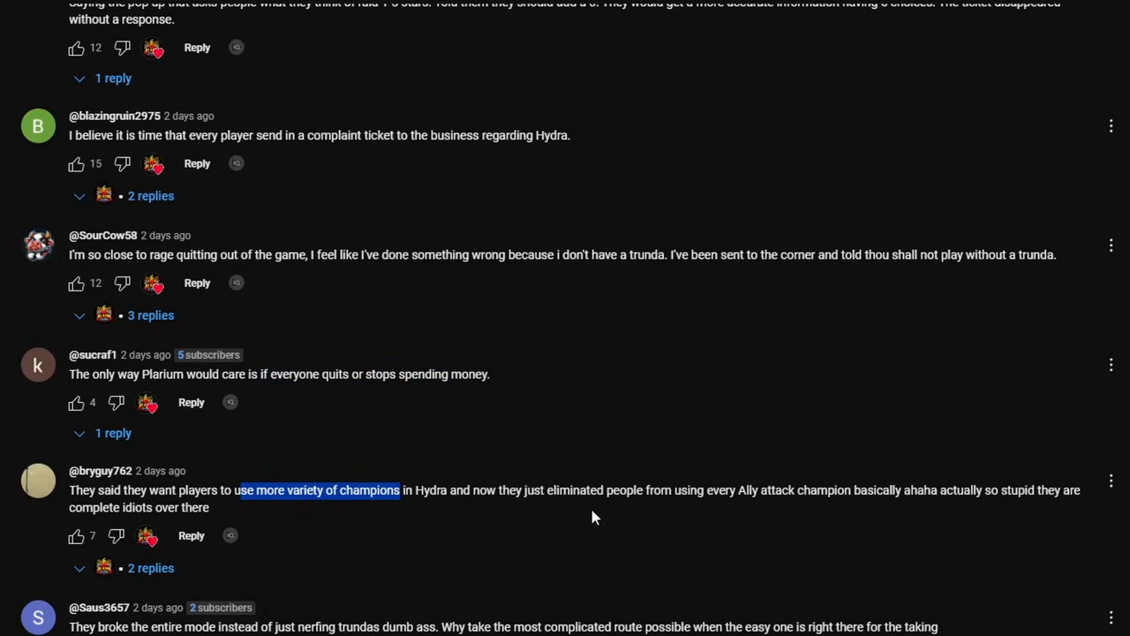
pyautogui.scroll(-3)
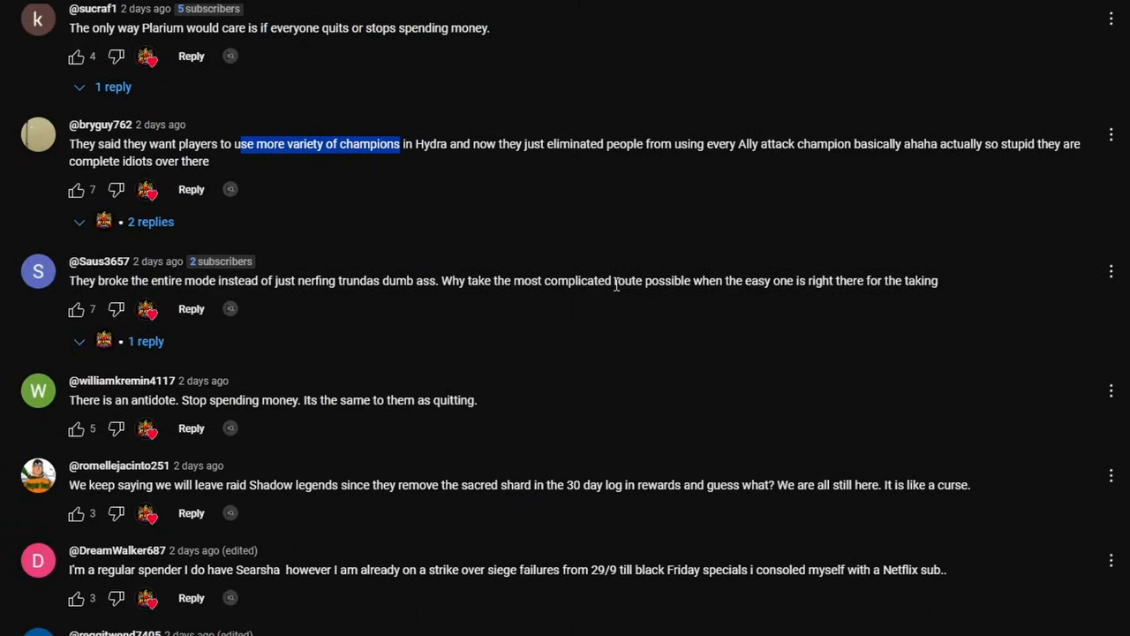
pyautogui.scroll(-3)
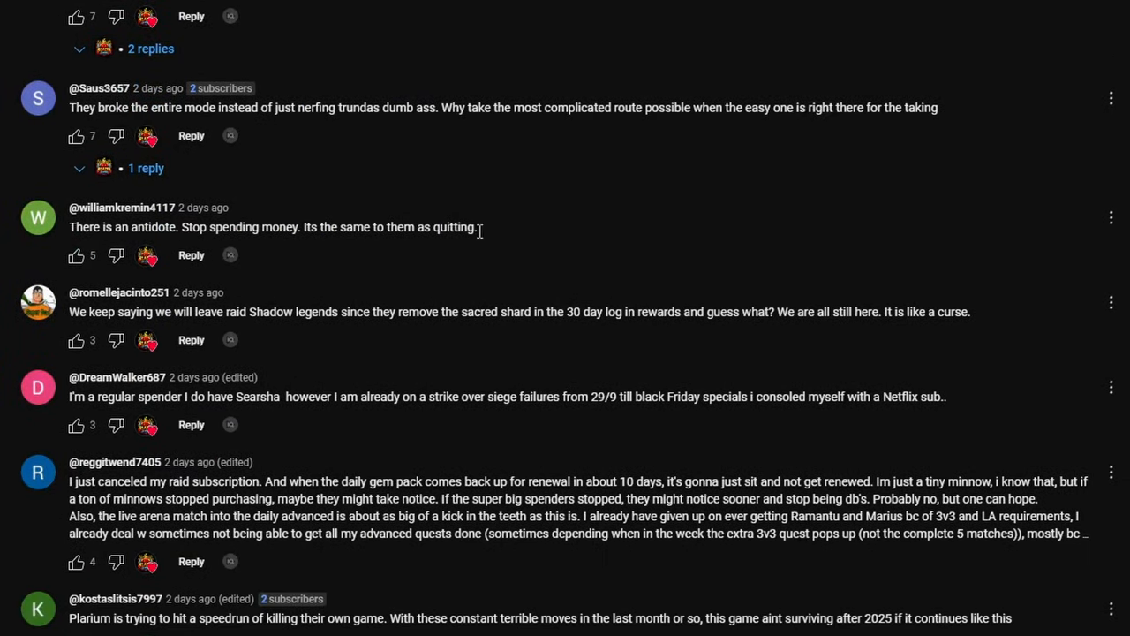
pyautogui.scroll(-3)
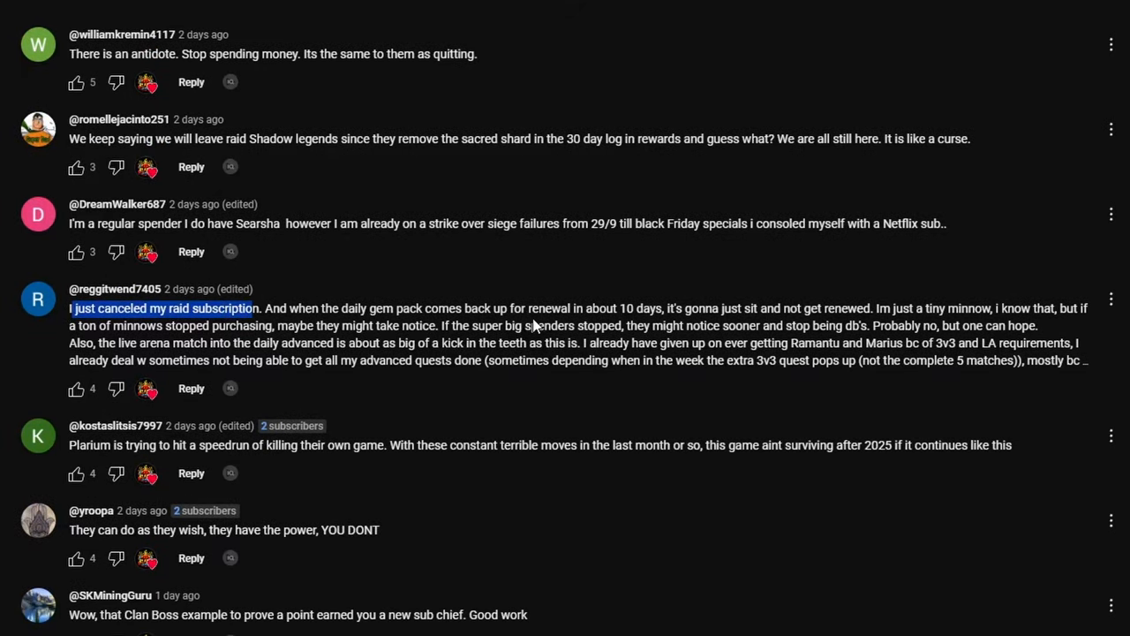
pyautogui.moveTo(228, 308)
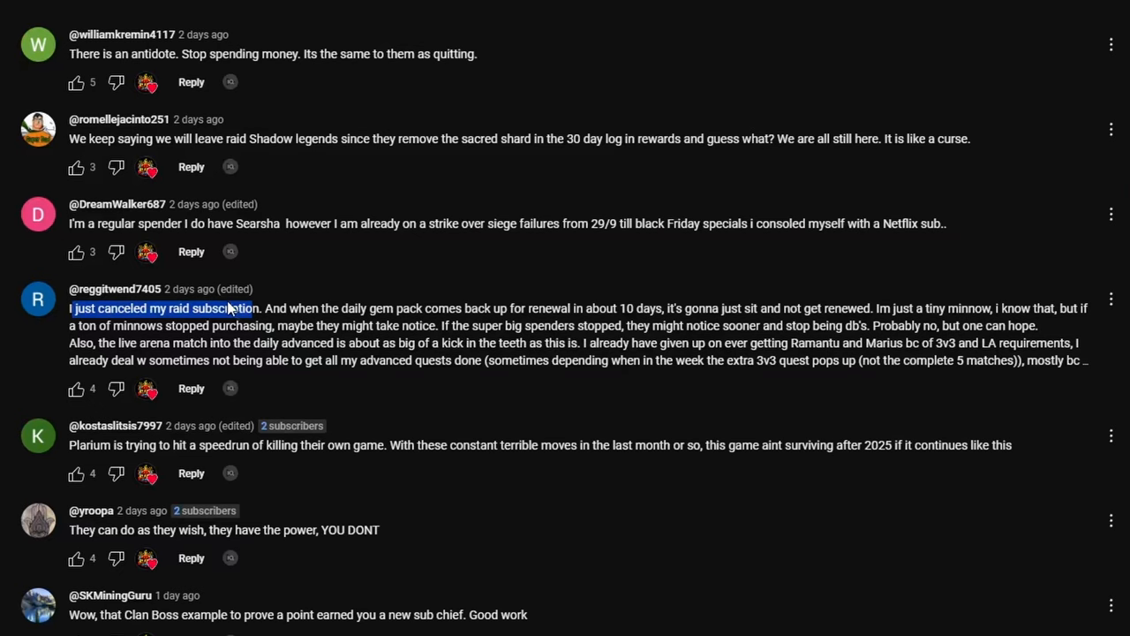
# Step: Scroll past the canceled-subscription comment to comments about quitting and waiting to invest
pyautogui.scroll(-3)
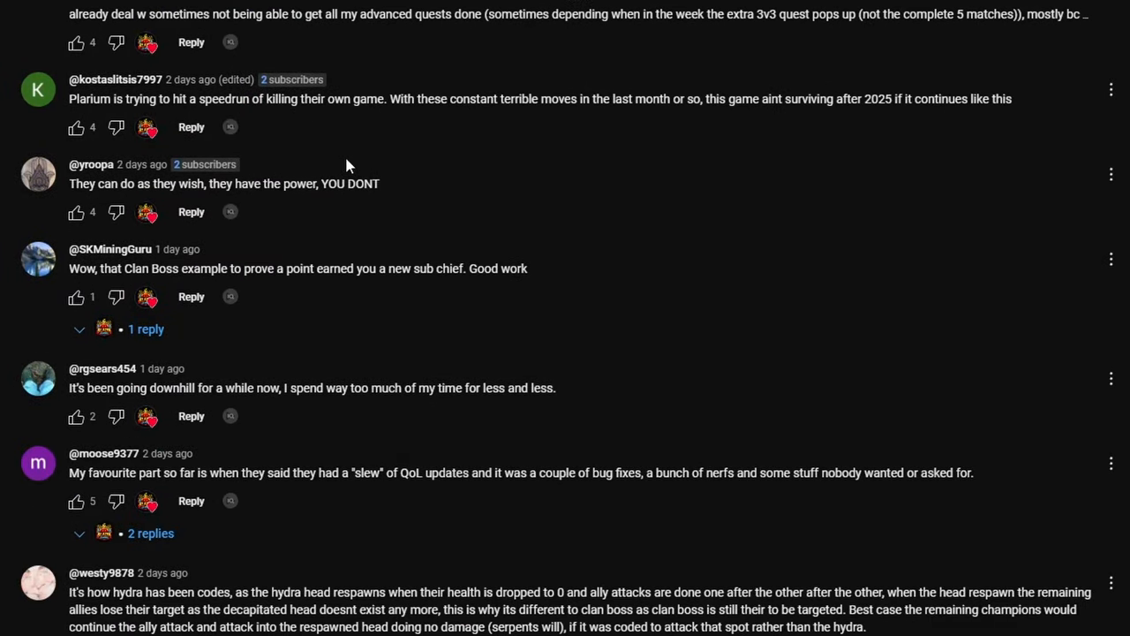
pyautogui.scroll(-3)
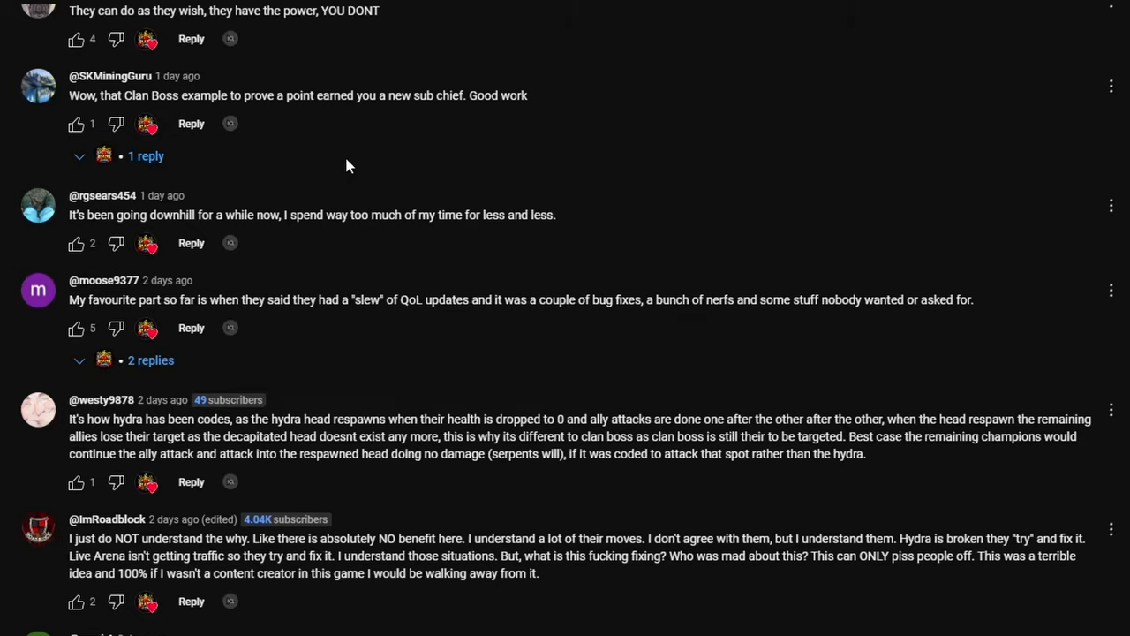
pyautogui.scroll(-3)
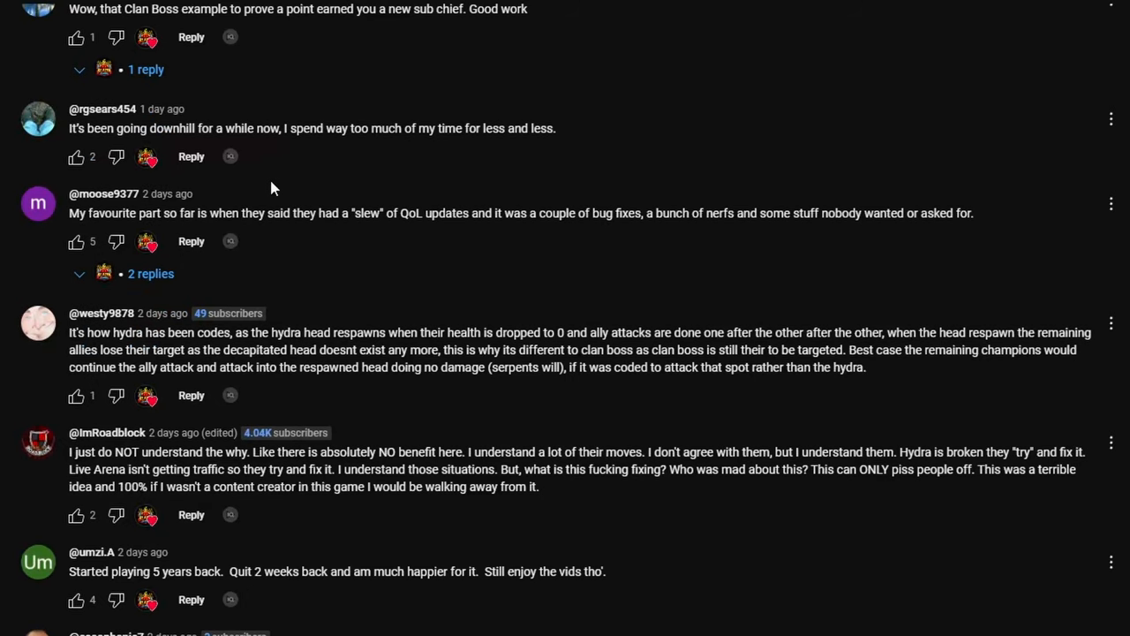
pyautogui.scroll(-3)
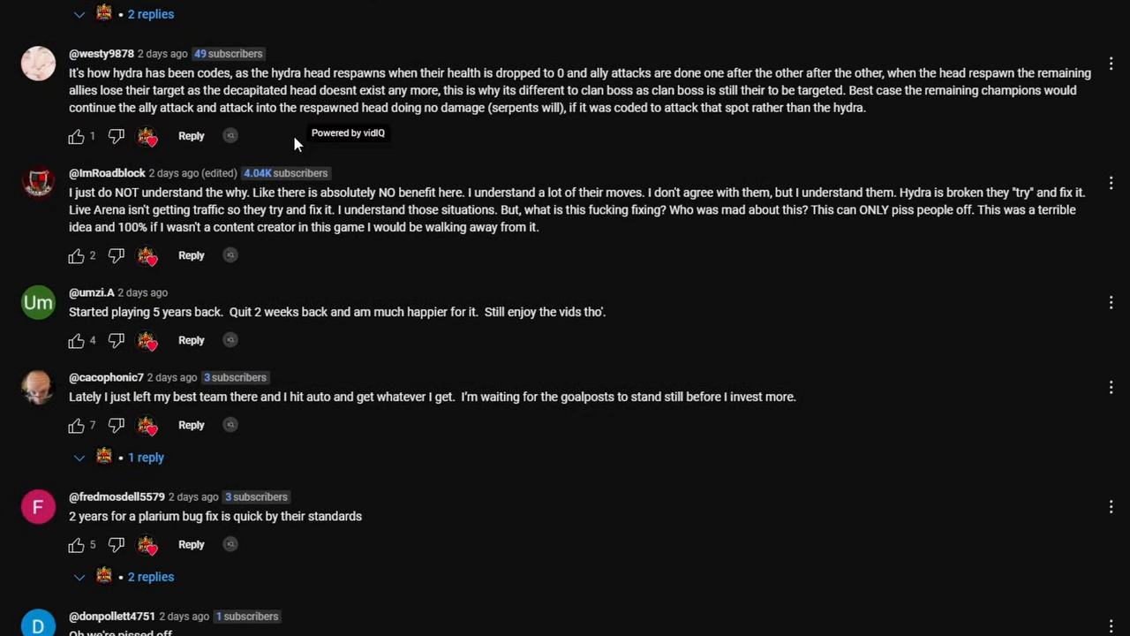
pyautogui.moveTo(326, 135)
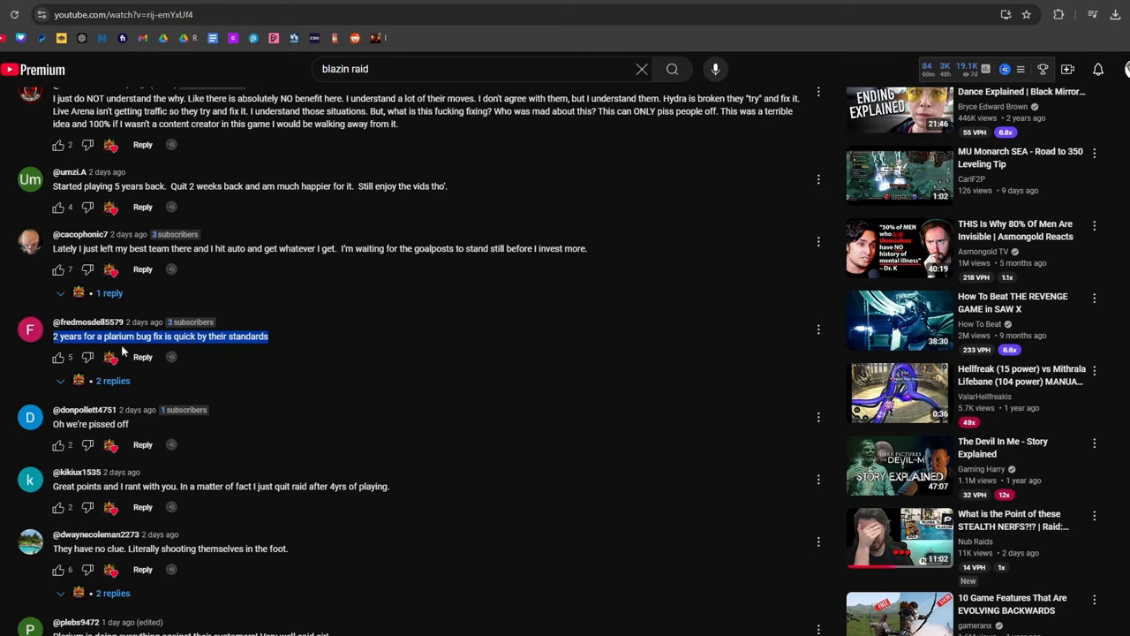
# Step: Scroll the comments down to posts about quitting Raid for King Arthur: Legends Rise
pyautogui.scroll(-3)
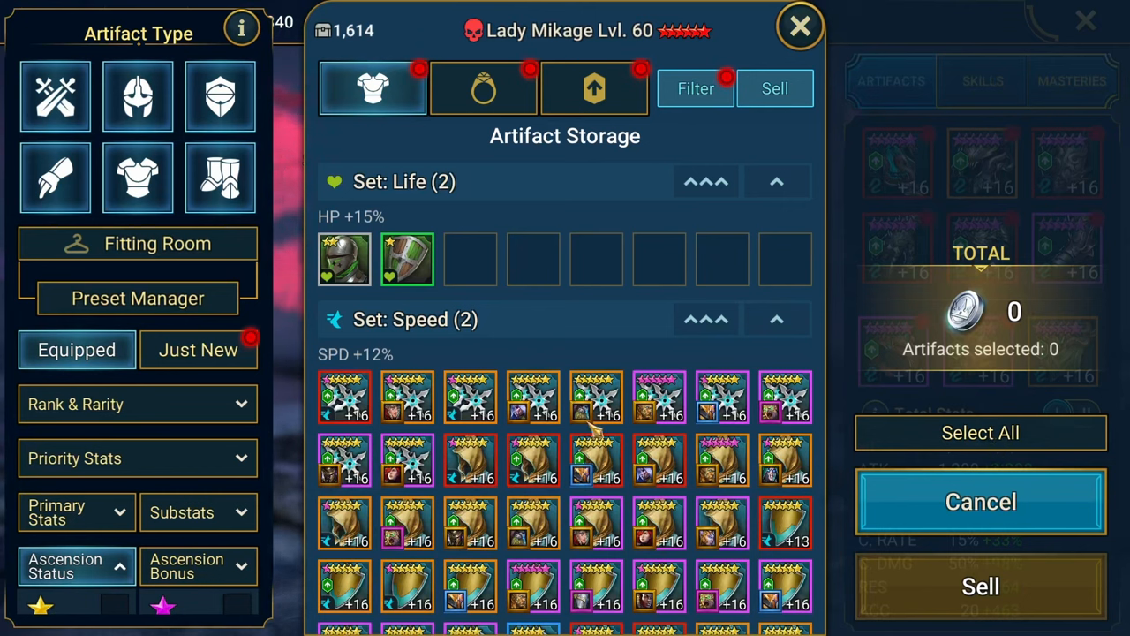
pyautogui.click(979, 502)
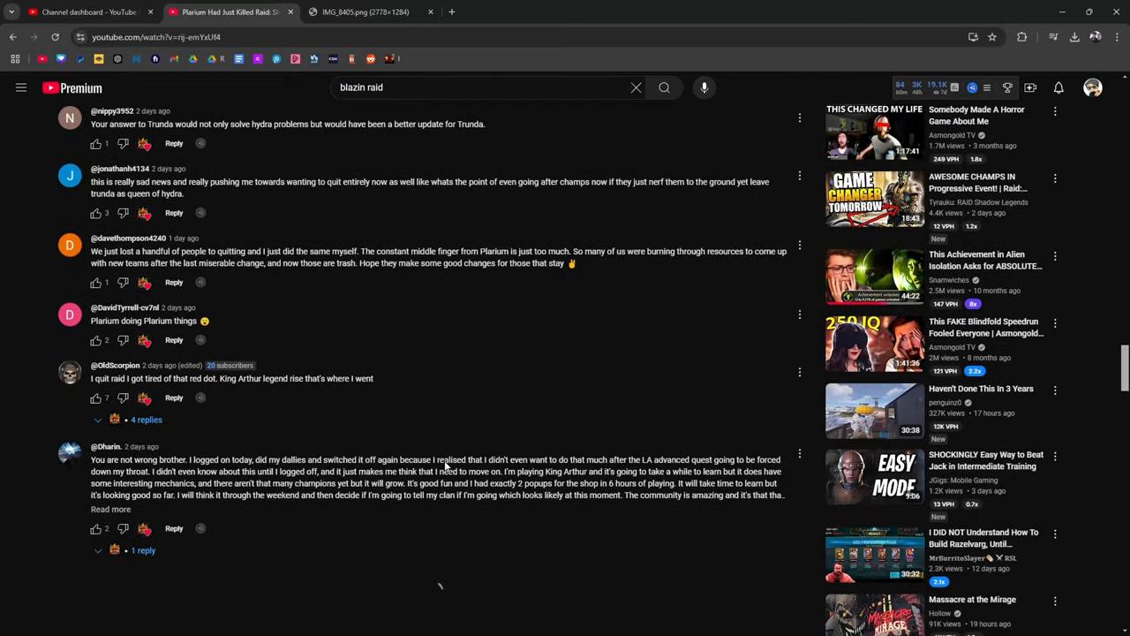
# Step: Scroll down through the comments toward the 'I just quit yesterday' comment
pyautogui.scroll(-3)
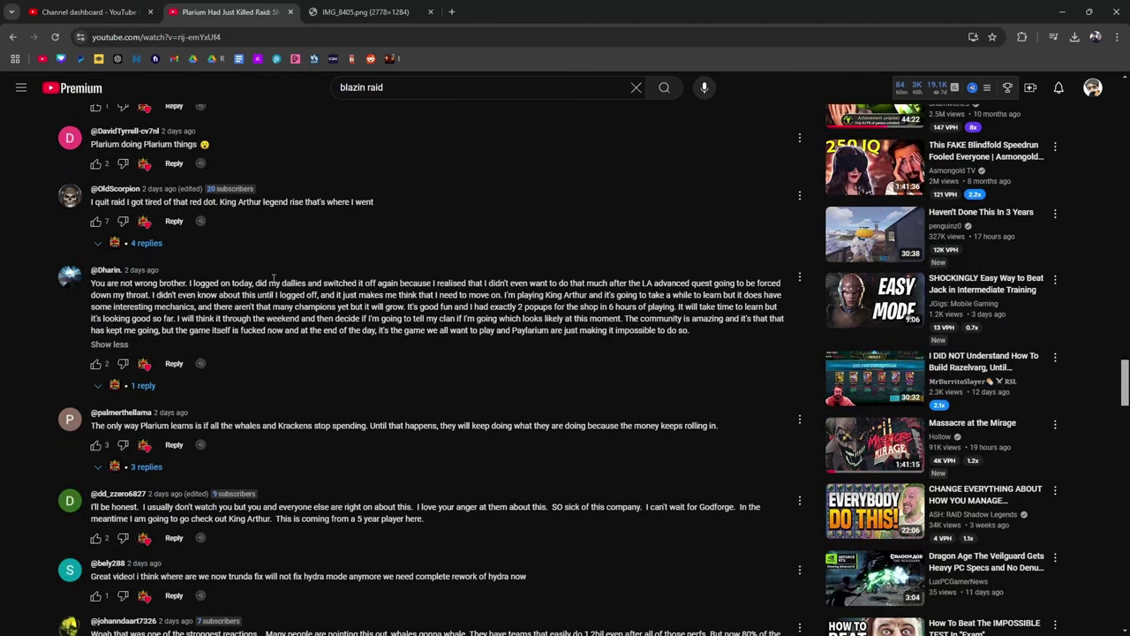
pyautogui.scroll(-3)
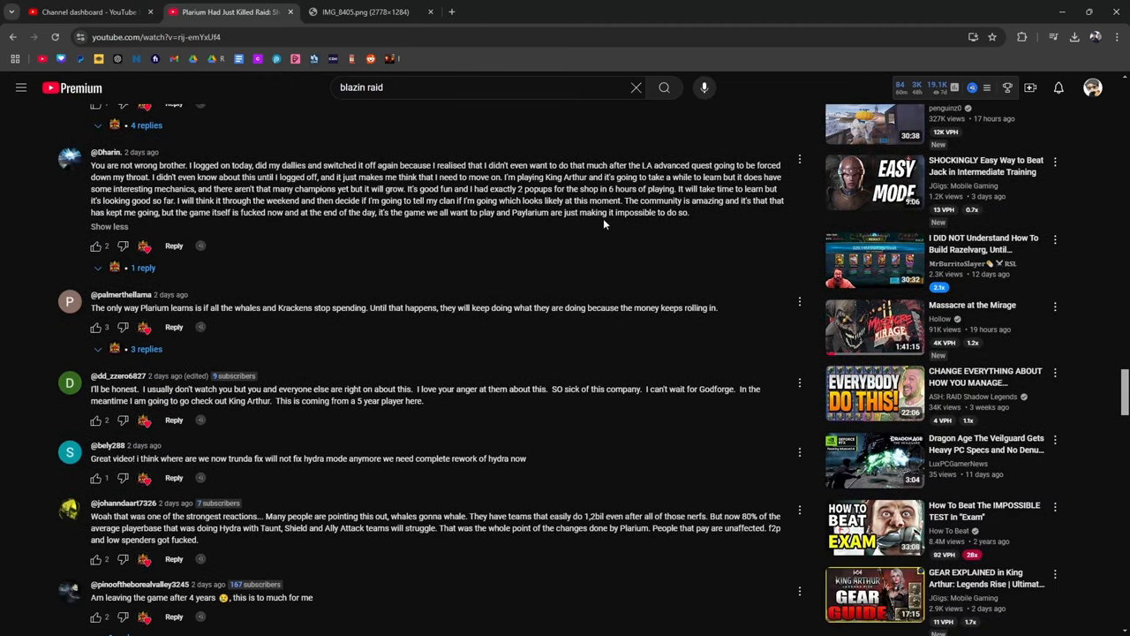
pyautogui.scroll(-3)
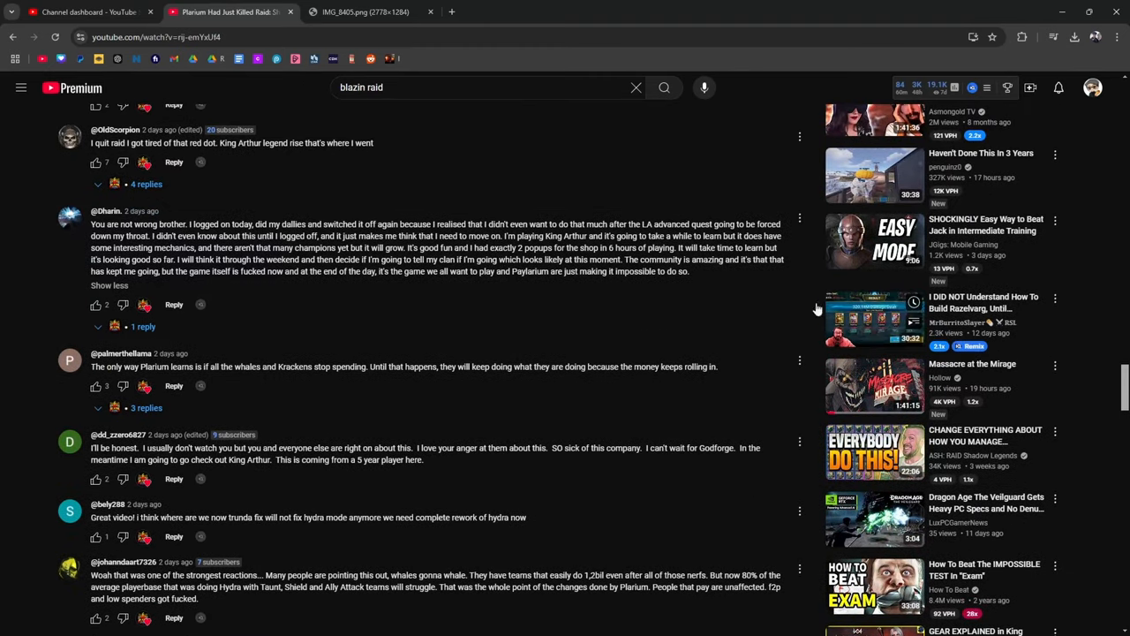
pyautogui.scroll(-3)
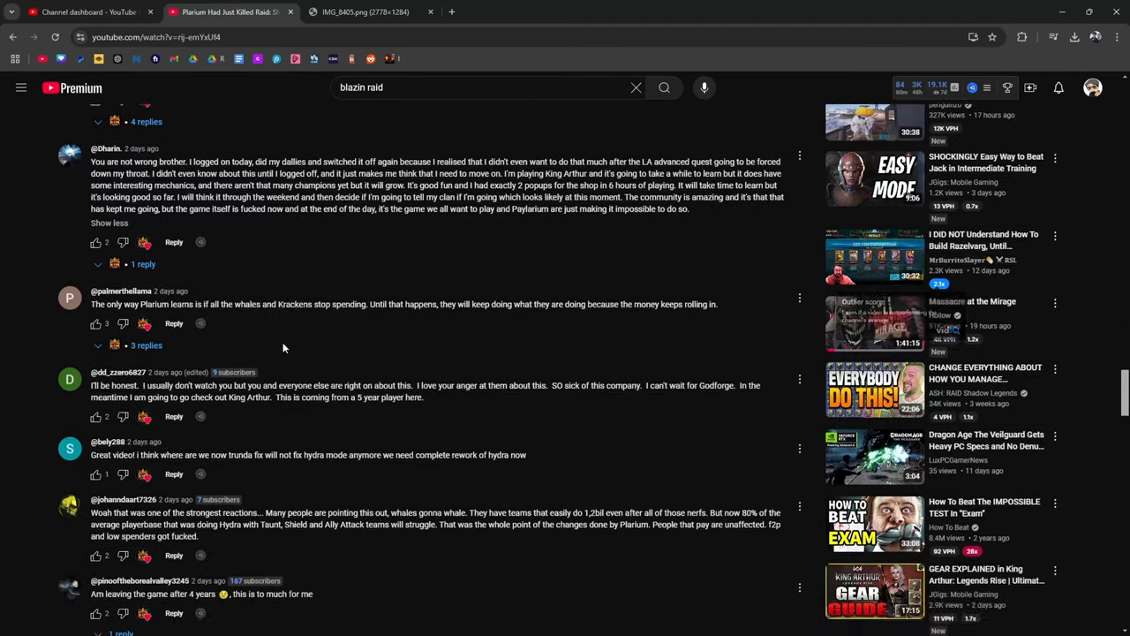
pyautogui.scroll(-3)
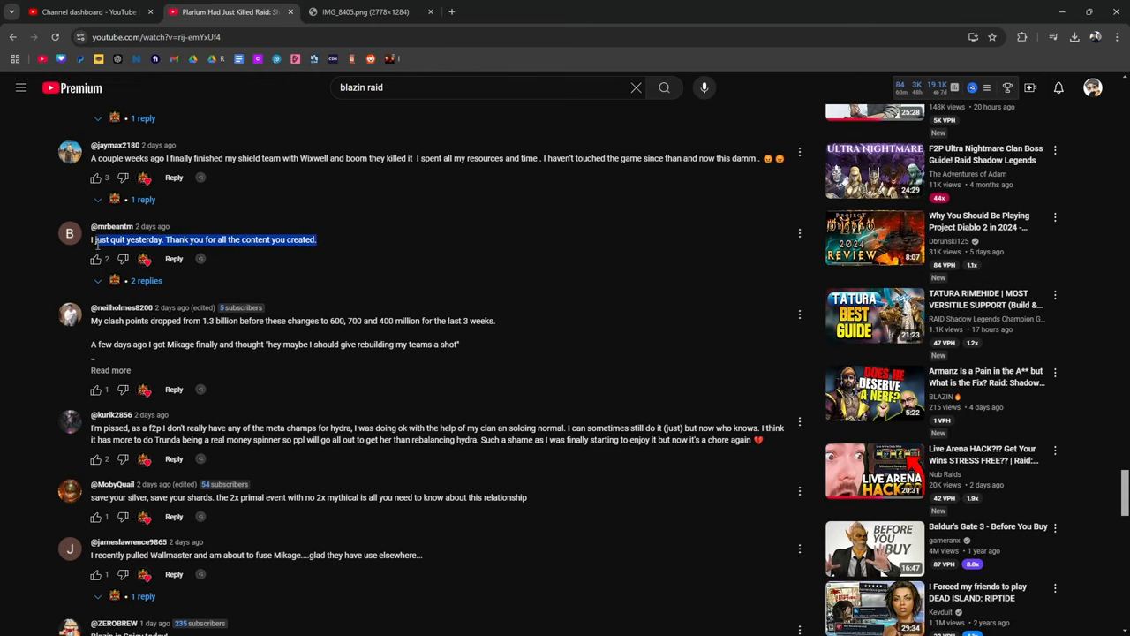
pyautogui.scroll(-3)
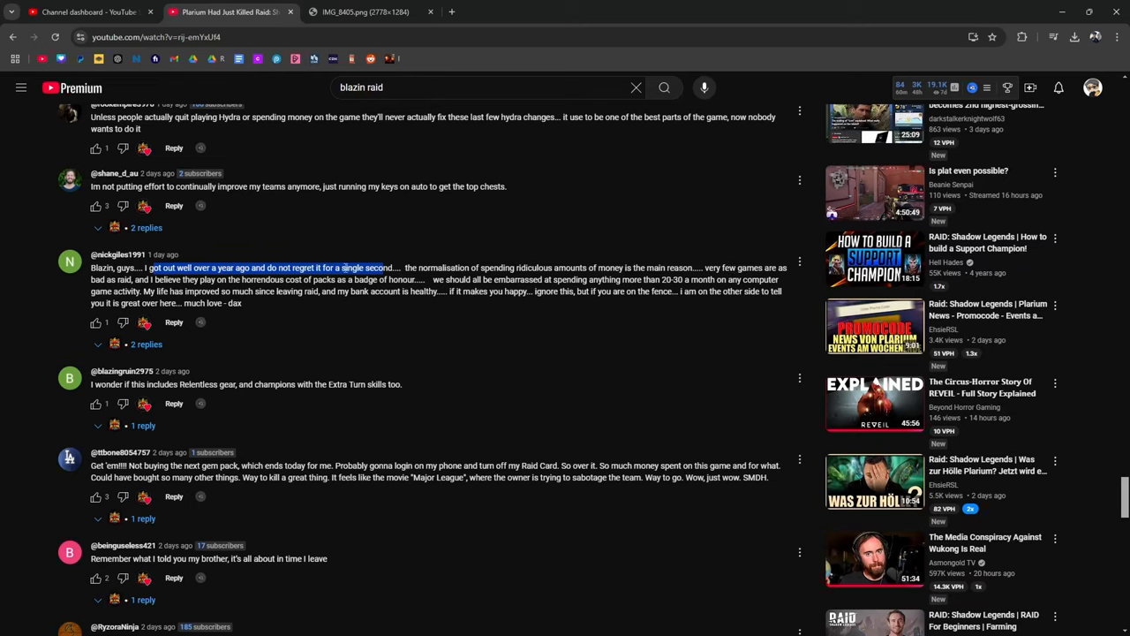
pyautogui.moveTo(292, 296)
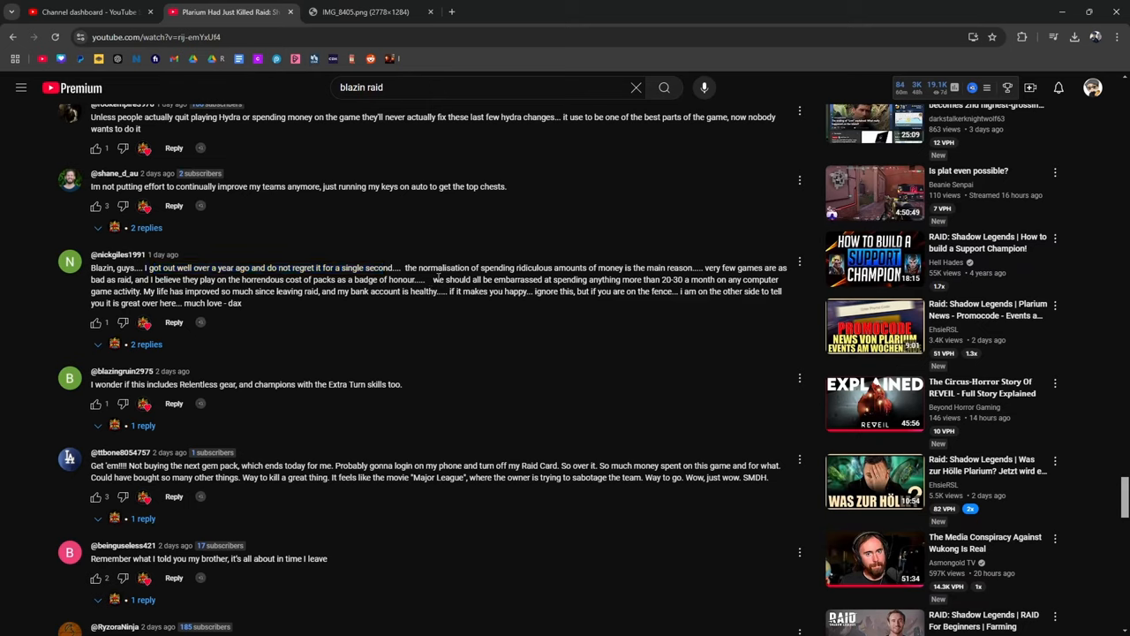
pyautogui.moveTo(435, 279); pyautogui.dragTo(693, 279)
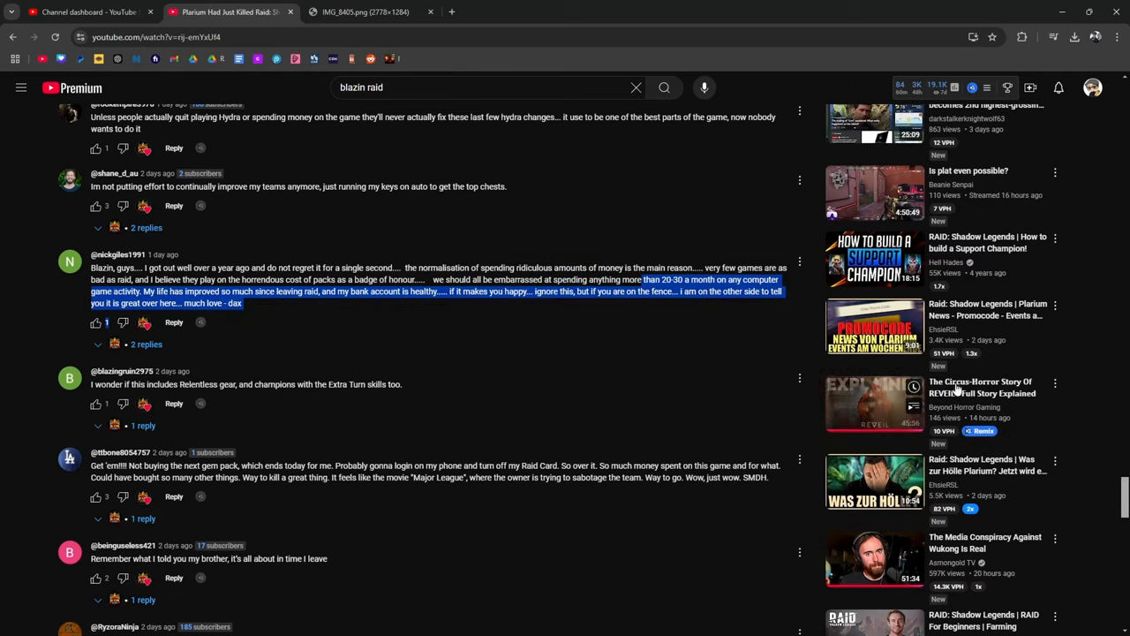
pyautogui.moveTo(1003, 417)
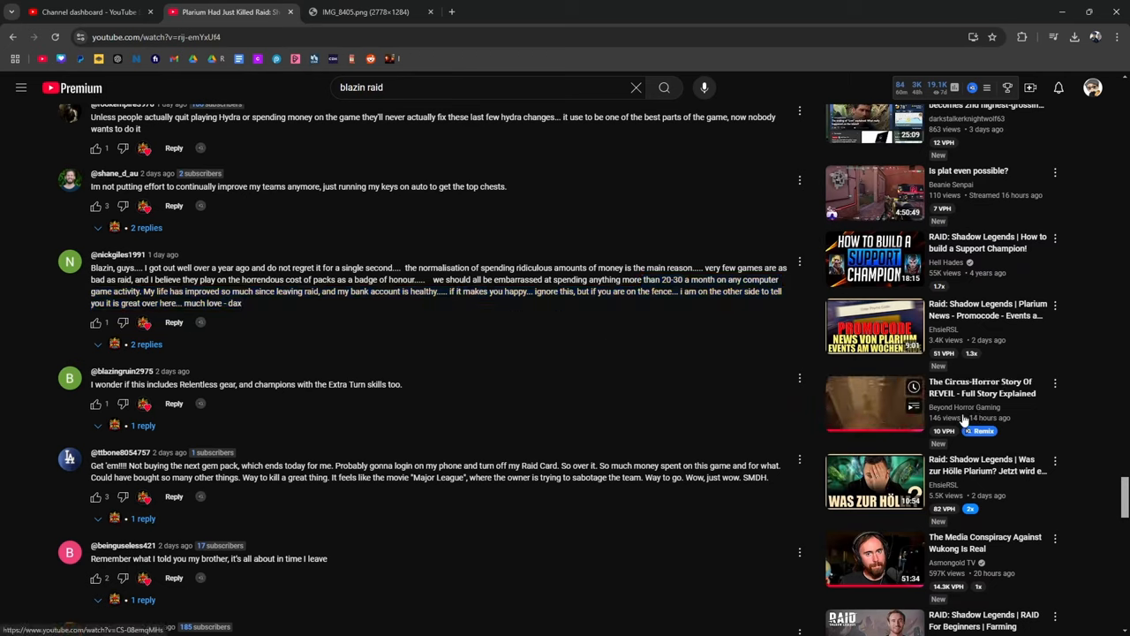
pyautogui.moveTo(615, 386)
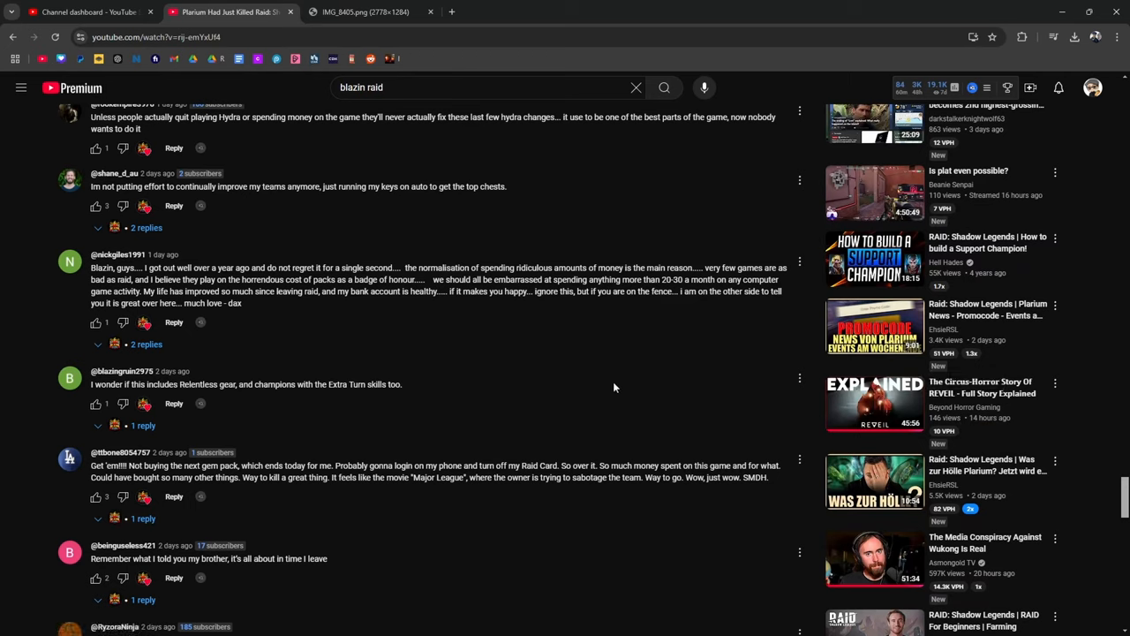
pyautogui.moveTo(274, 303)
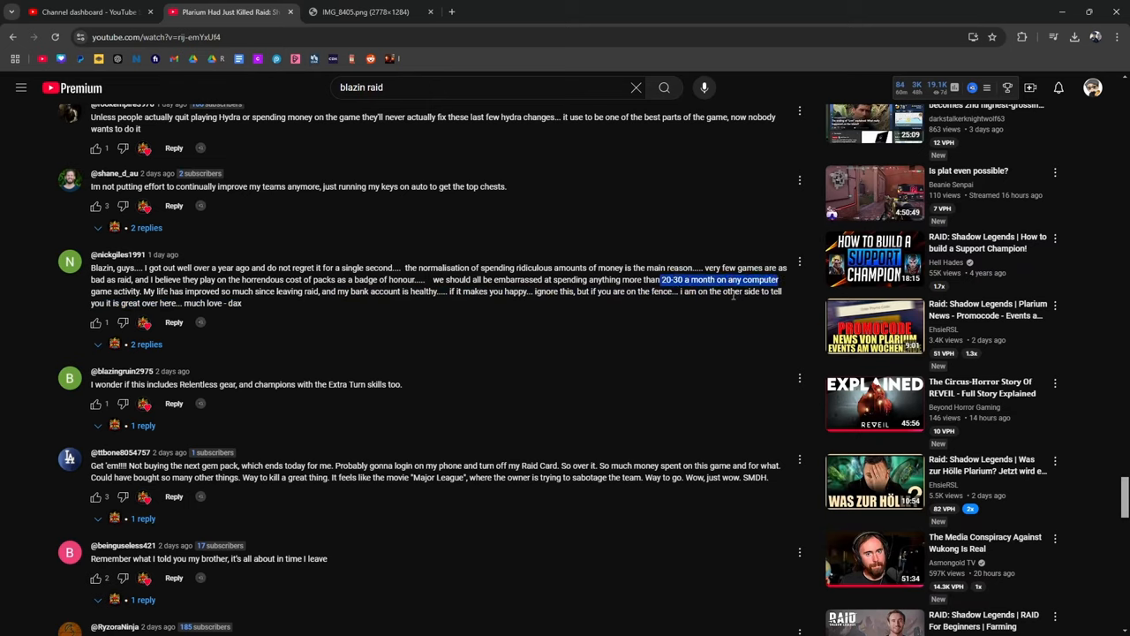
pyautogui.moveTo(648, 327)
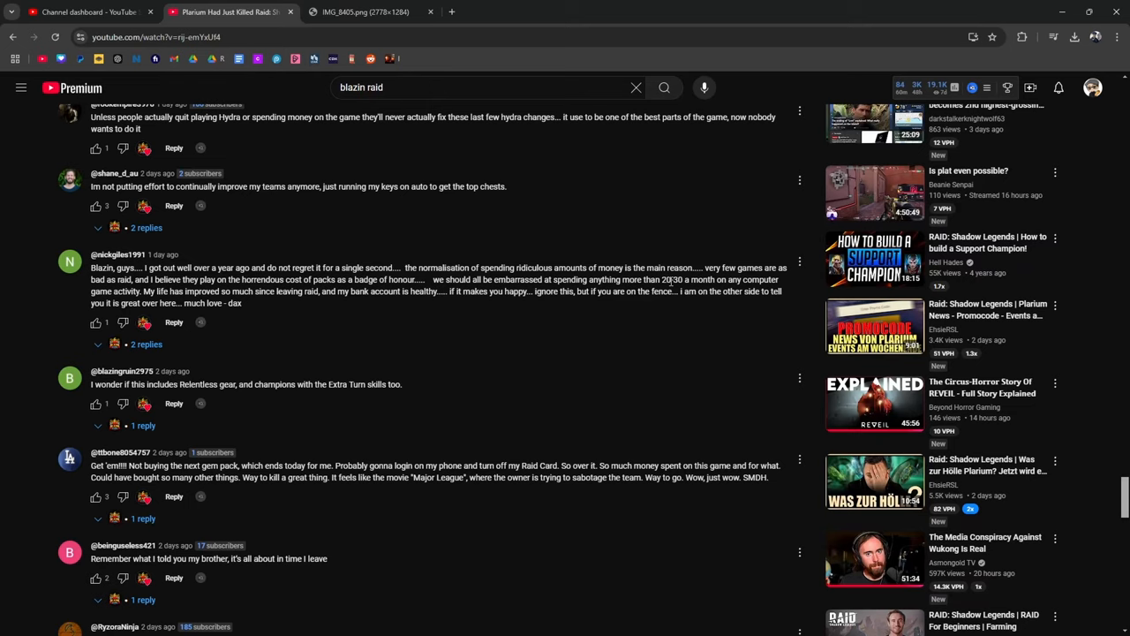
pyautogui.doubleClick(699, 280)
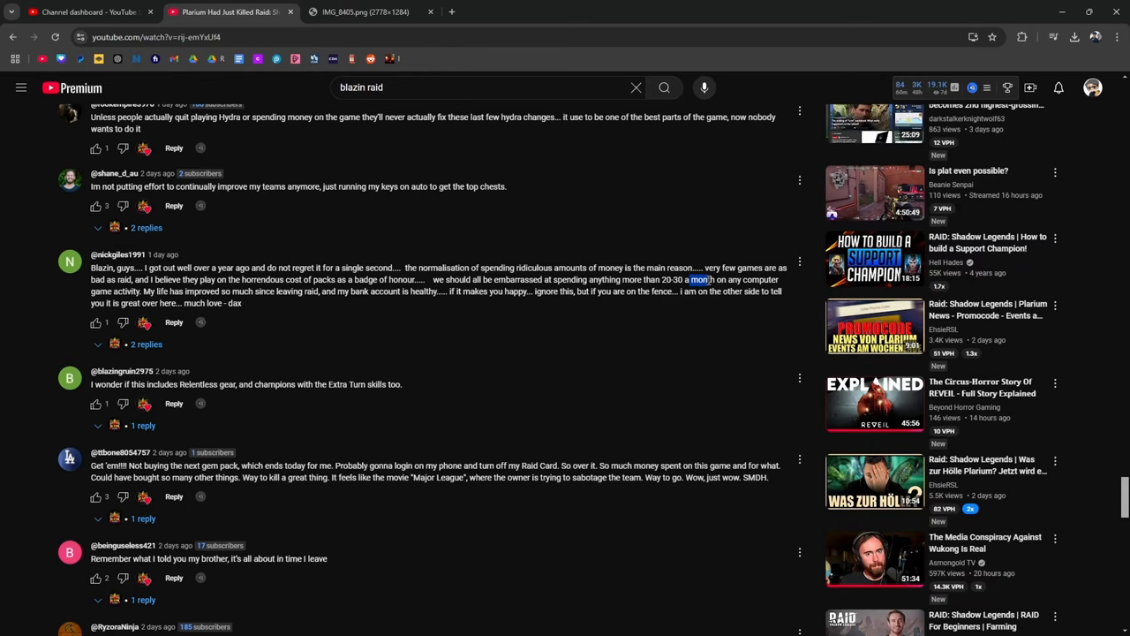
pyautogui.moveTo(682, 292)
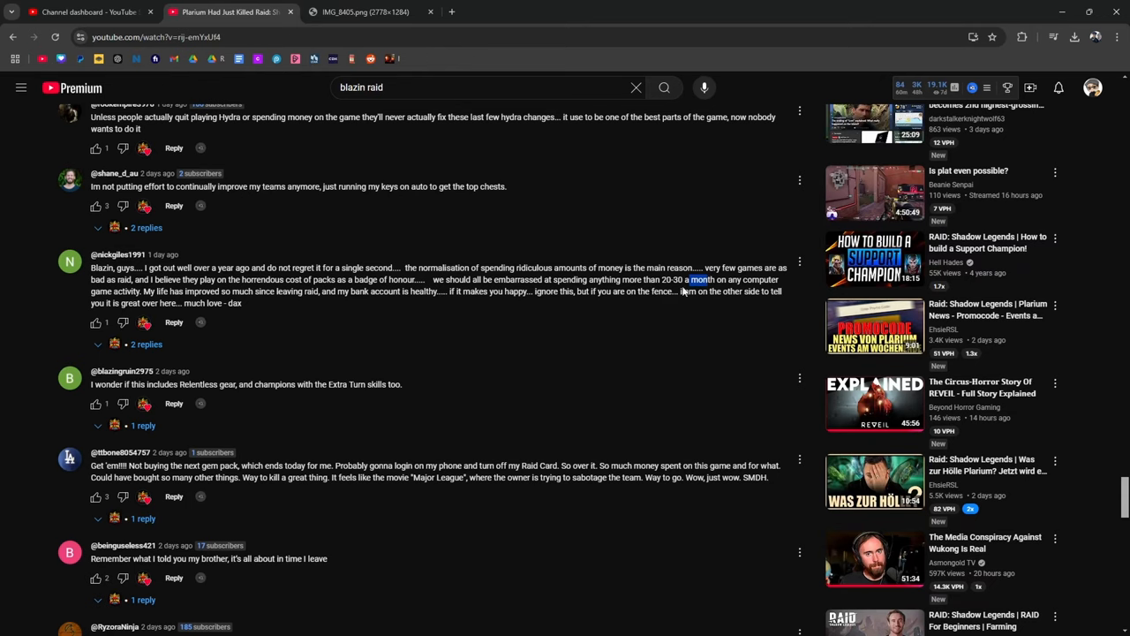
pyautogui.scroll(-3)
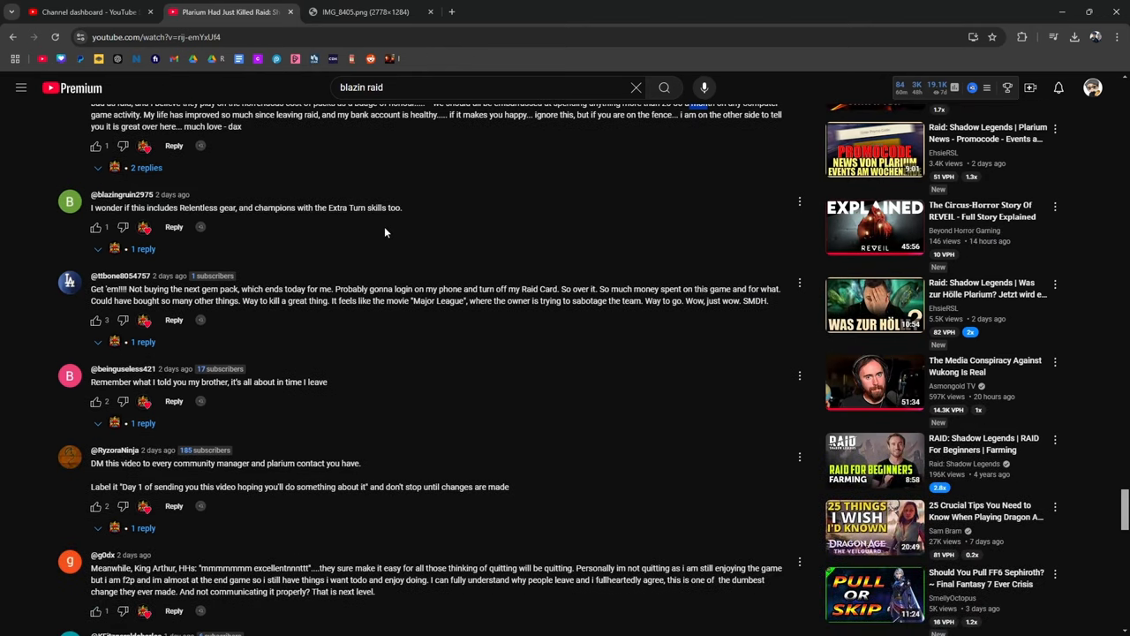
pyautogui.scroll(-3)
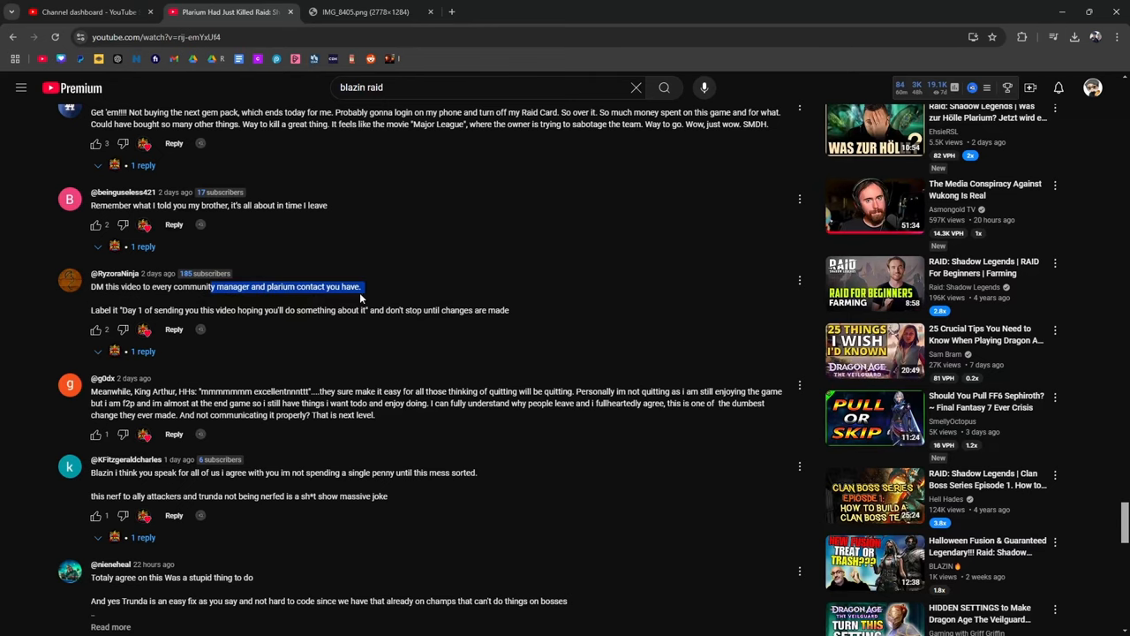
pyautogui.scroll(-3)
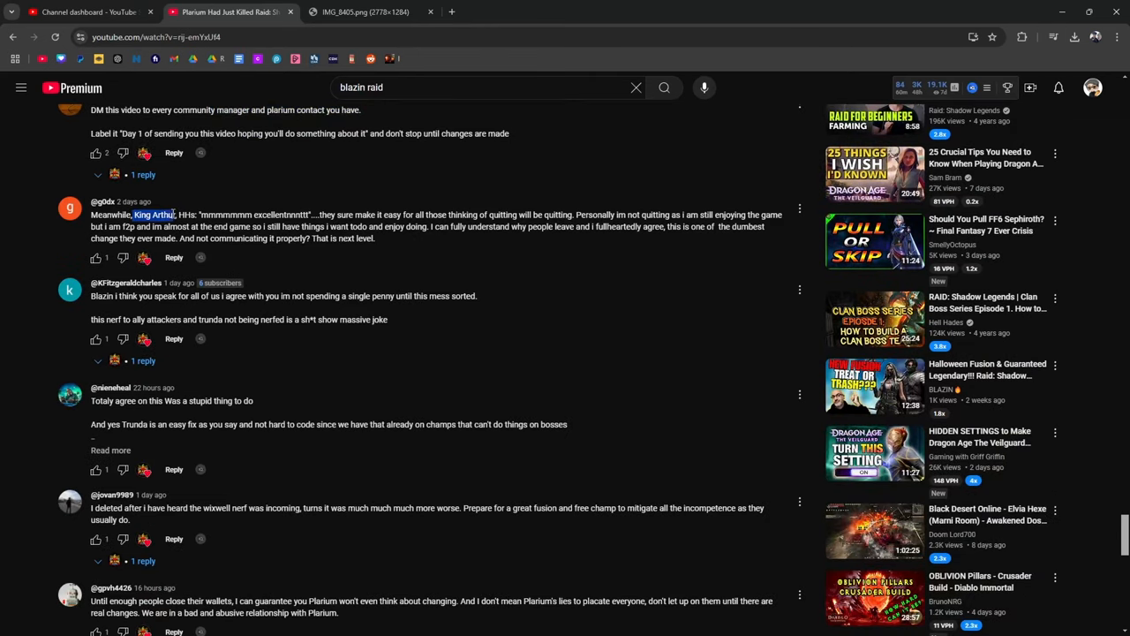
pyautogui.scroll(-3)
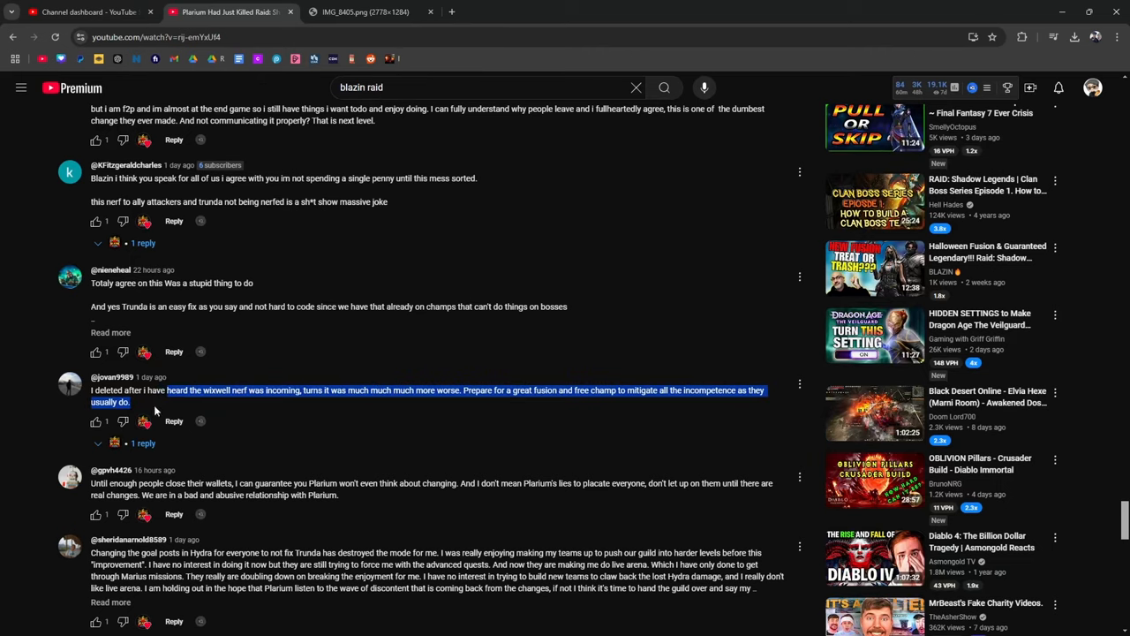
pyautogui.scroll(-3)
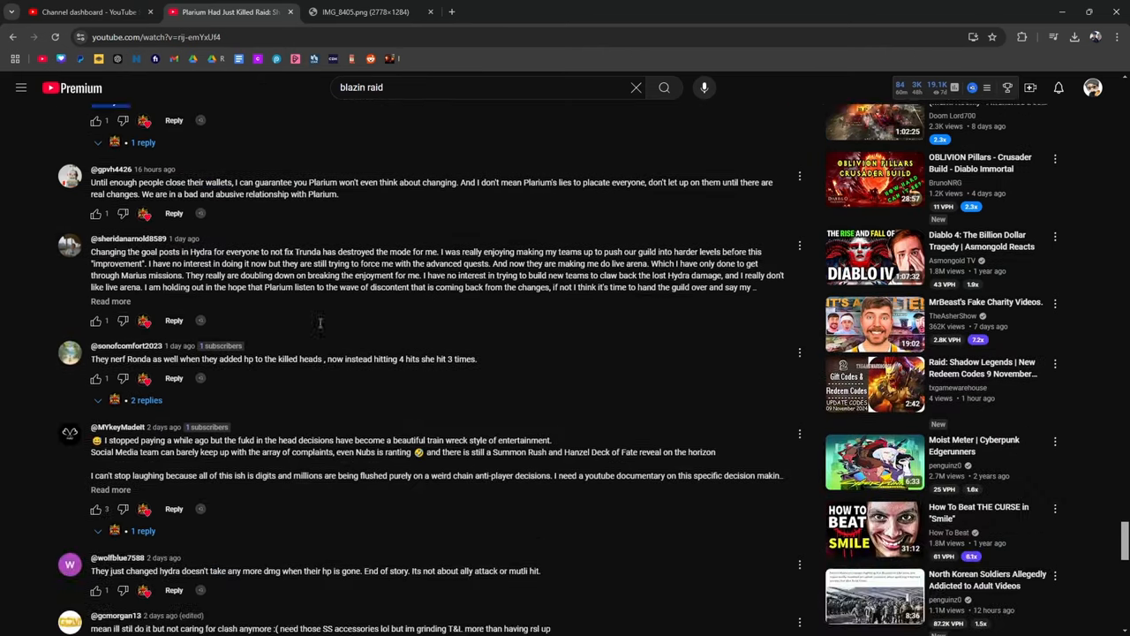